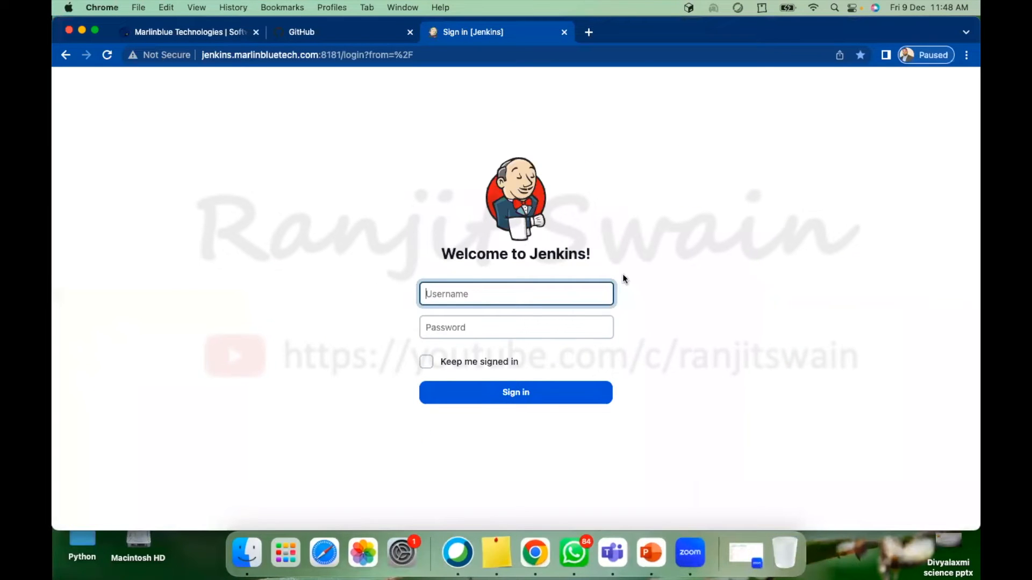
Sign in as ranjit4 and go to Manage Jenkins > Manage Users.
type("ranjit4")
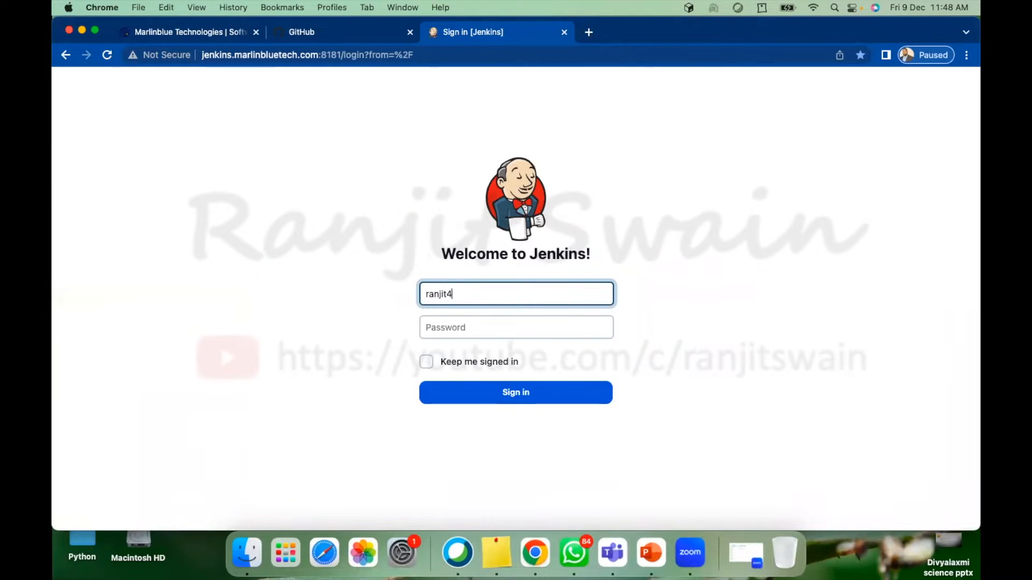
left_click(515, 392)
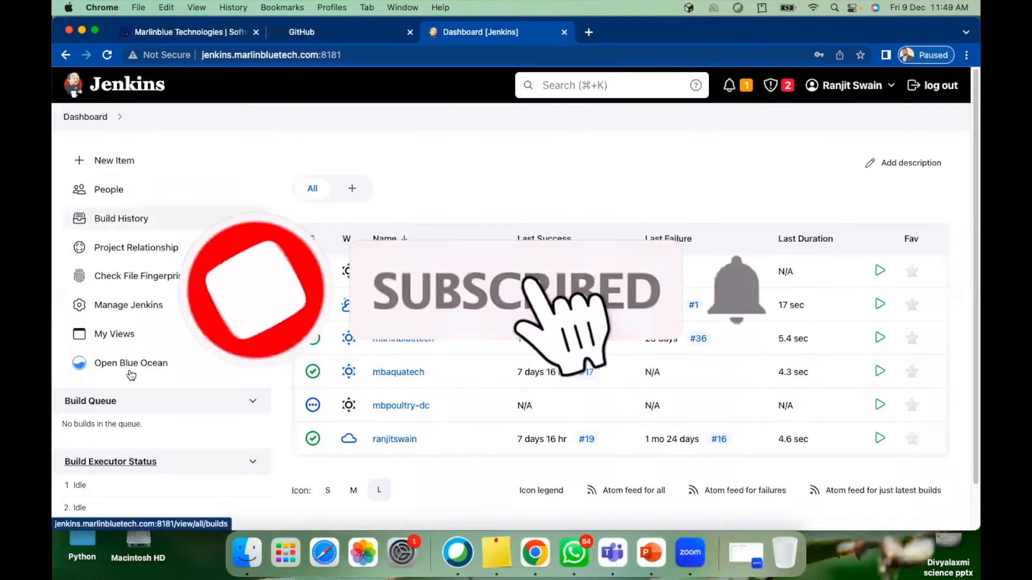
left_click(128, 305)
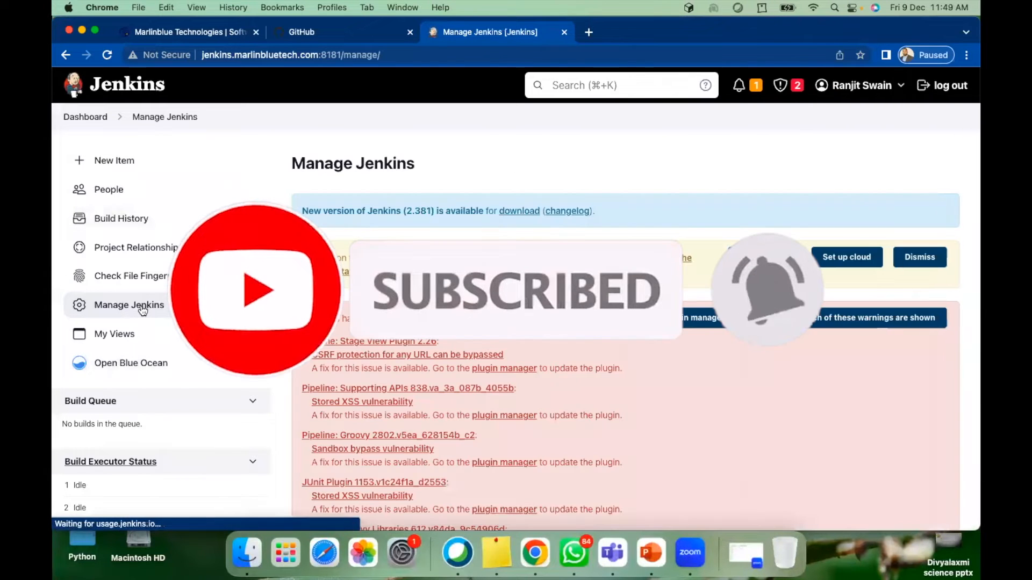
scroll("down", 3)
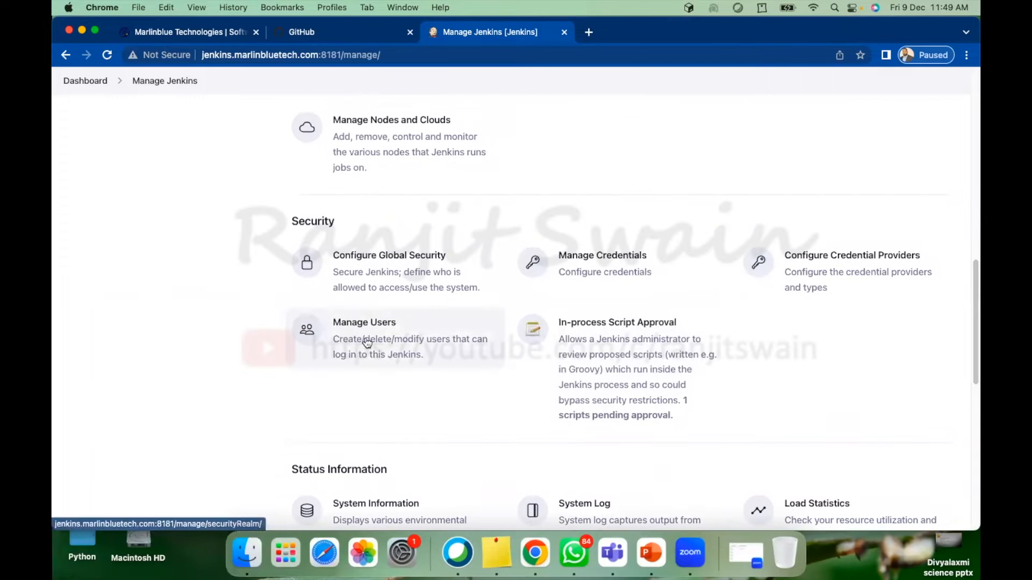
left_click(364, 322)
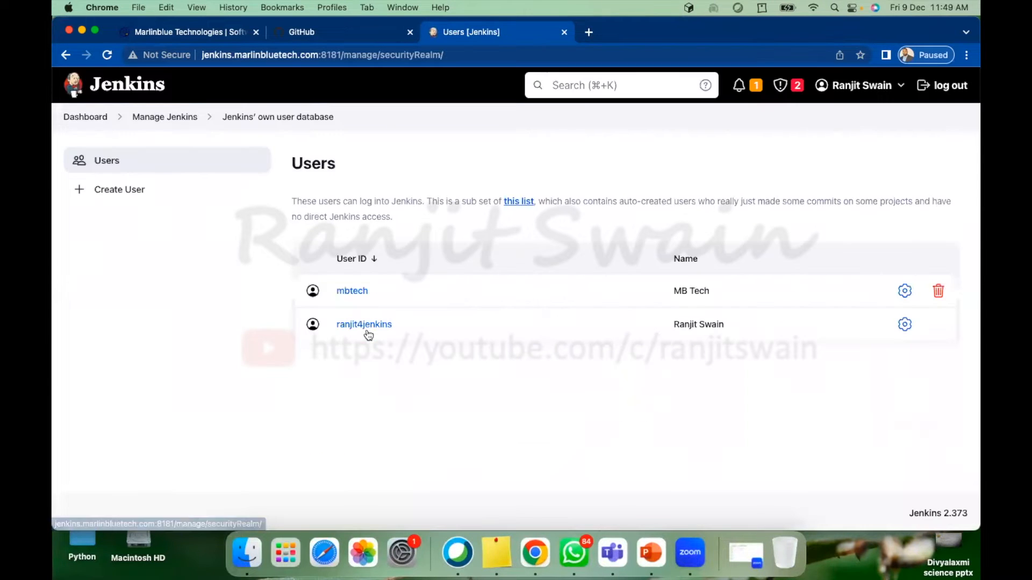
mouse_move(424, 238)
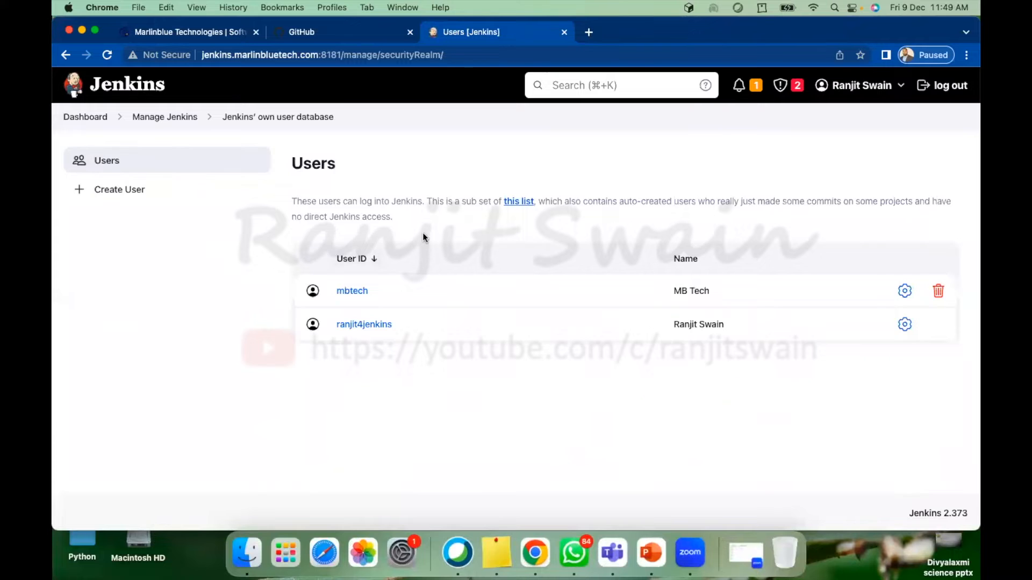
mouse_move(90, 206)
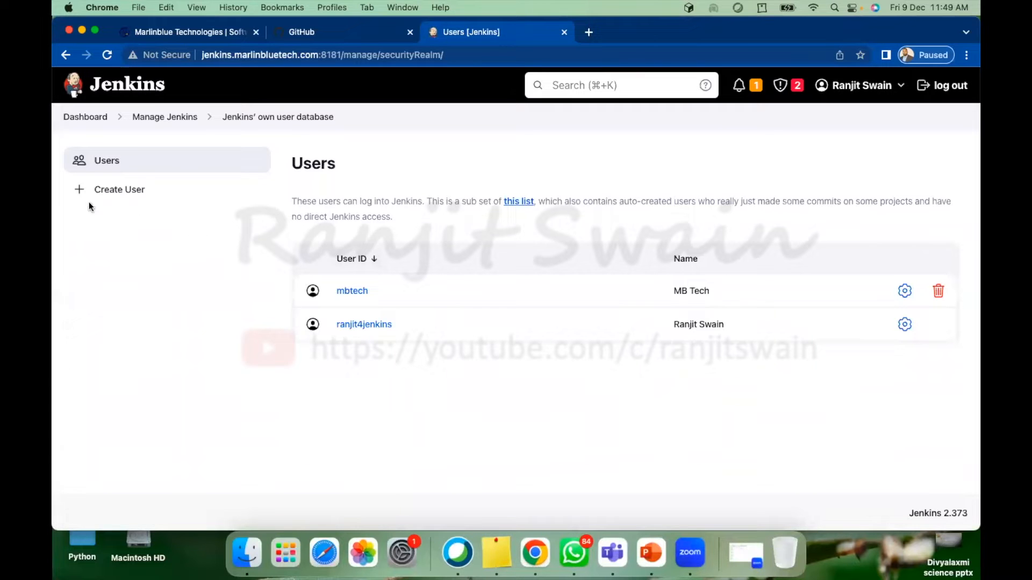
left_click(119, 190)
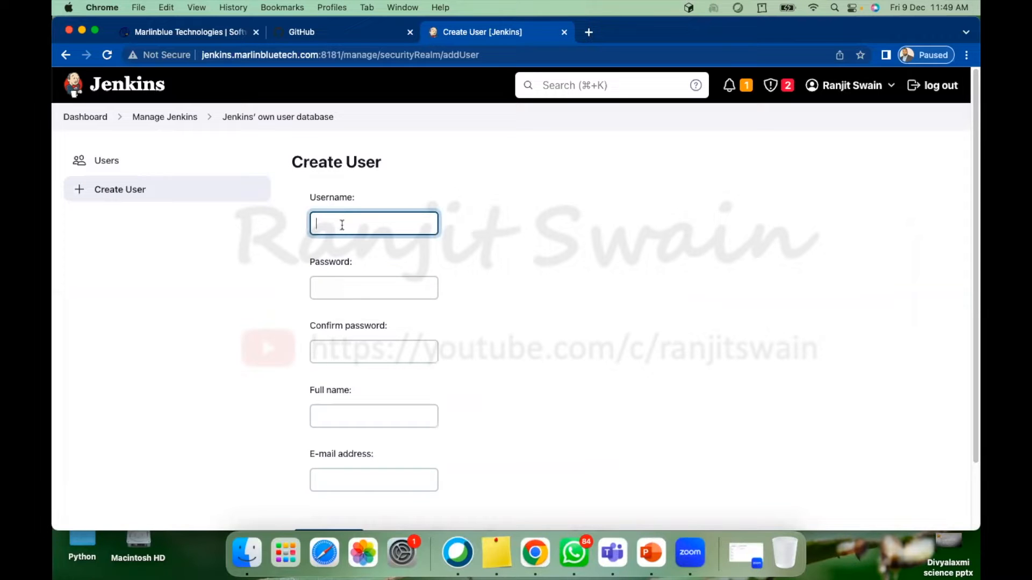
type("k")
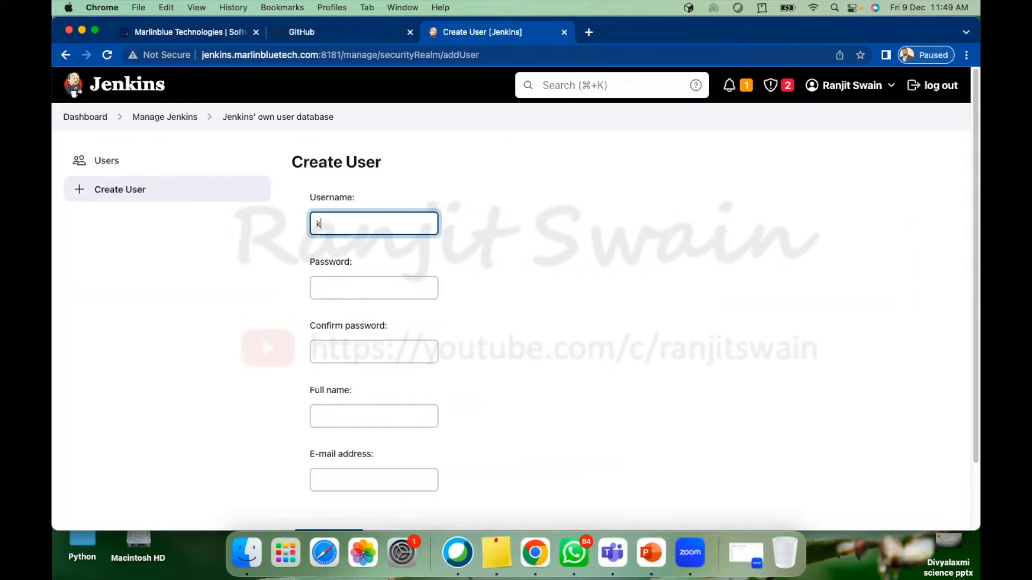
type("vijay")
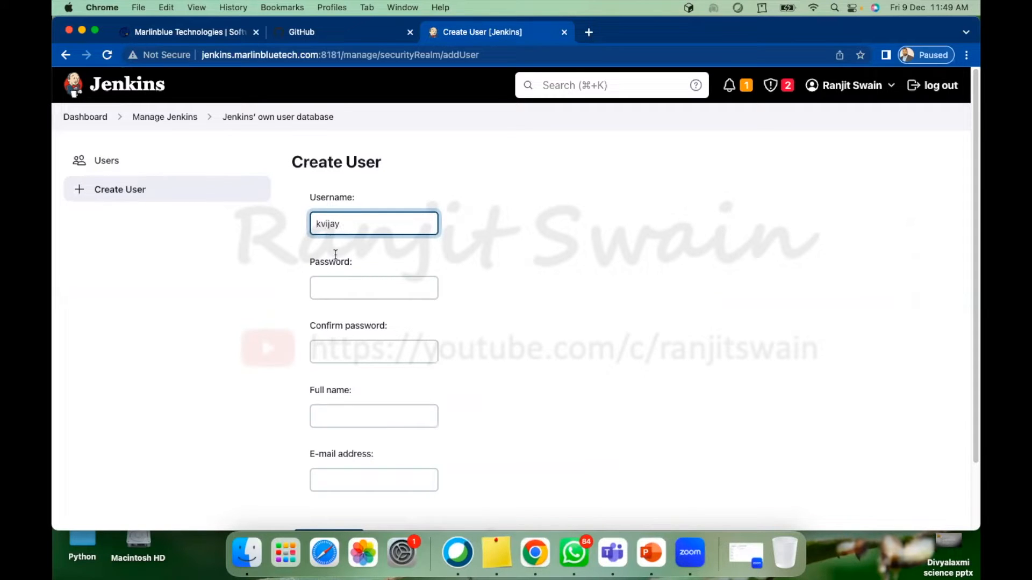
left_click(373, 287)
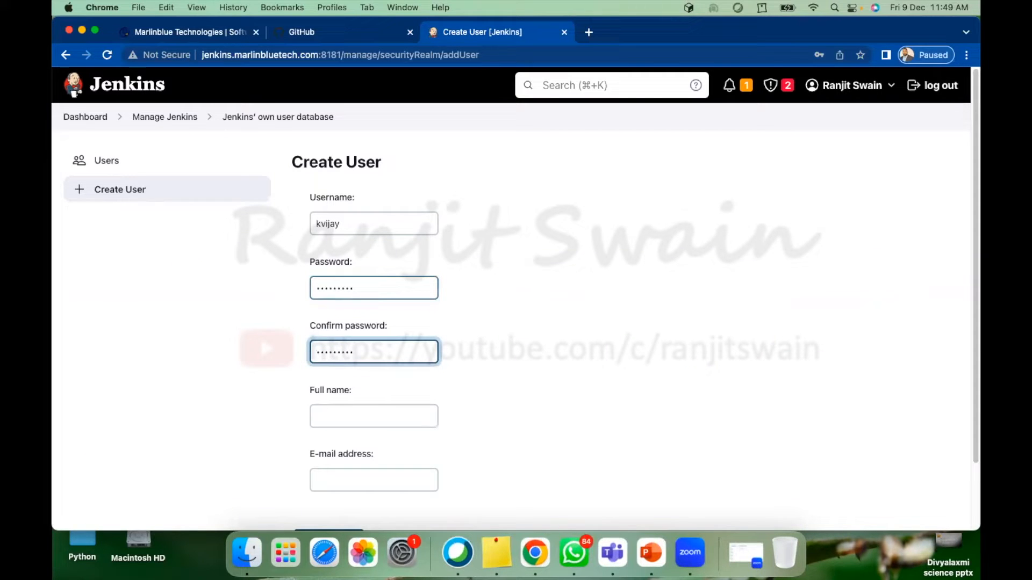
left_click(374, 416)
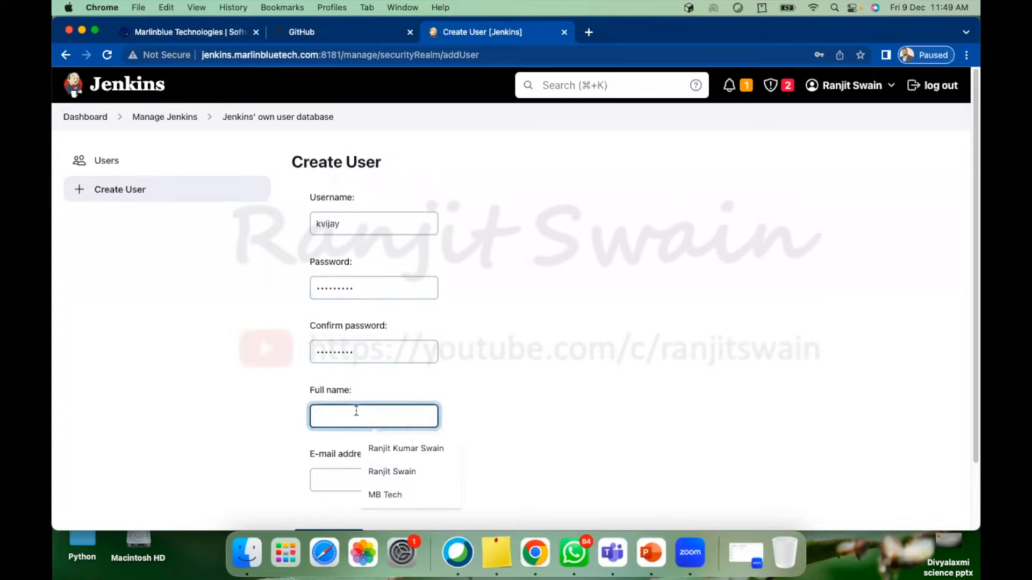
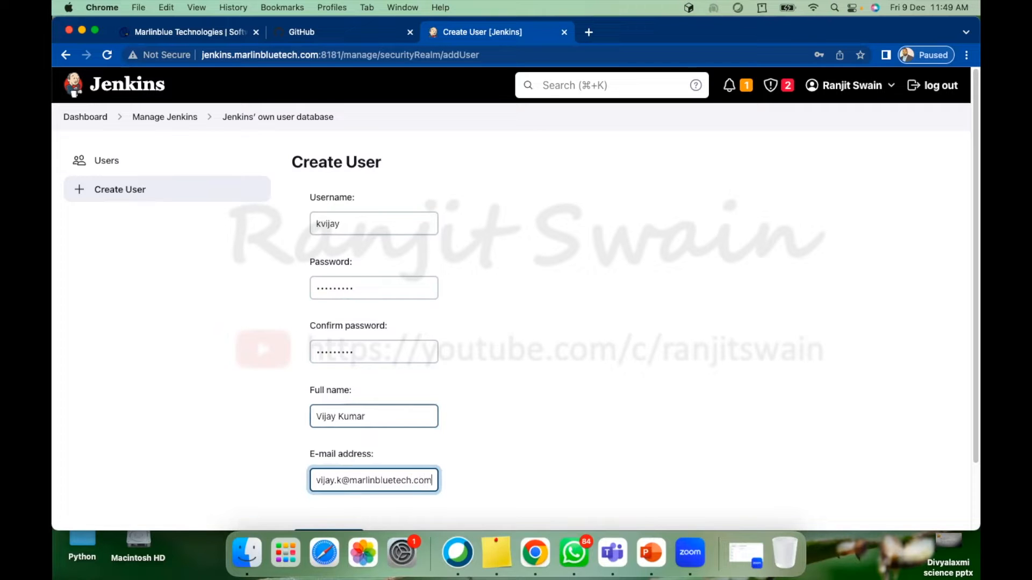
scroll("down", 3)
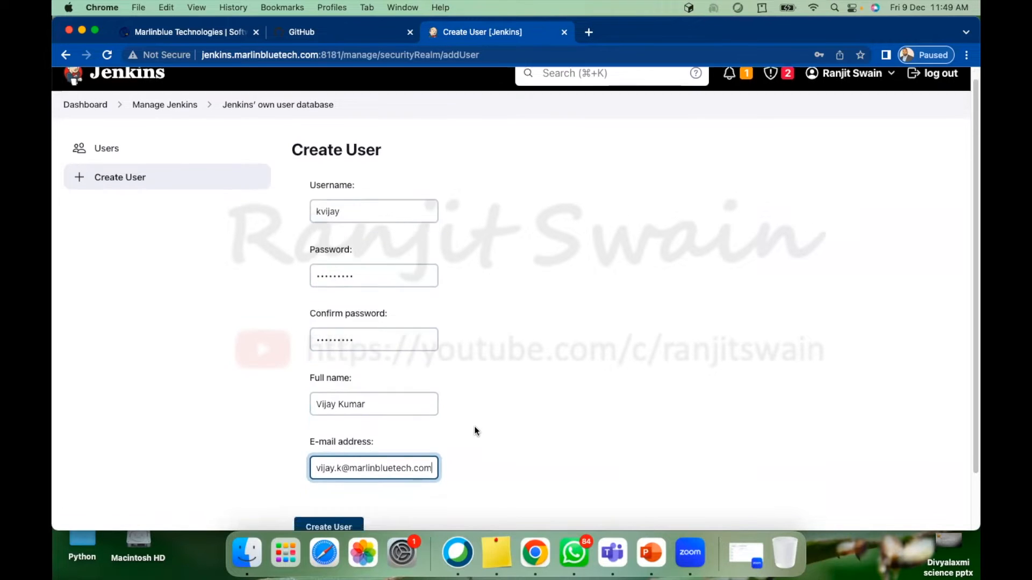
scroll("down", 3)
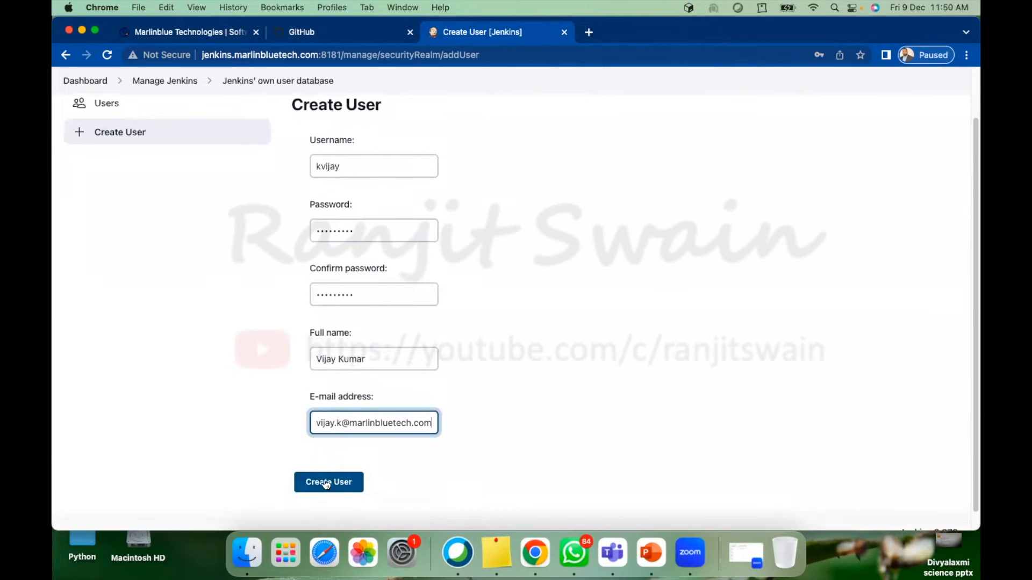
left_click(328, 482)
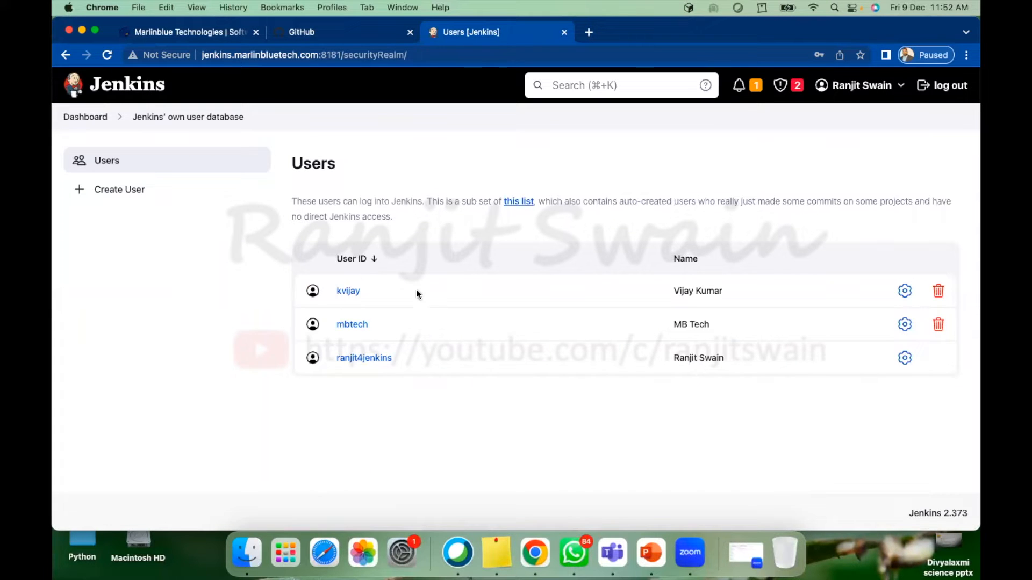
mouse_move(355, 299)
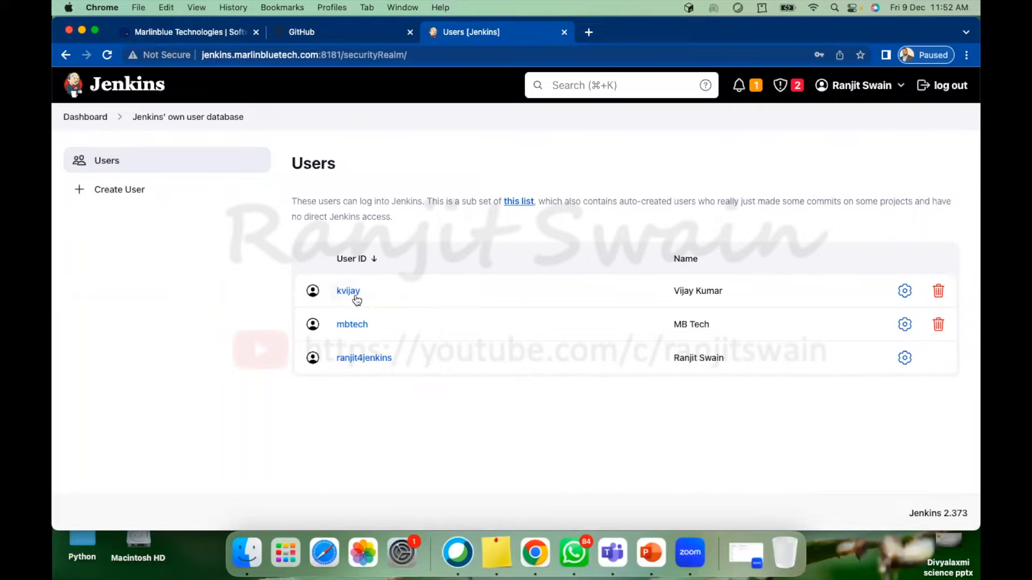
mouse_move(347, 291)
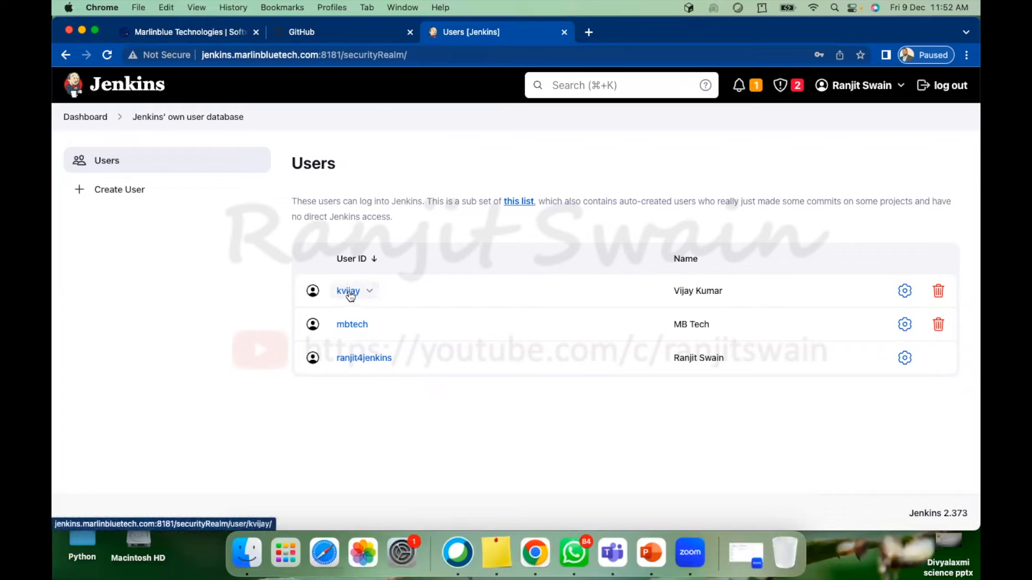
mouse_move(399, 301)
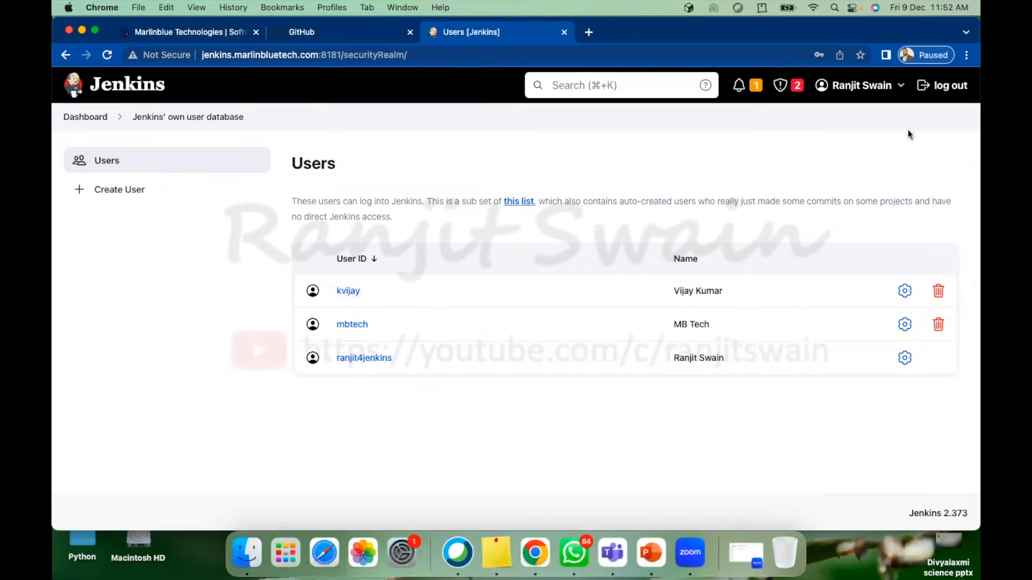
Log out of the administrator account and sign in as kvijay.
left_click(949, 85)
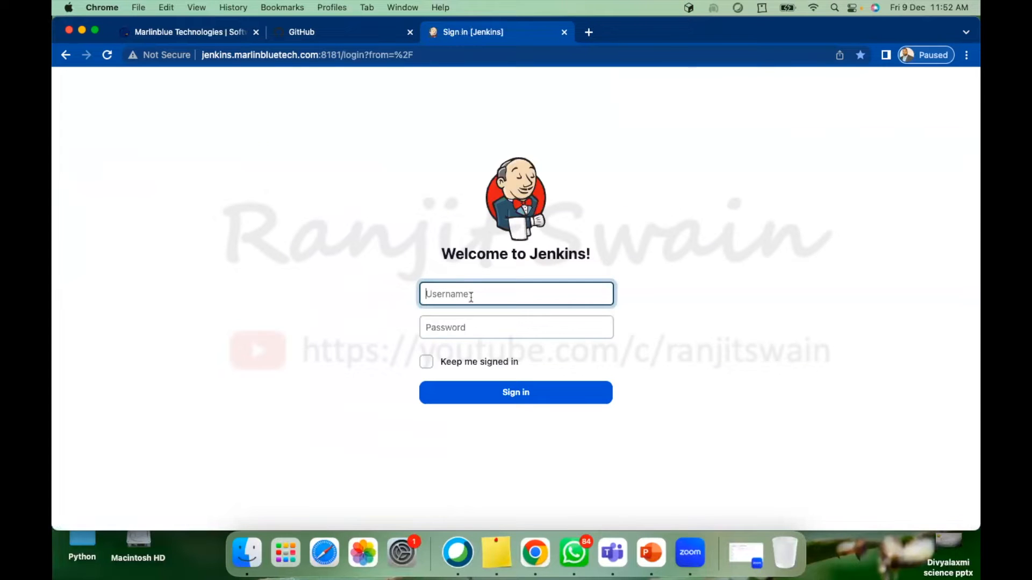
type("kvijay")
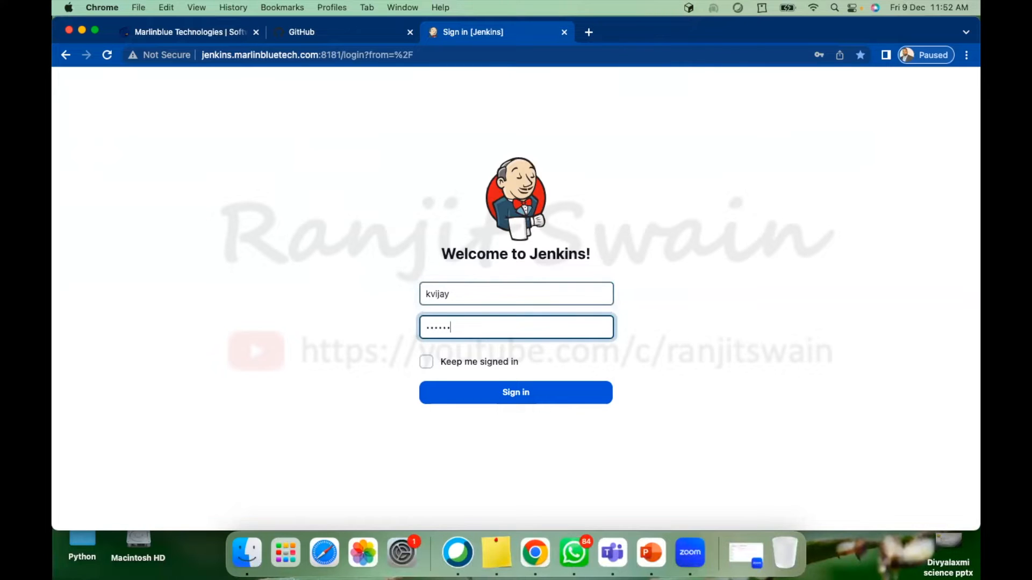
left_click(515, 392)
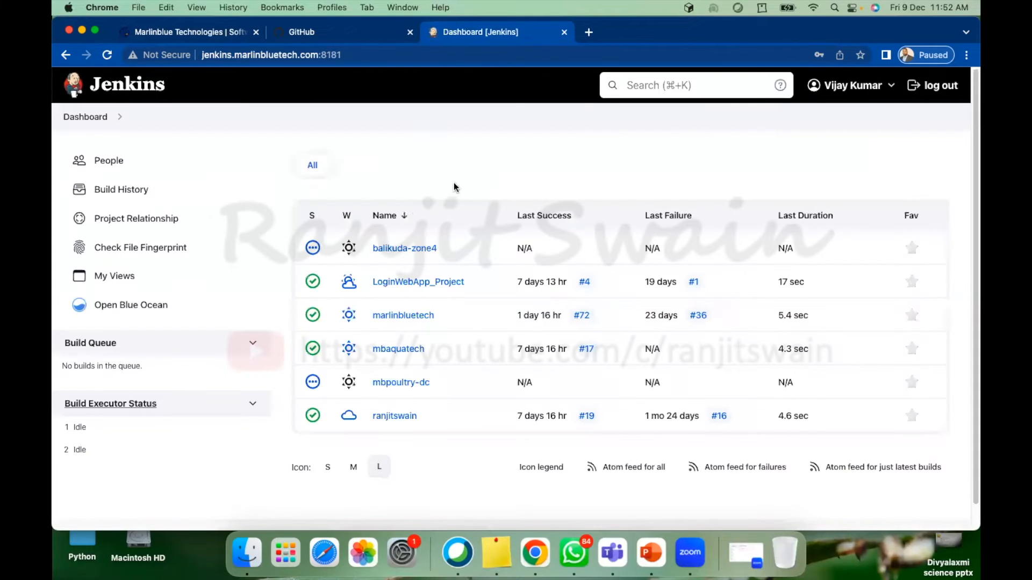
mouse_move(852, 84)
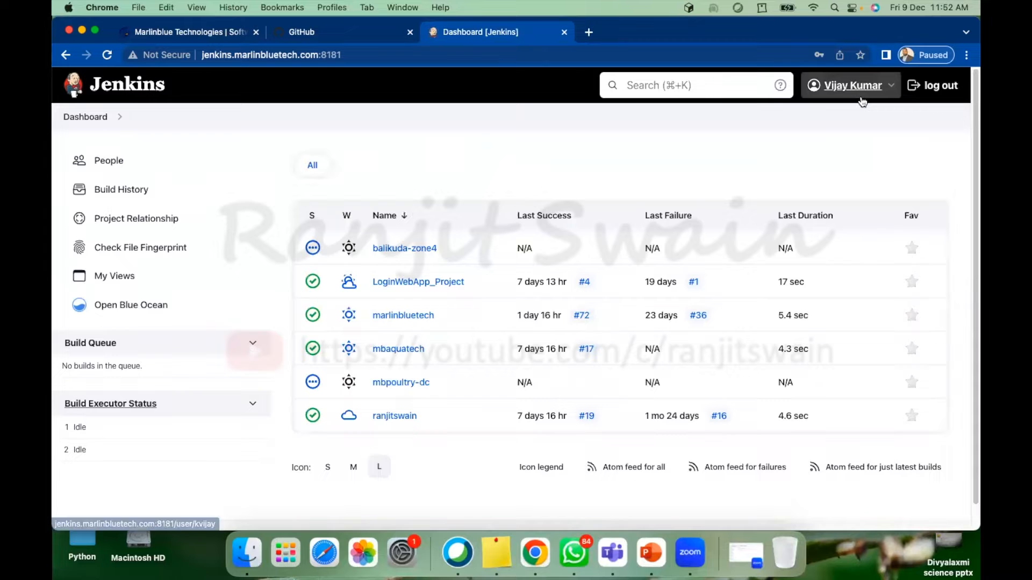
mouse_move(601, 175)
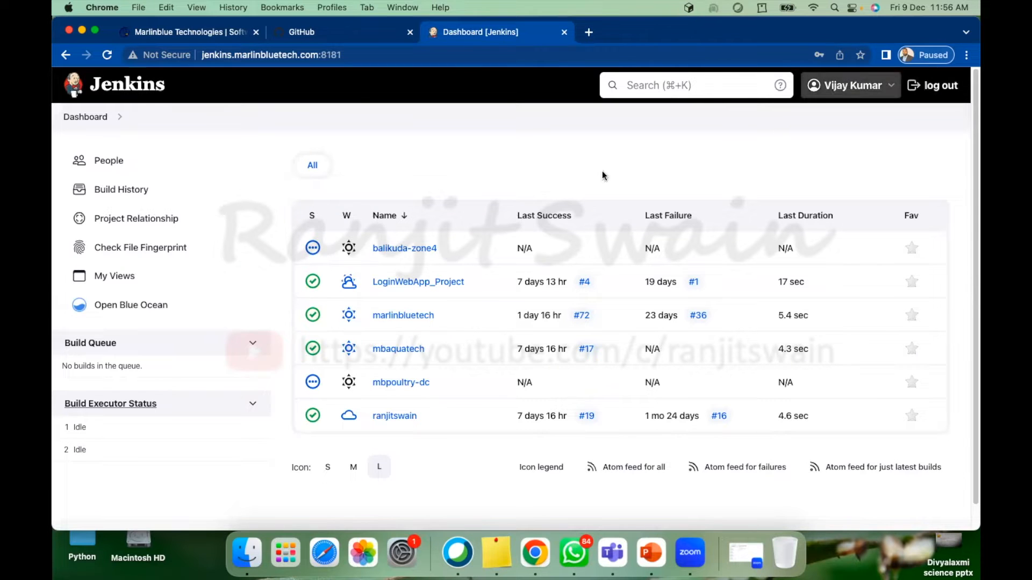
mouse_move(208, 185)
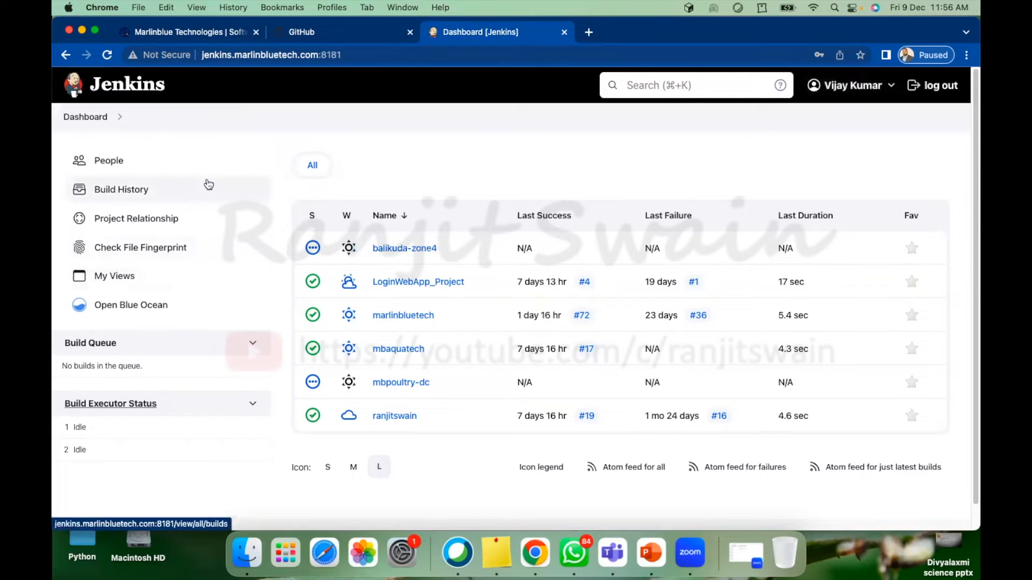
mouse_move(404, 248)
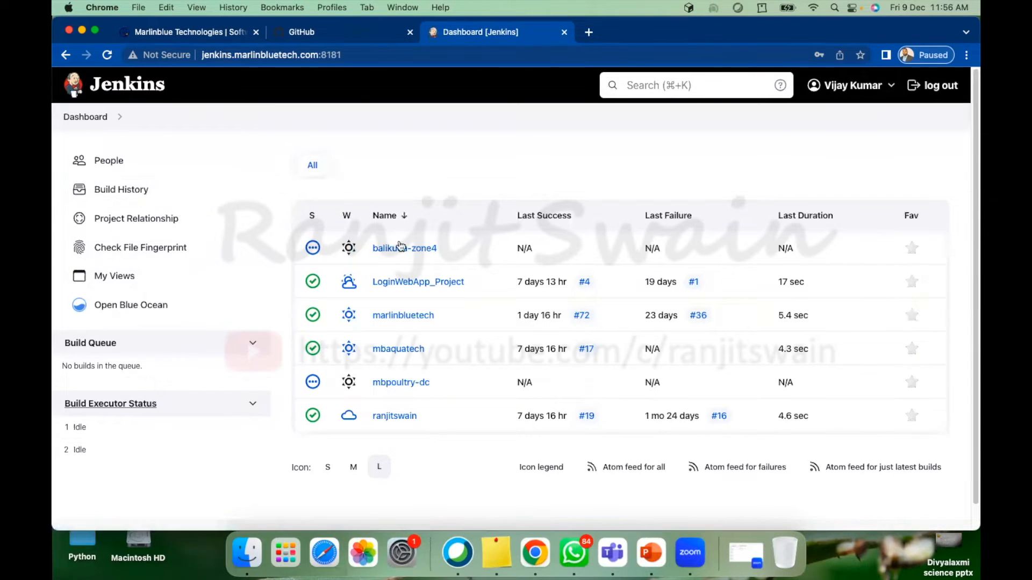
mouse_move(224, 160)
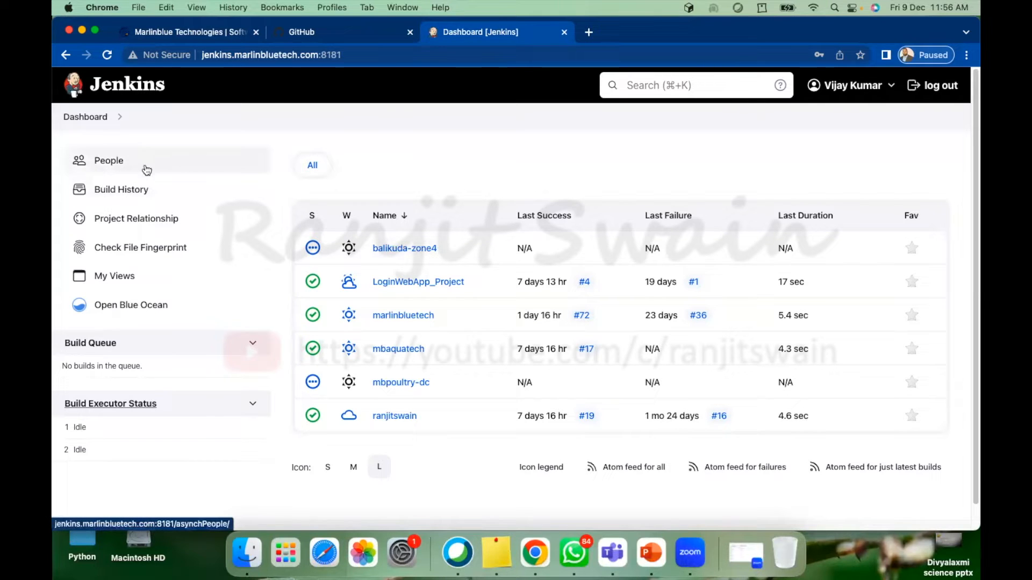
mouse_move(421, 293)
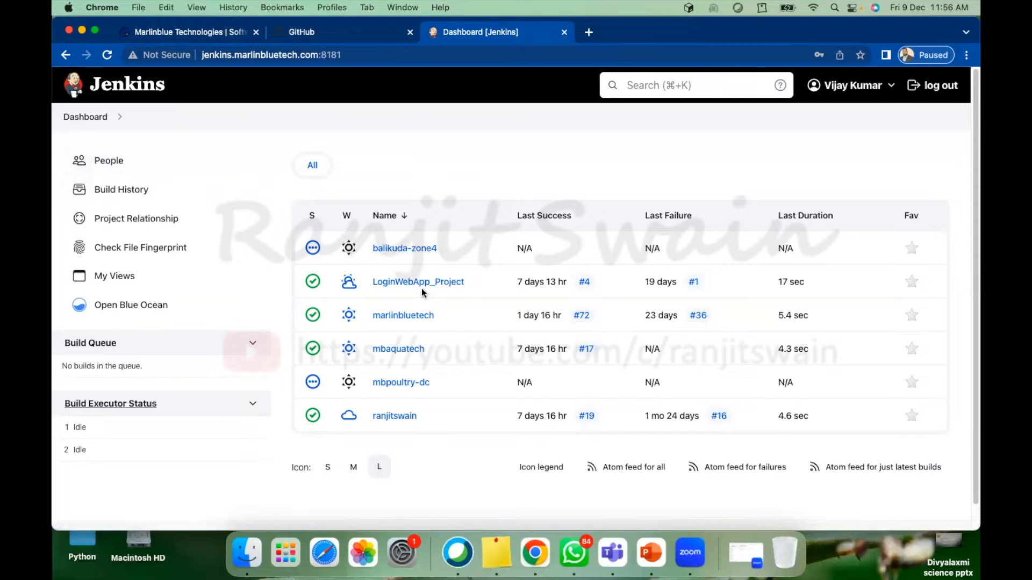
mouse_move(402, 249)
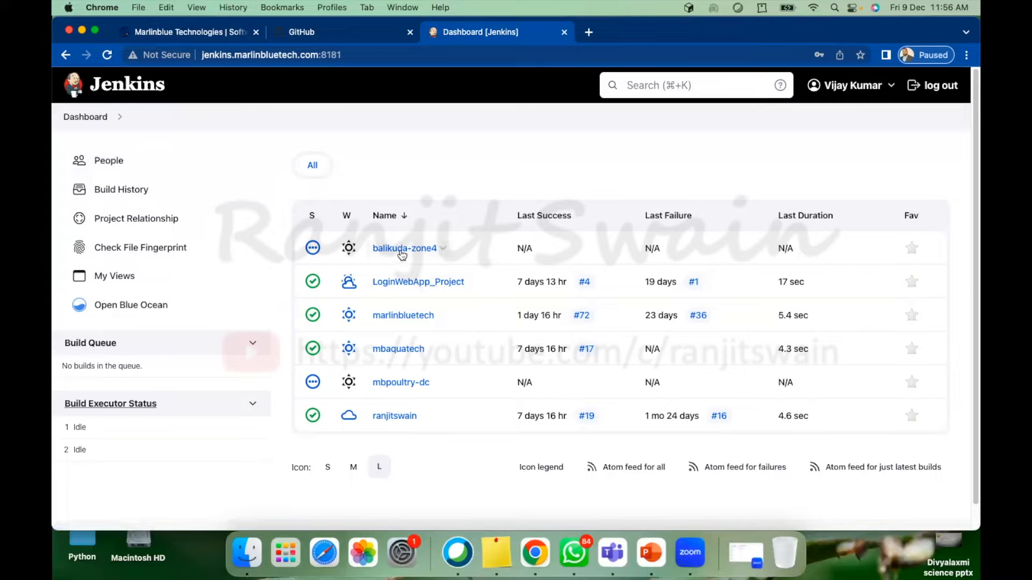
Open the balikuda-zone4 job from the Dashboard as kvijay.
left_click(404, 248)
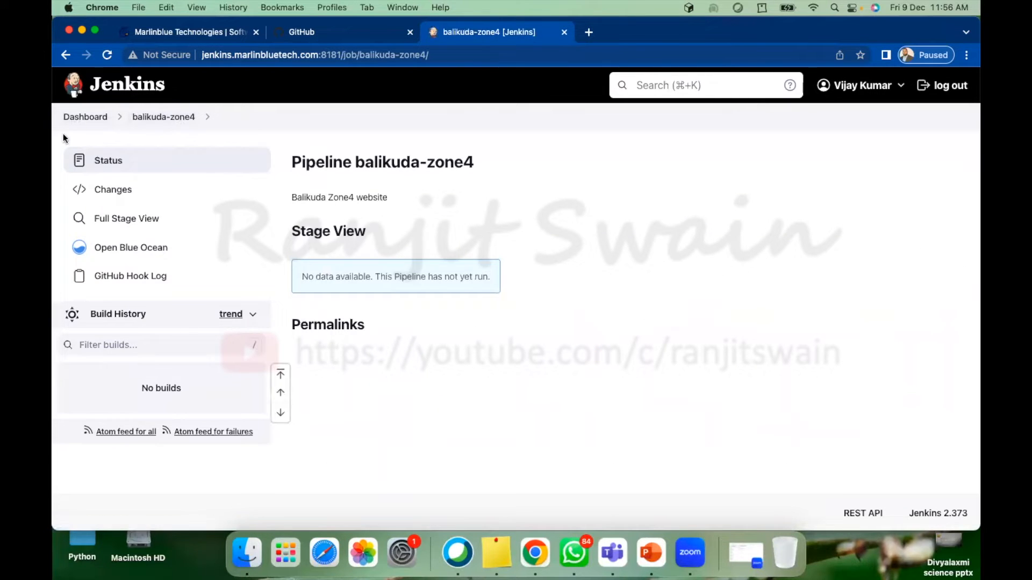
View the LoginWebApp_Project pipeline, return to the Dashboard, and log out.
left_click(84, 116)
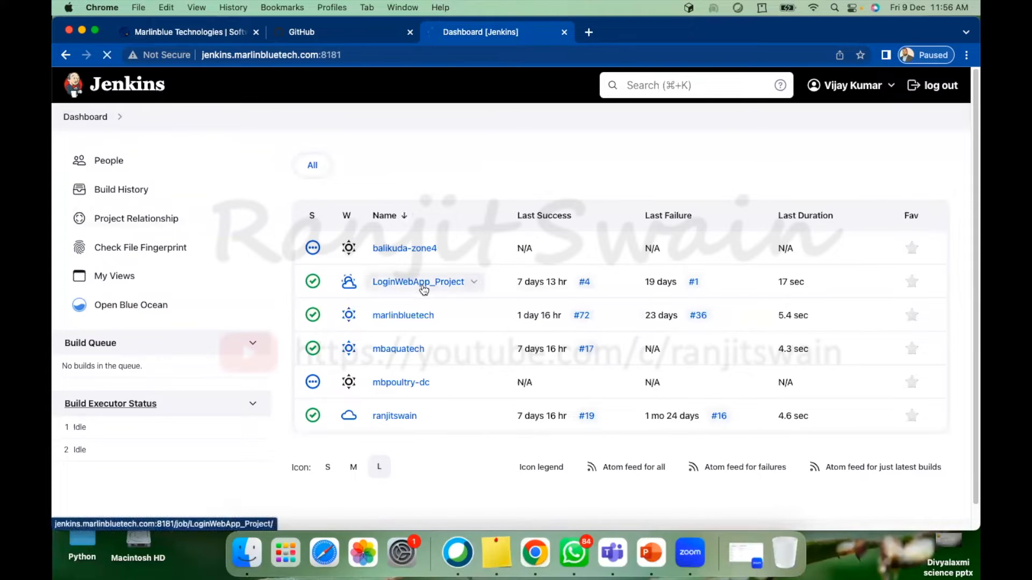
left_click(418, 282)
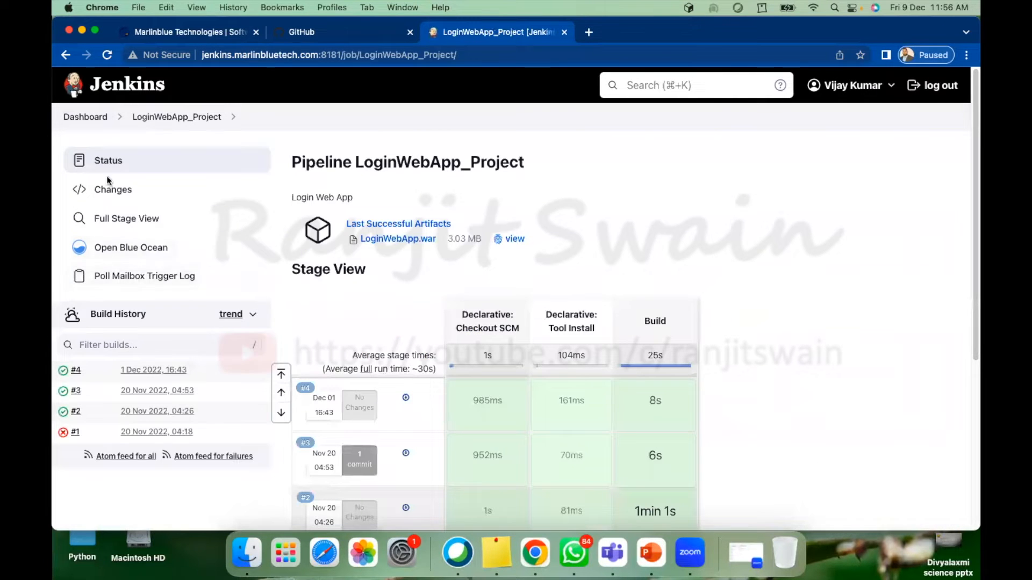
mouse_move(521, 211)
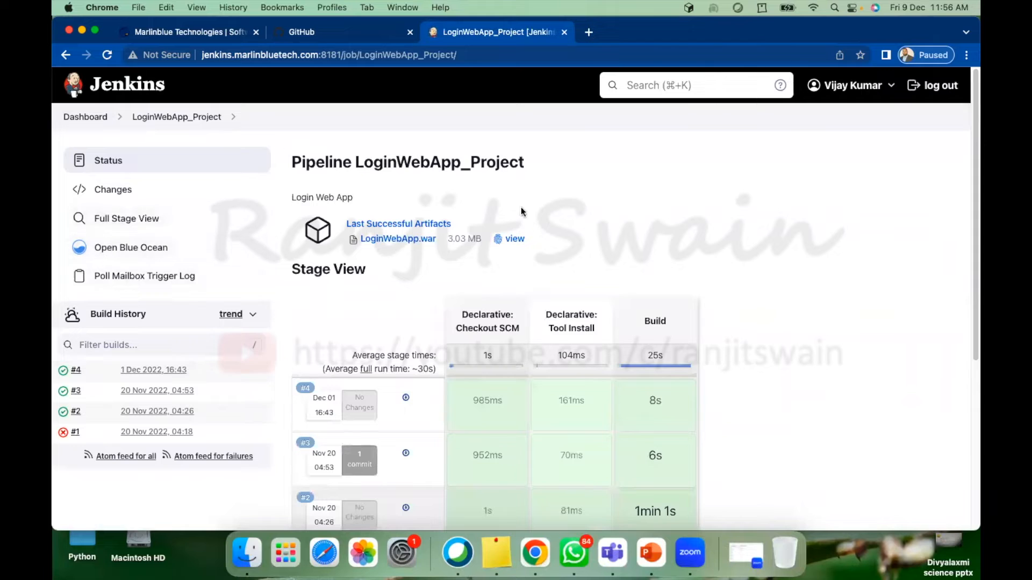
mouse_move(782, 172)
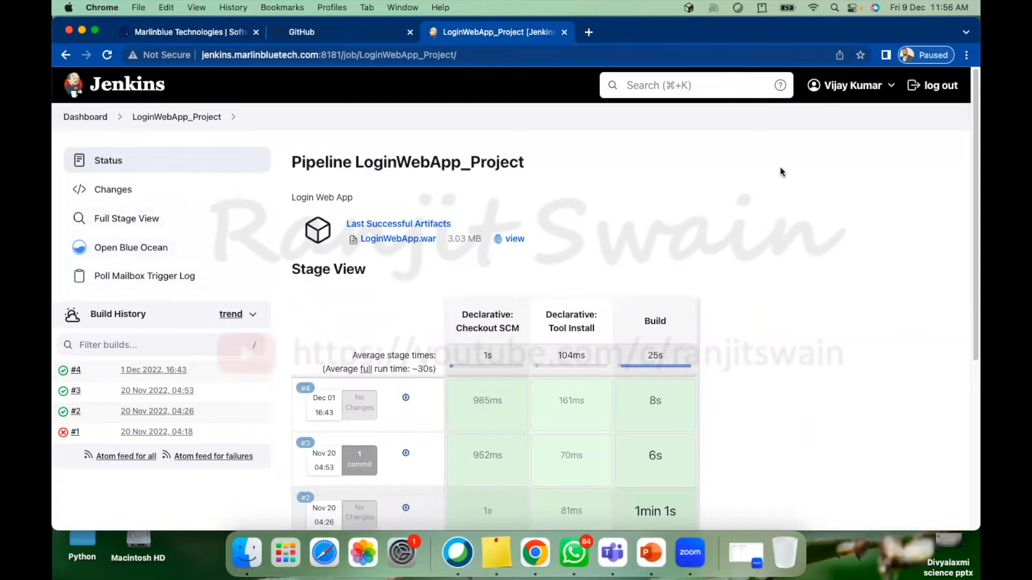
mouse_move(556, 239)
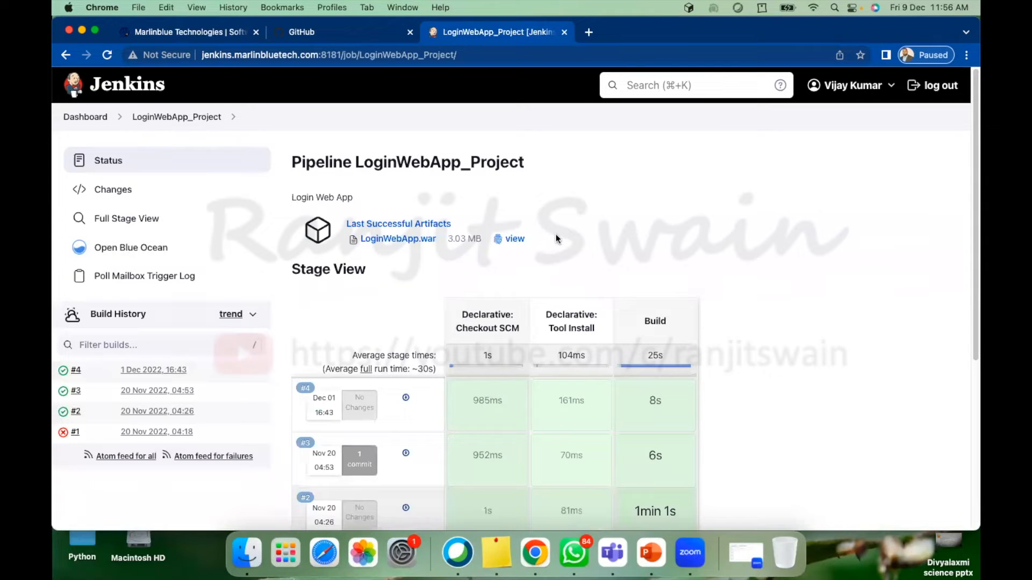
mouse_move(582, 196)
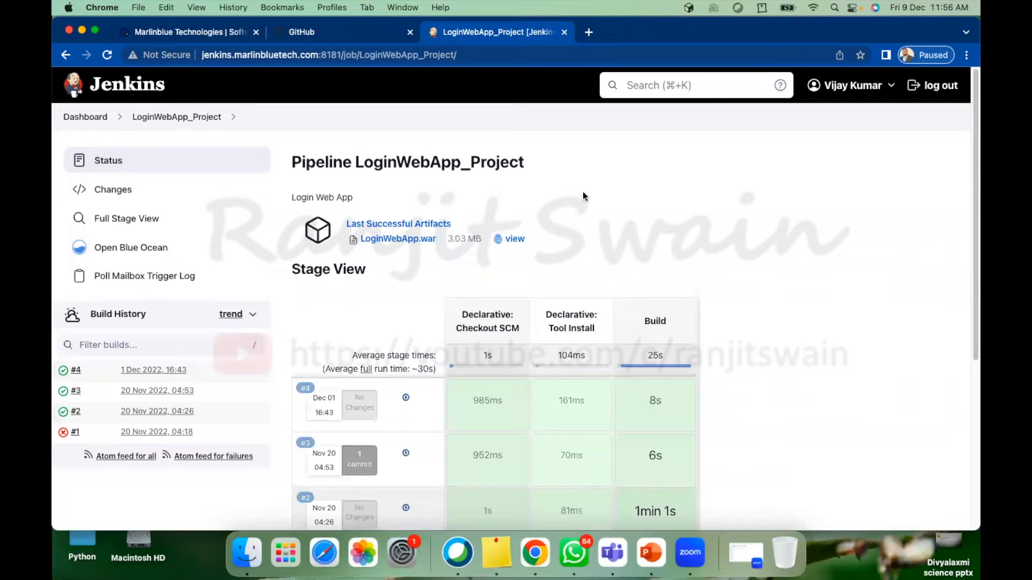
mouse_move(85, 116)
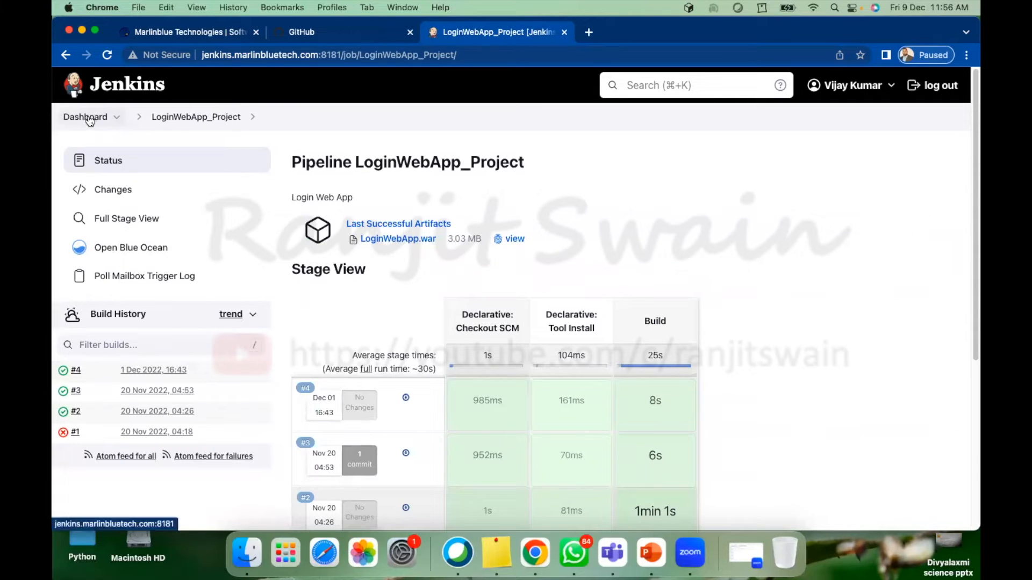
left_click(85, 117)
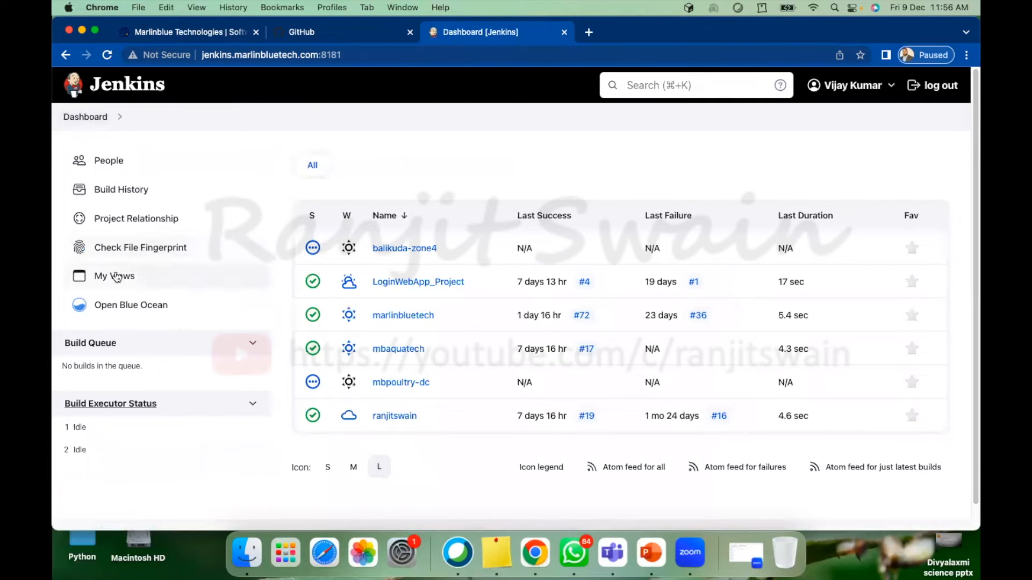
mouse_move(940, 85)
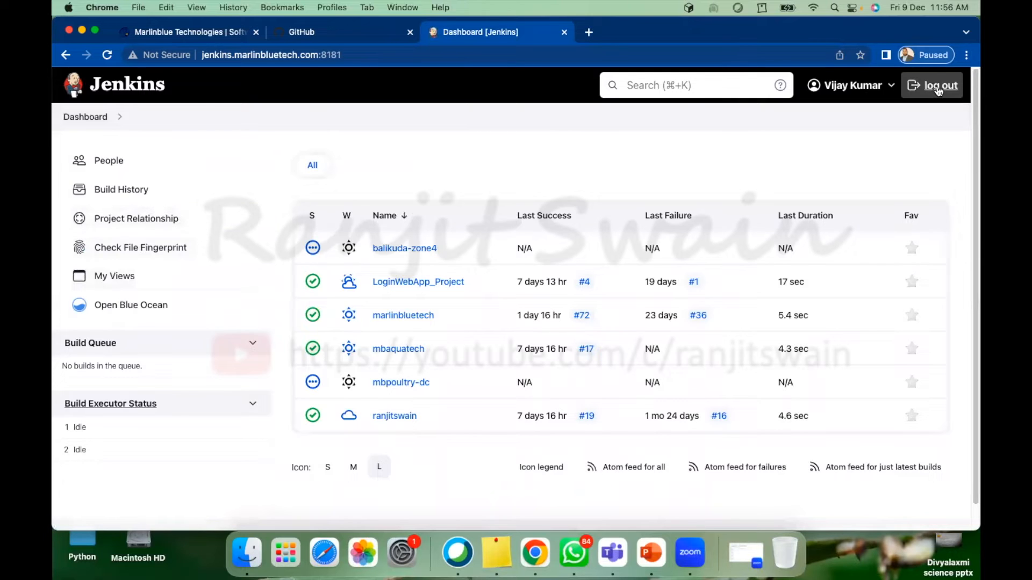
left_click(941, 85)
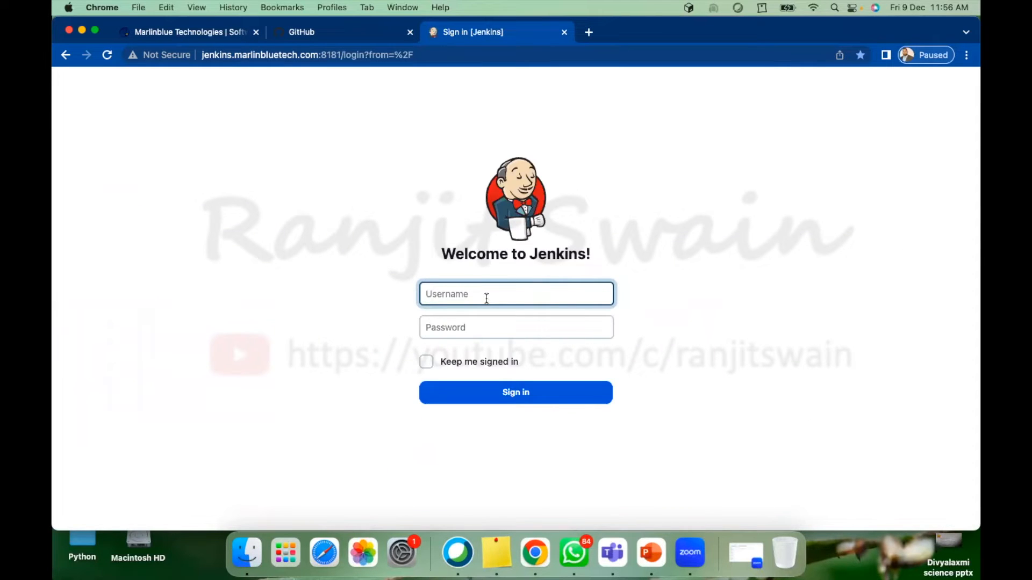
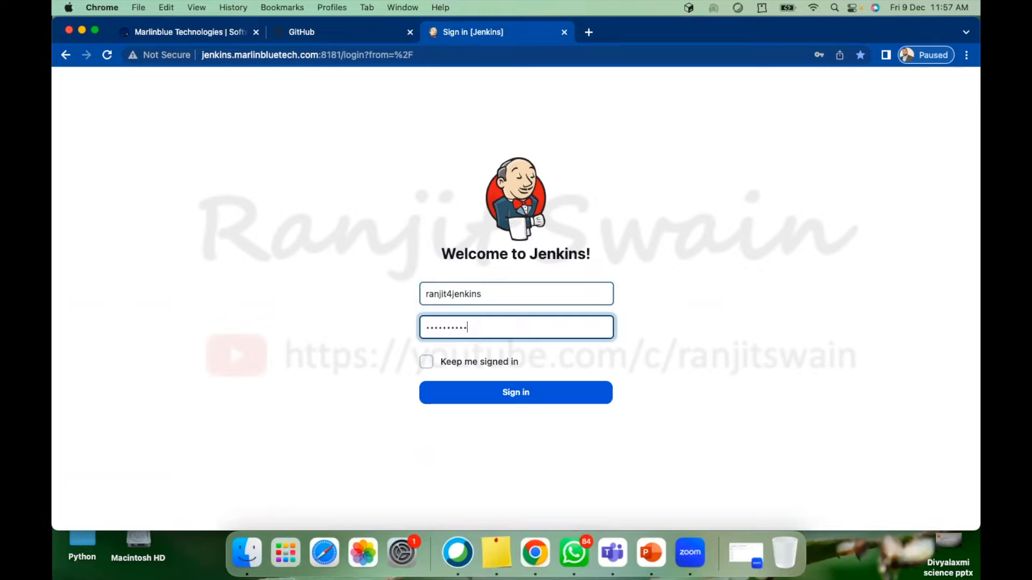
Sign back in as administrator ranjit4jenkins.
left_click(516, 392)
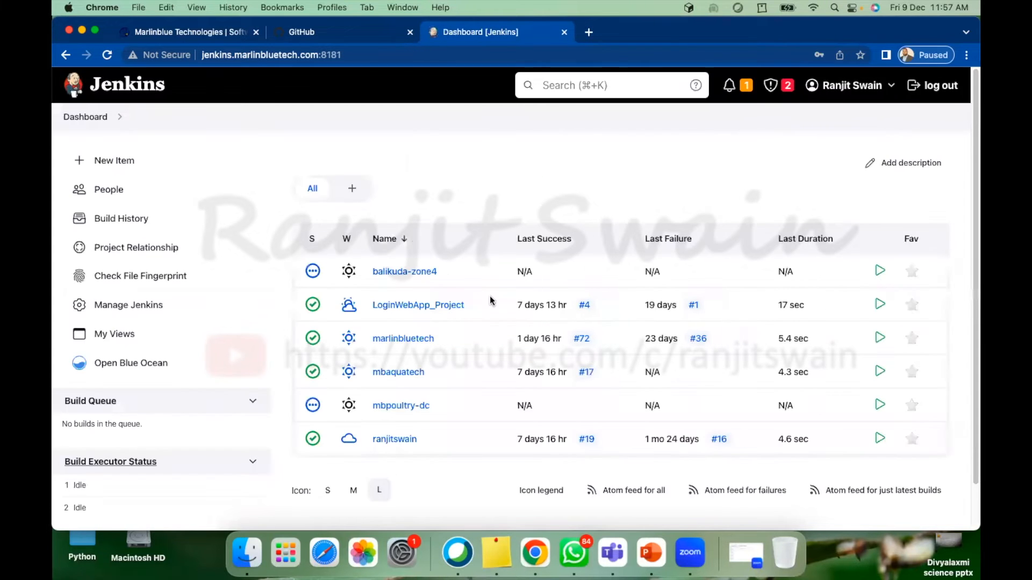
mouse_move(129, 305)
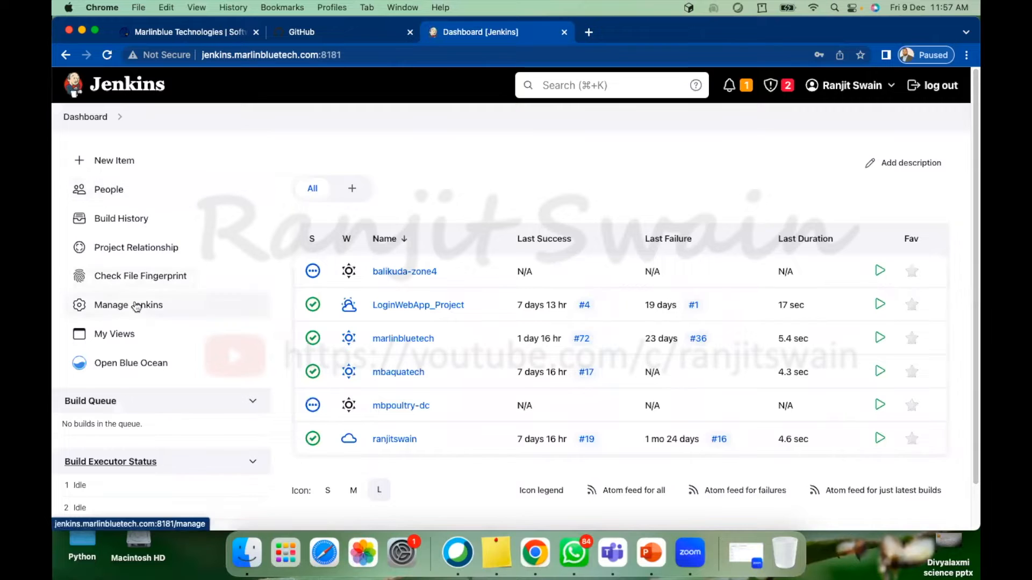
Open Configure Global Security from the Manage Jenkins page.
left_click(129, 304)
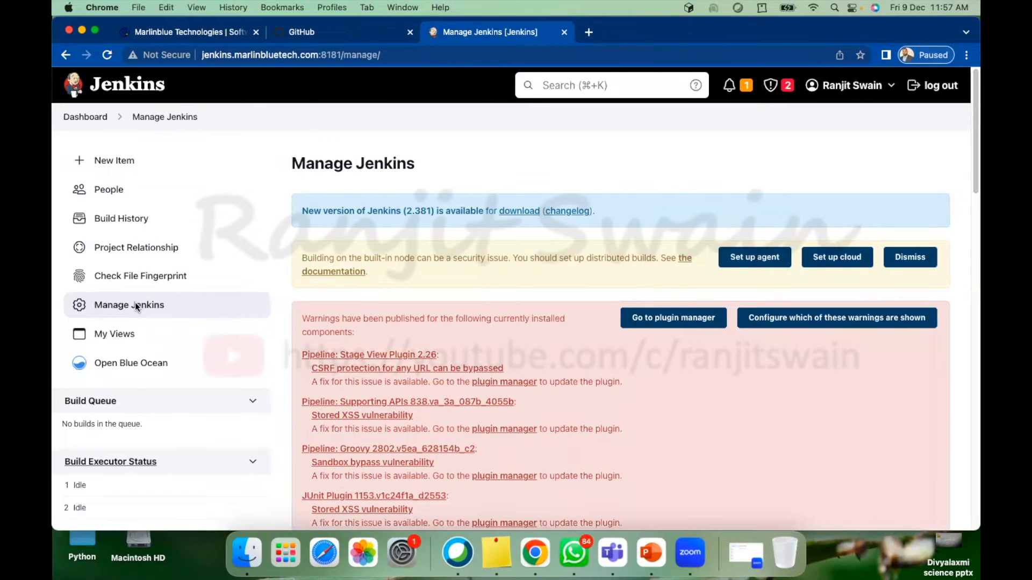
mouse_move(590, 232)
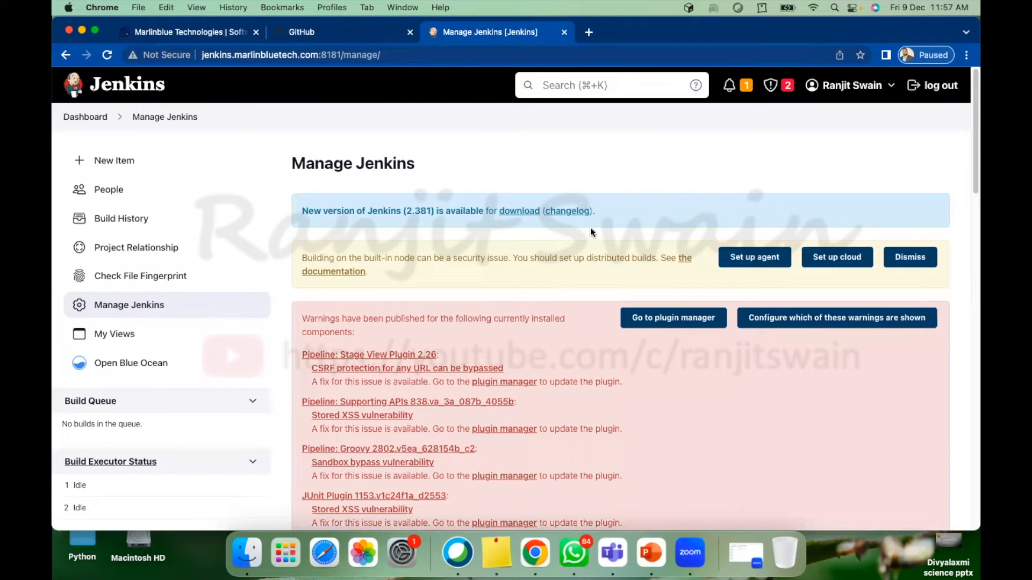
scroll("down", 3)
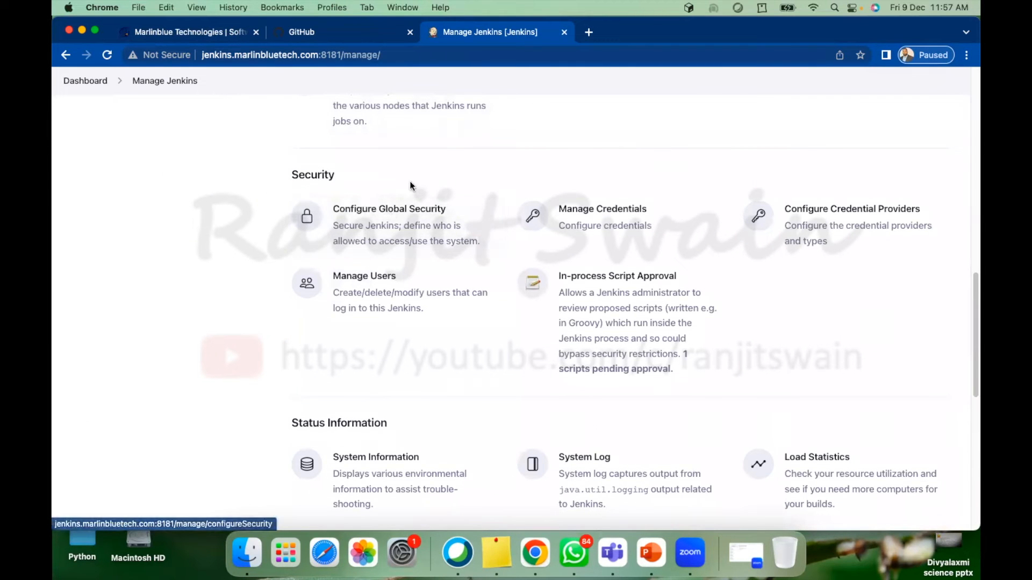
mouse_move(416, 229)
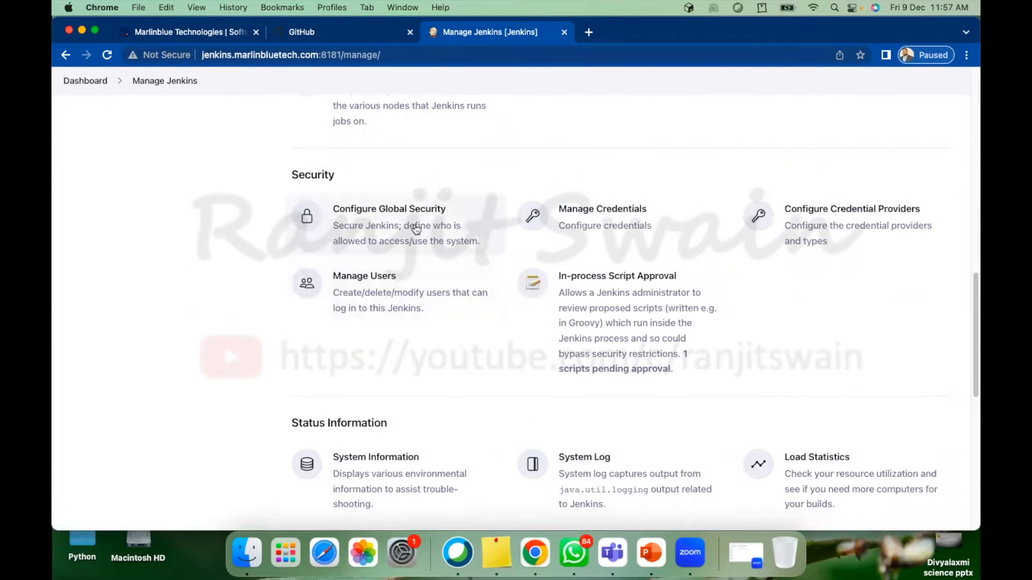
mouse_move(380, 223)
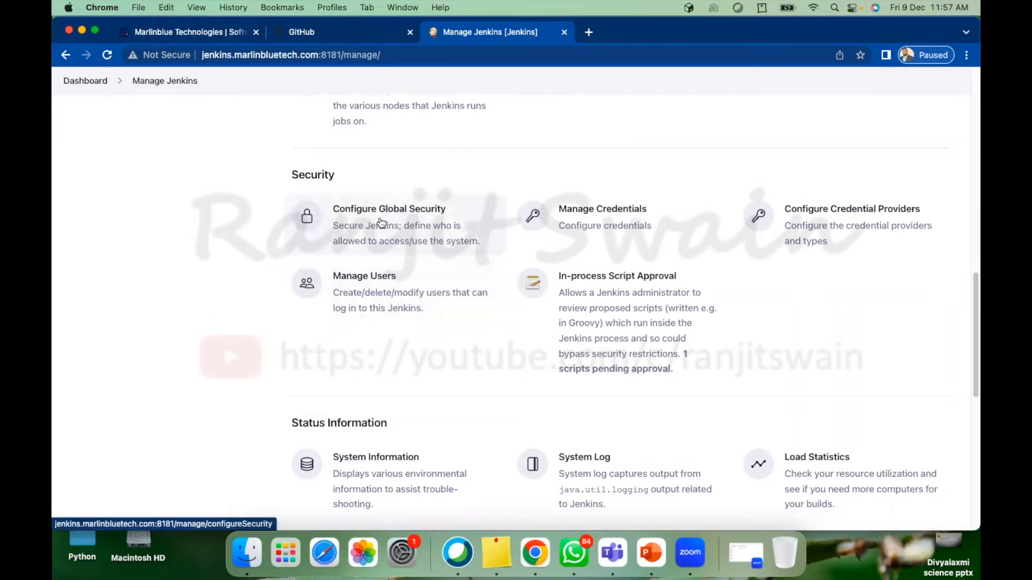
left_click(388, 209)
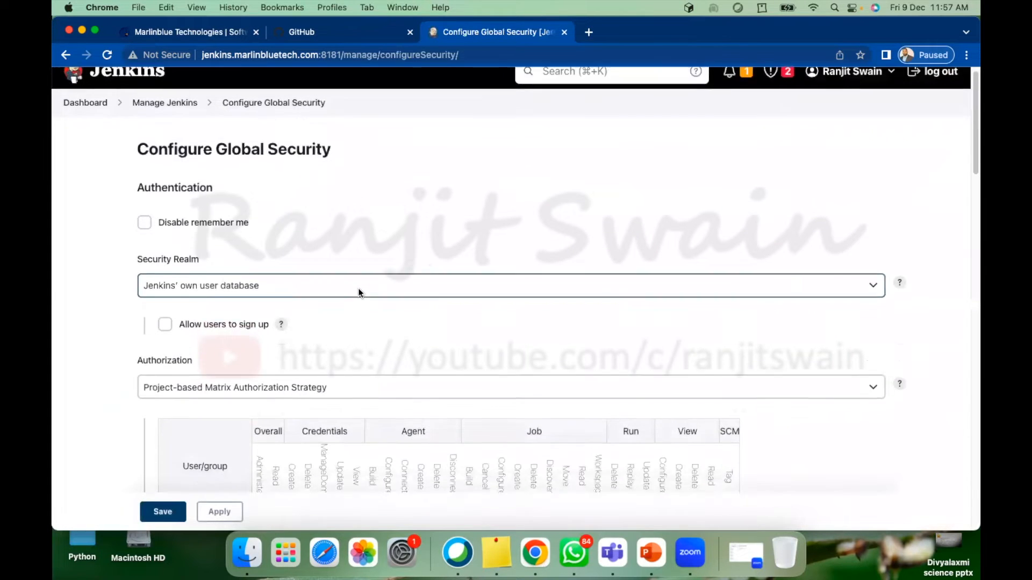
scroll("down", 3)
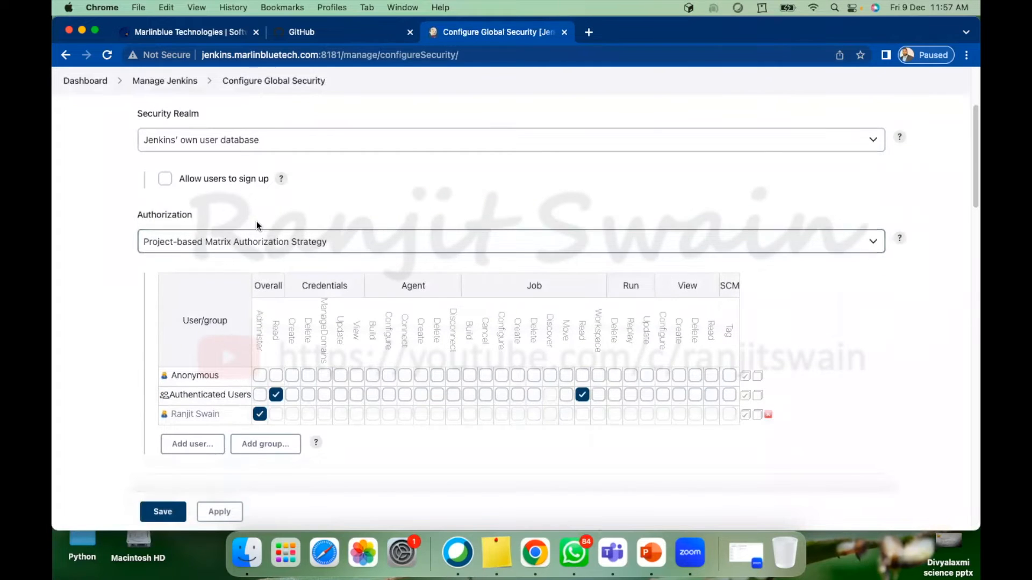
scroll("up", 3)
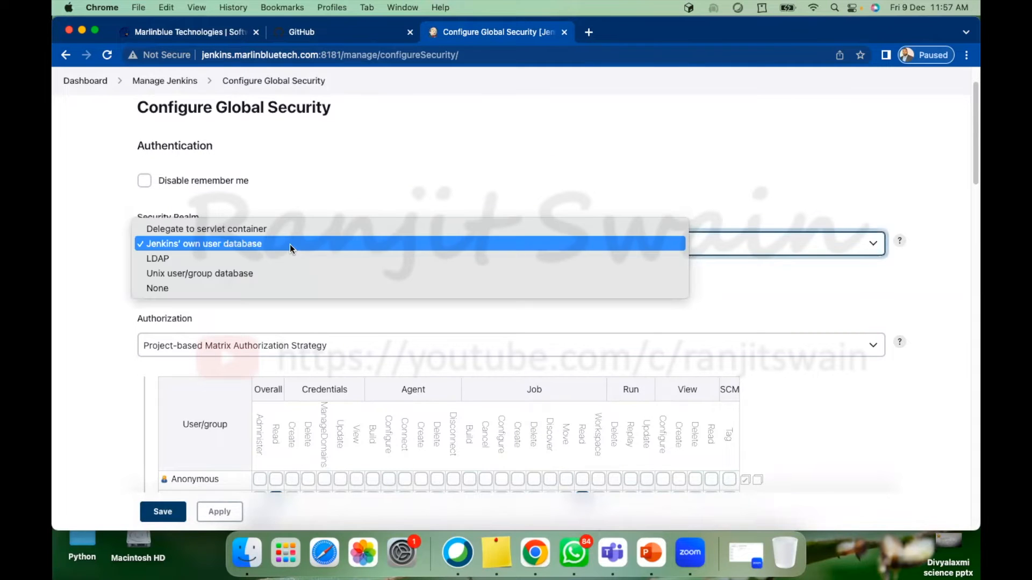
mouse_move(187, 258)
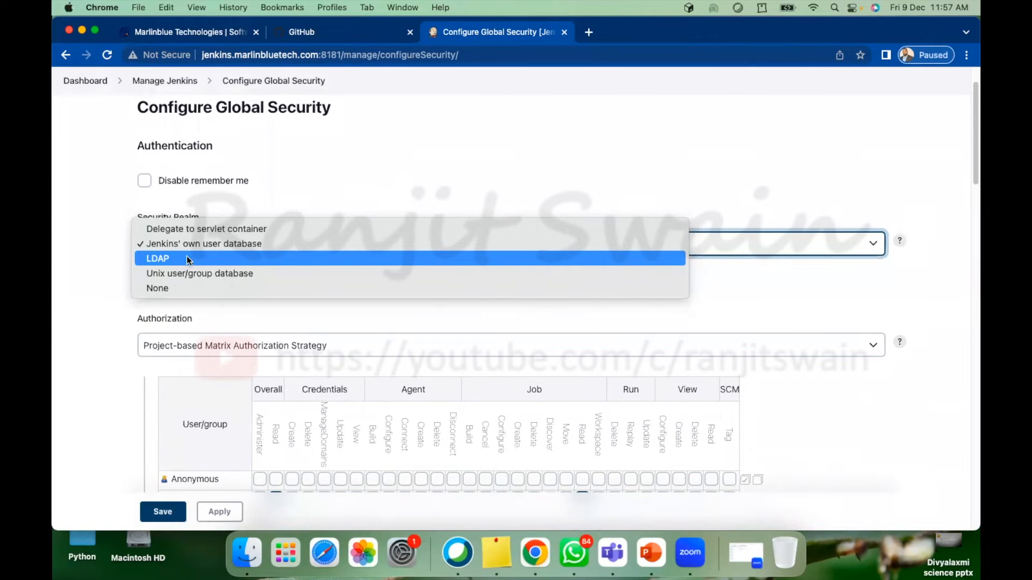
mouse_move(190, 273)
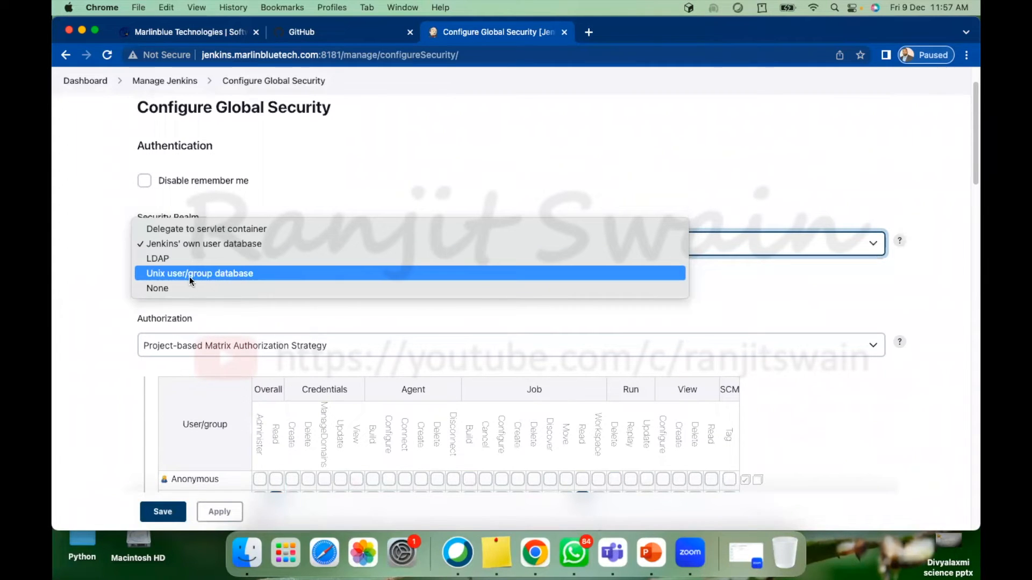
mouse_move(233, 280)
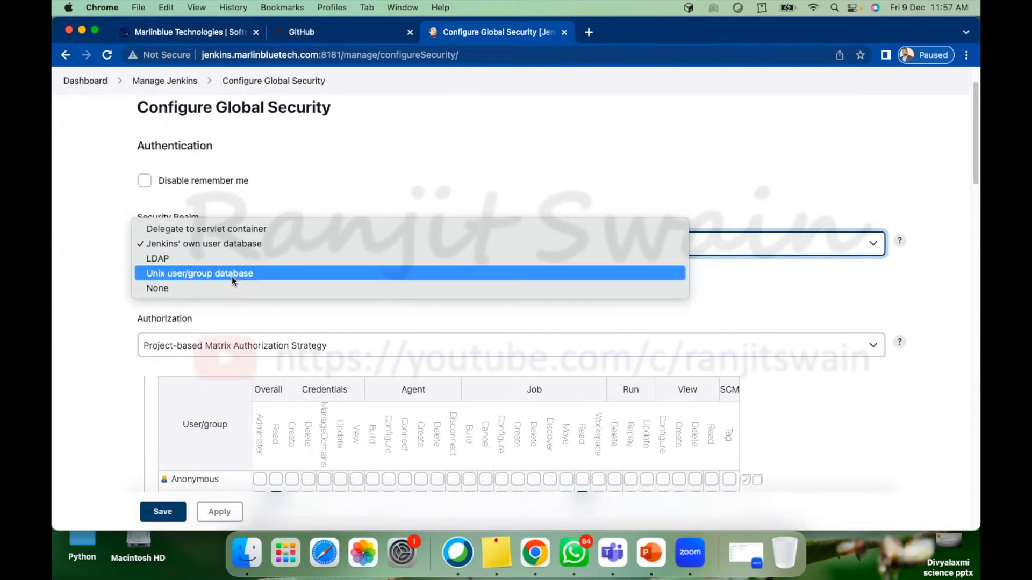
scroll("down", 3)
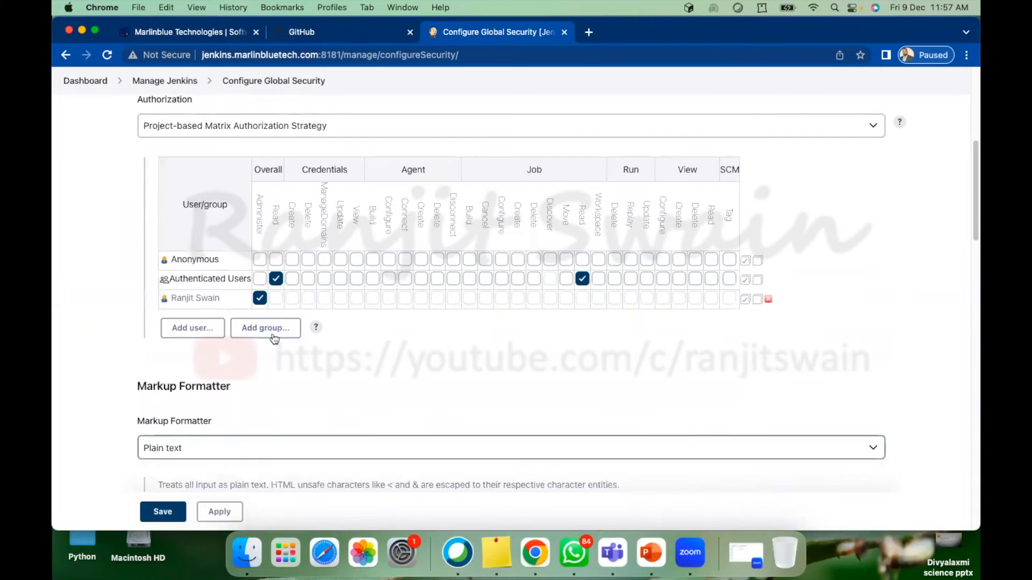
scroll("up", 3)
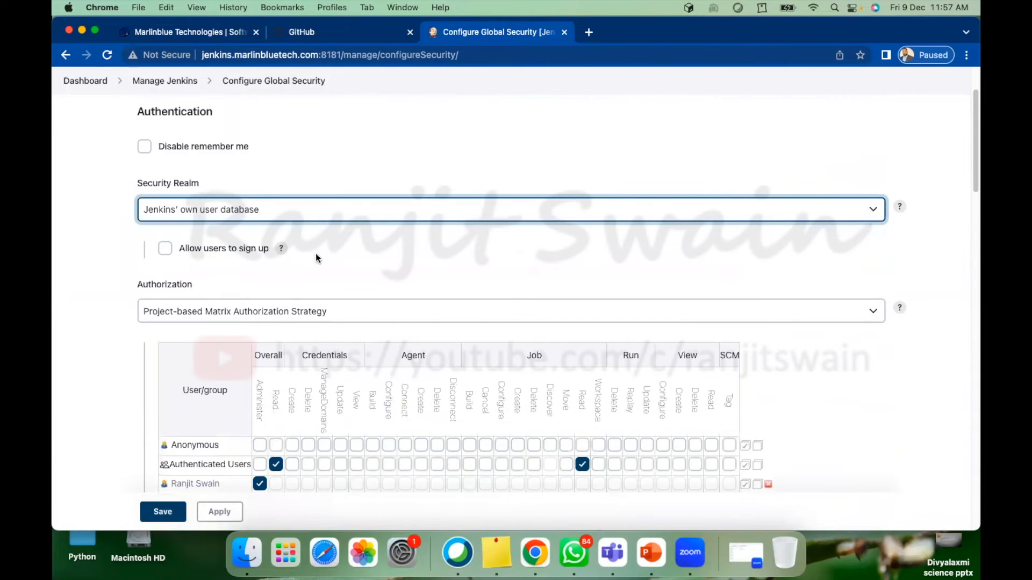
scroll("down", 3)
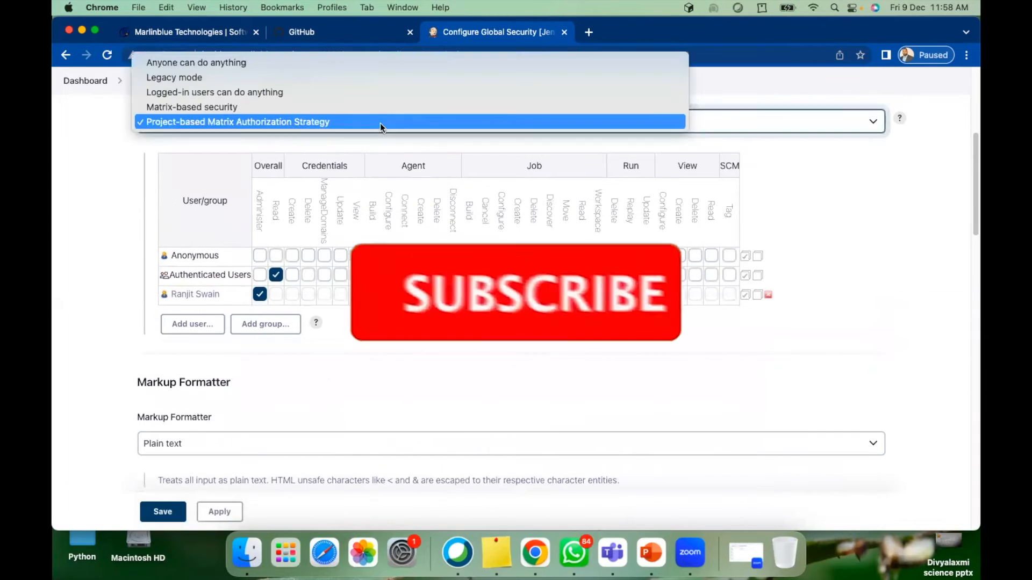
mouse_move(257, 76)
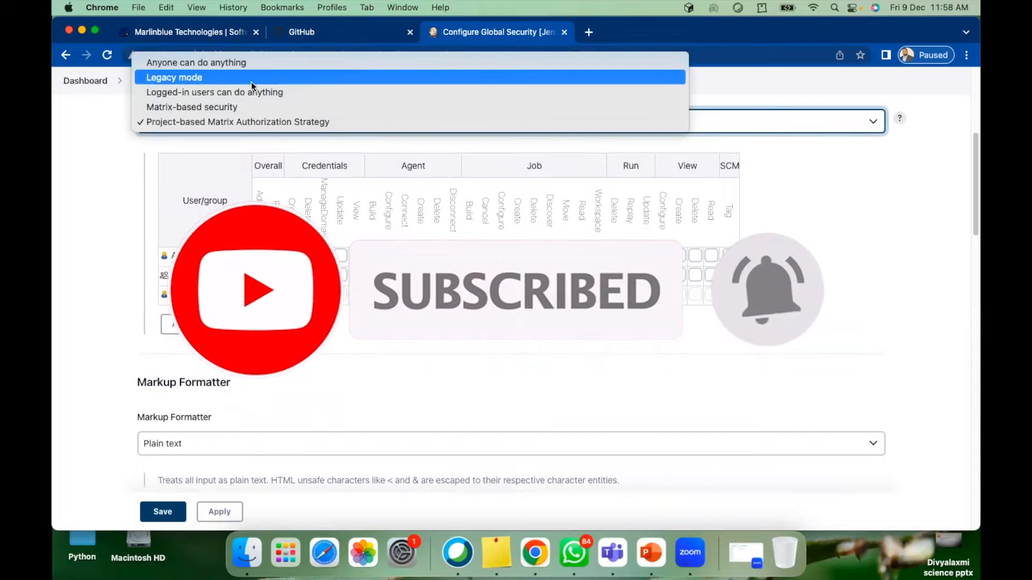
mouse_move(250, 91)
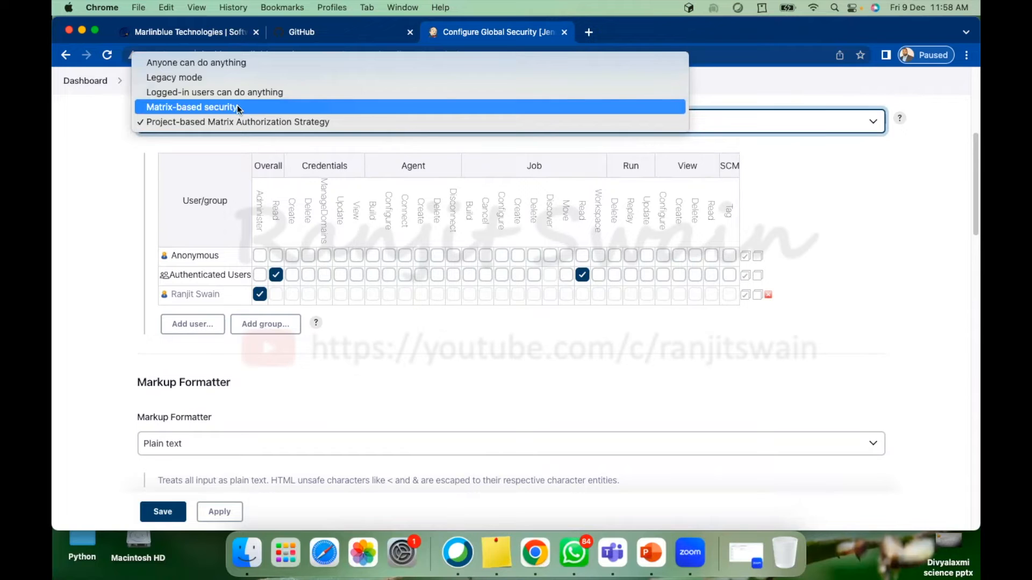
mouse_move(212, 132)
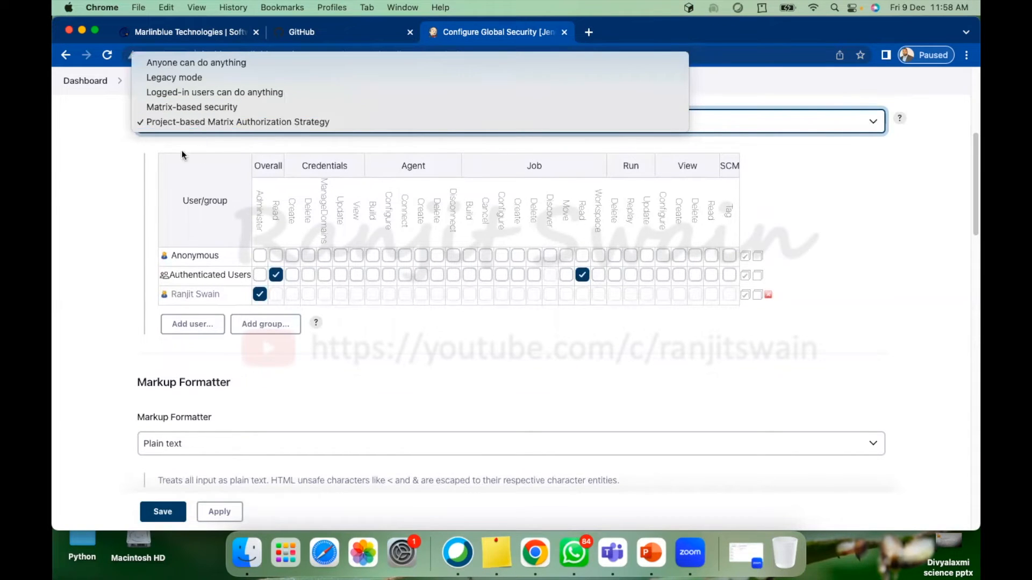
mouse_move(216, 141)
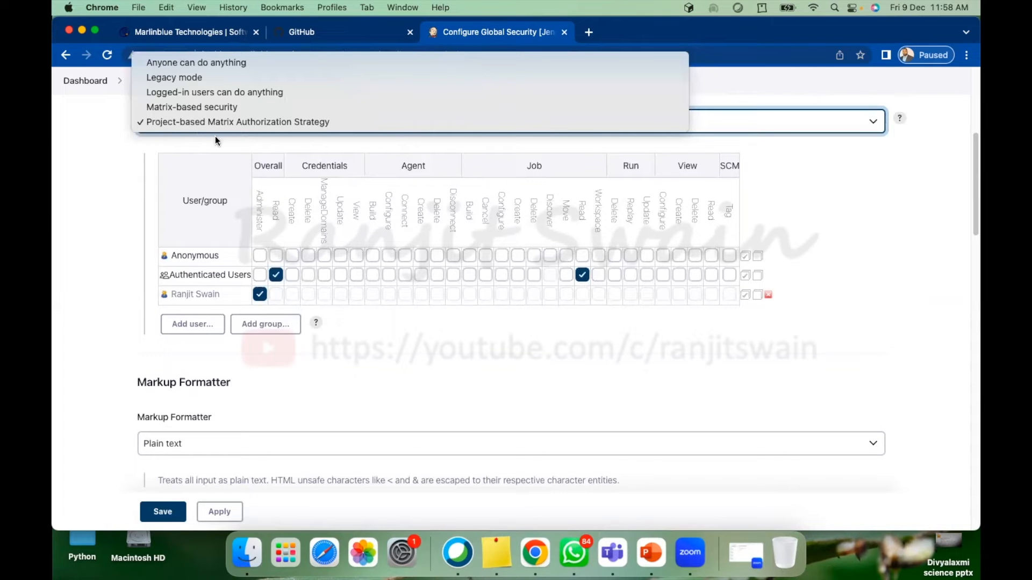
mouse_move(237, 122)
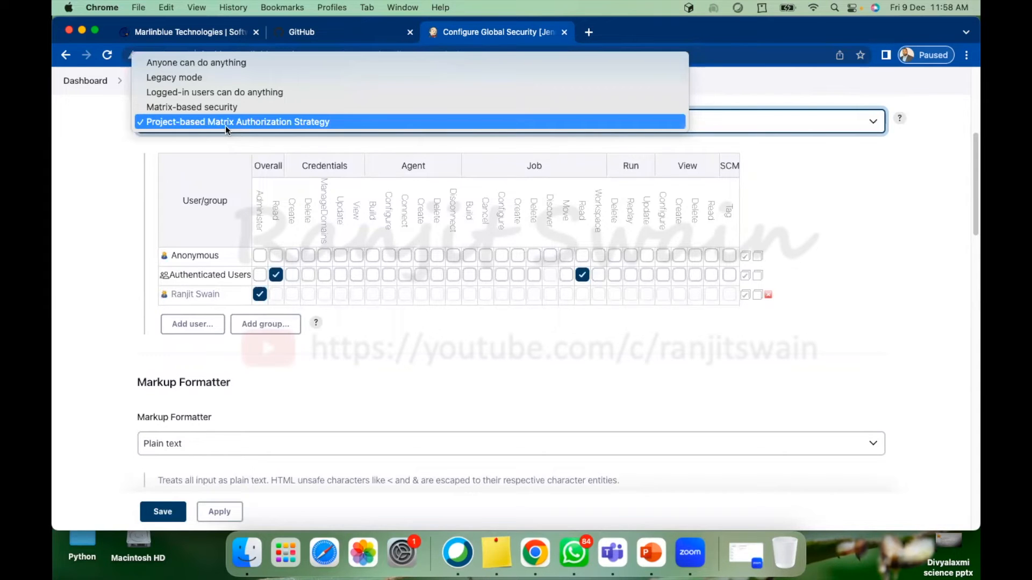
left_click(237, 122)
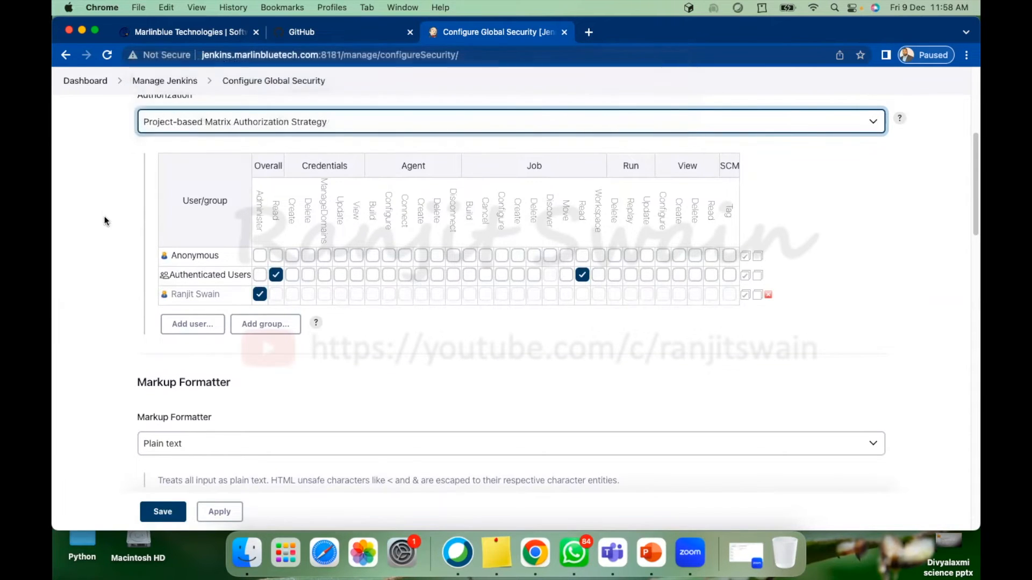
mouse_move(459, 329)
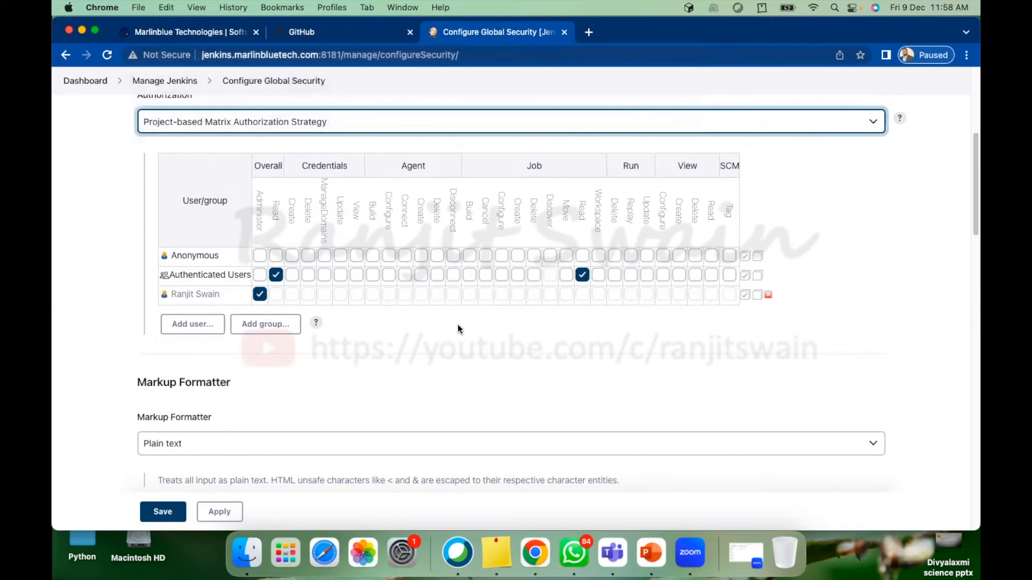
mouse_move(387, 237)
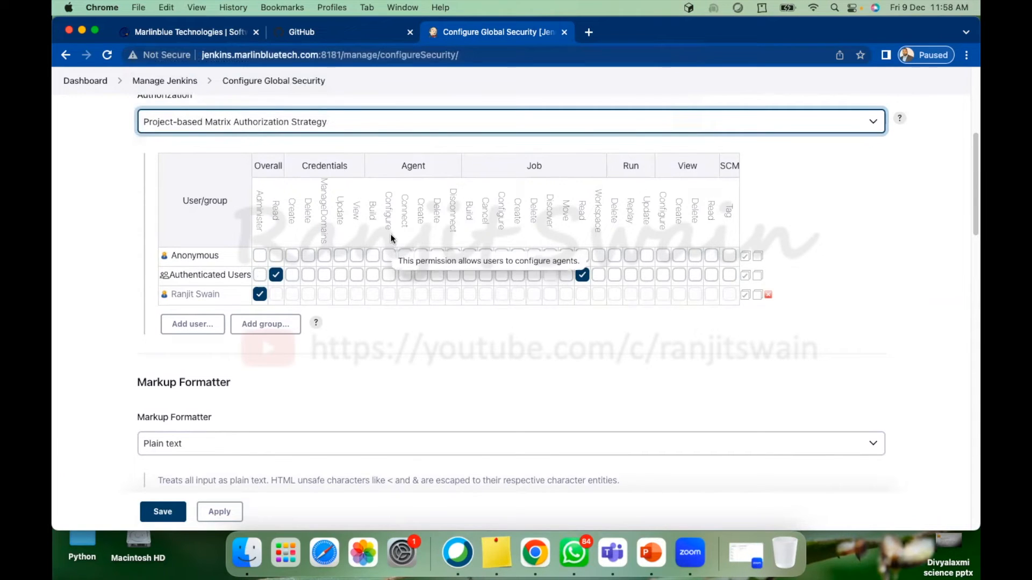
mouse_move(460, 346)
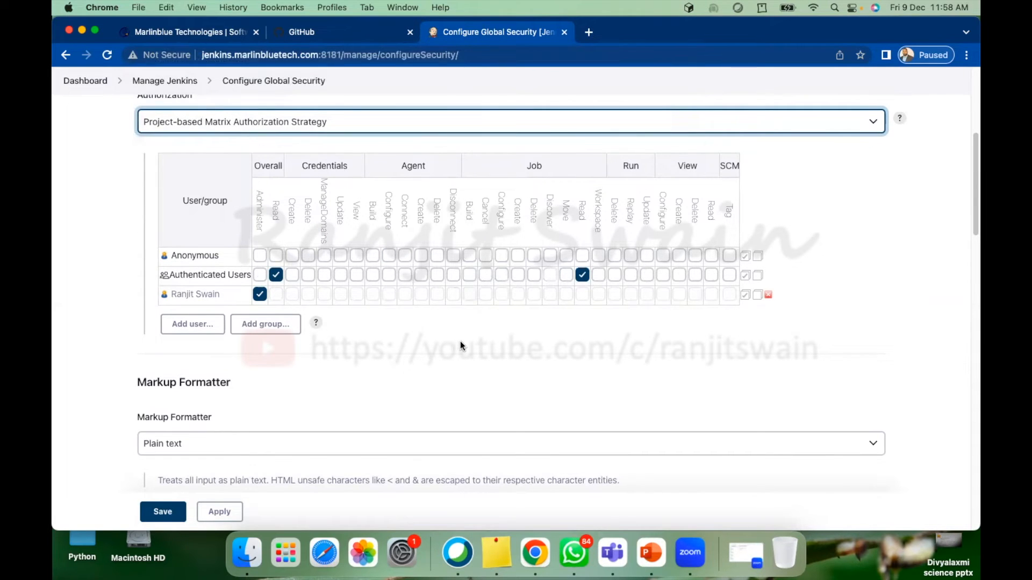
mouse_move(194, 268)
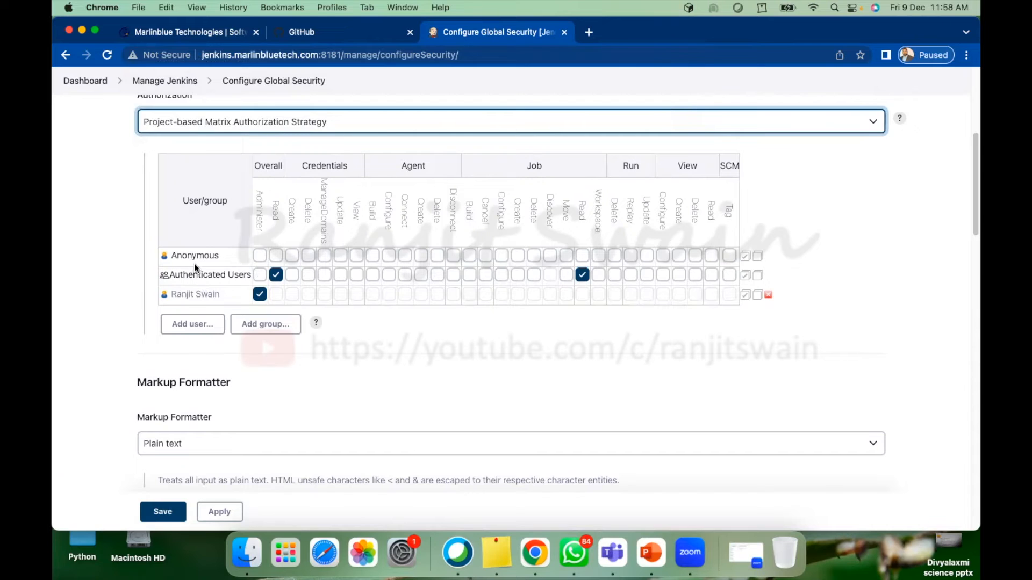
mouse_move(210, 257)
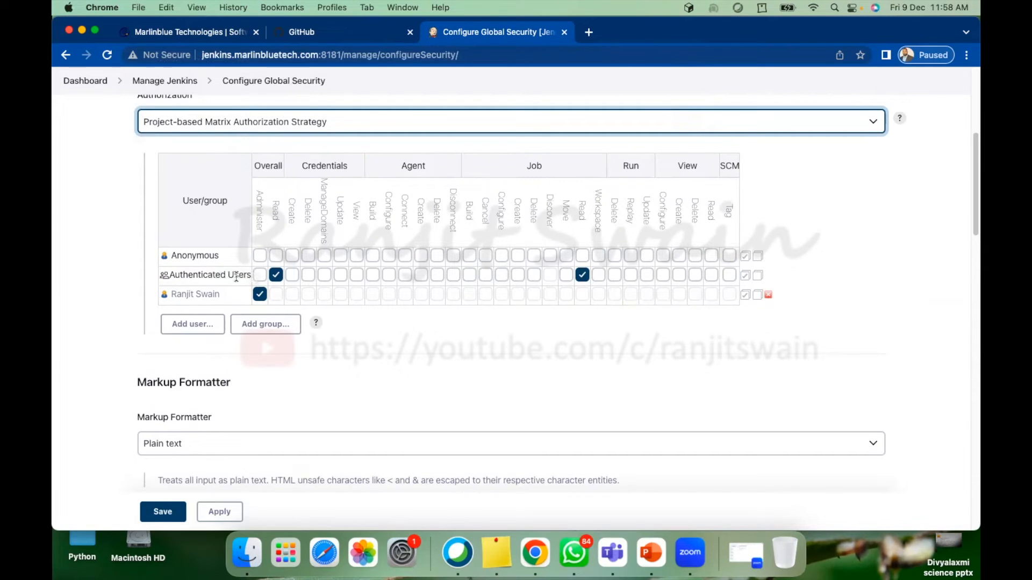
mouse_move(197, 303)
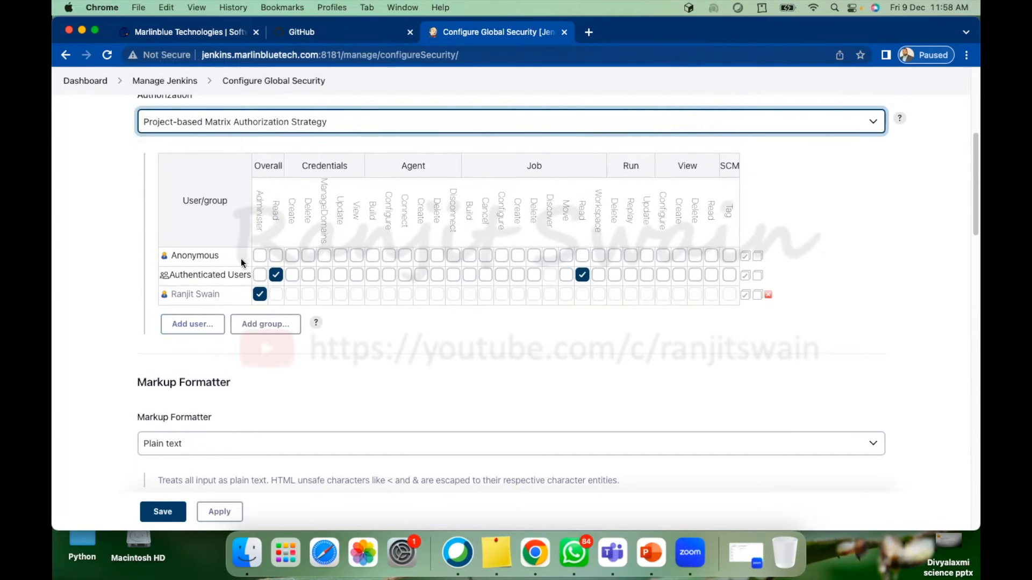
mouse_move(178, 283)
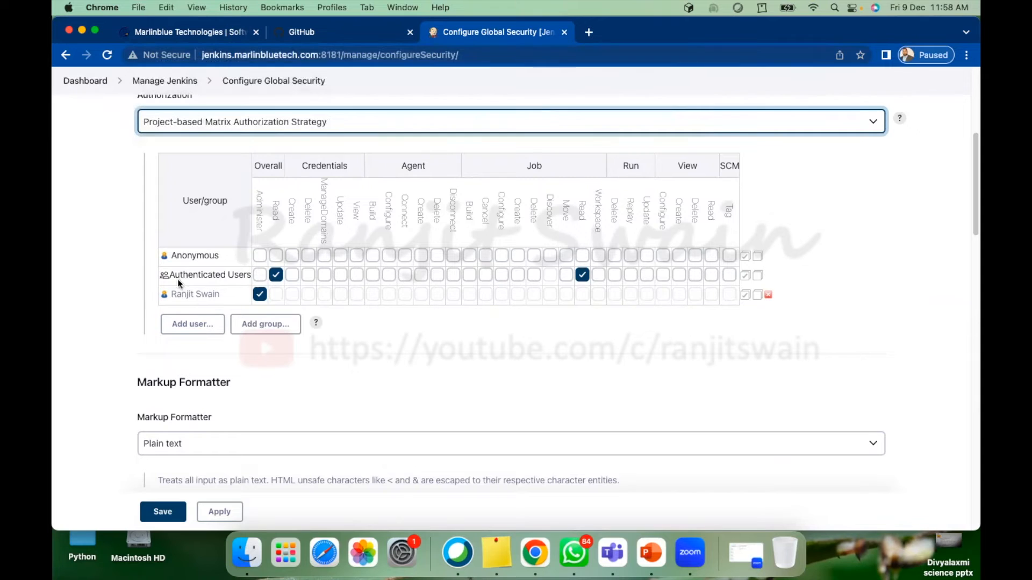
mouse_move(184, 283)
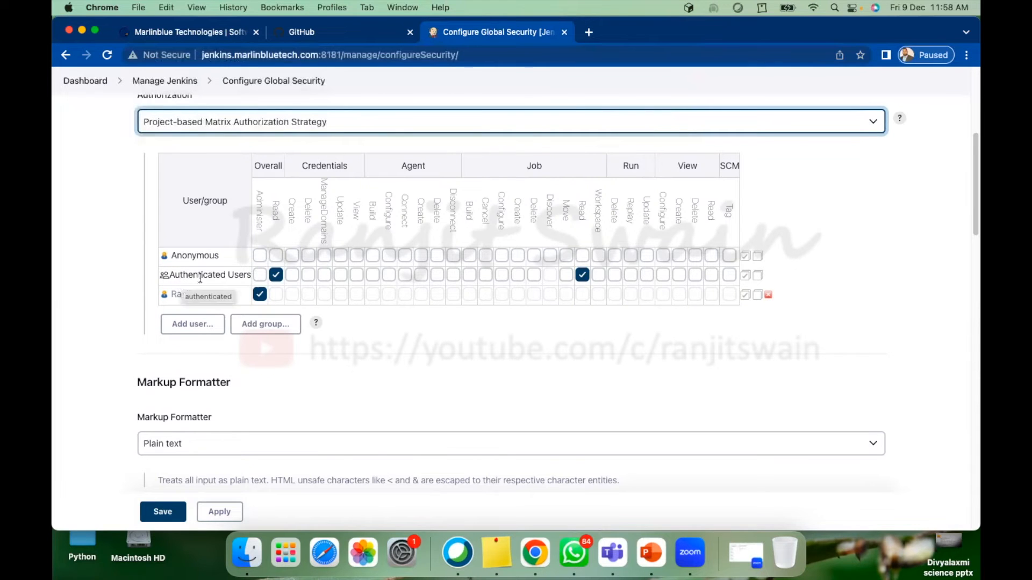
mouse_move(373, 275)
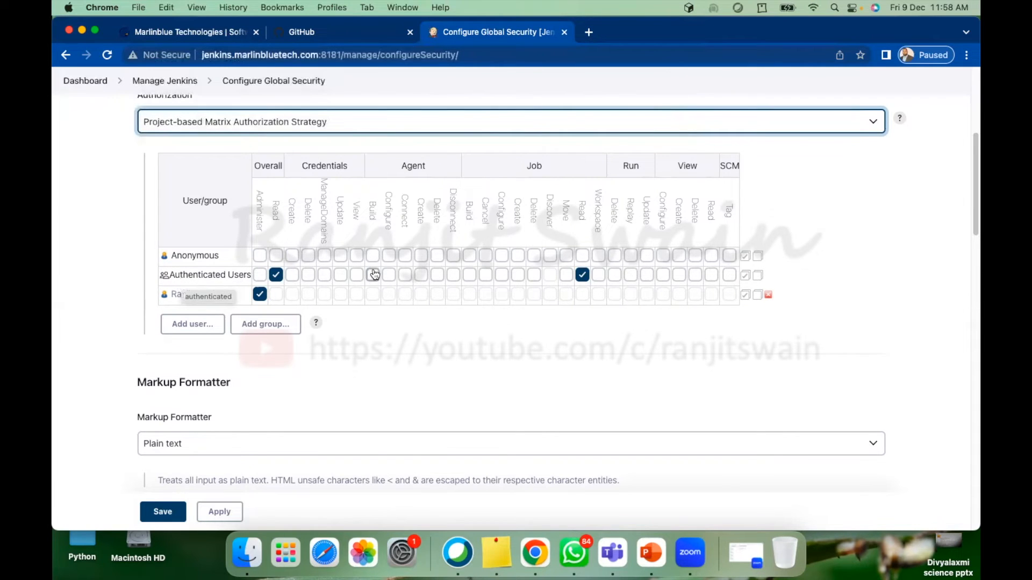
mouse_move(845, 352)
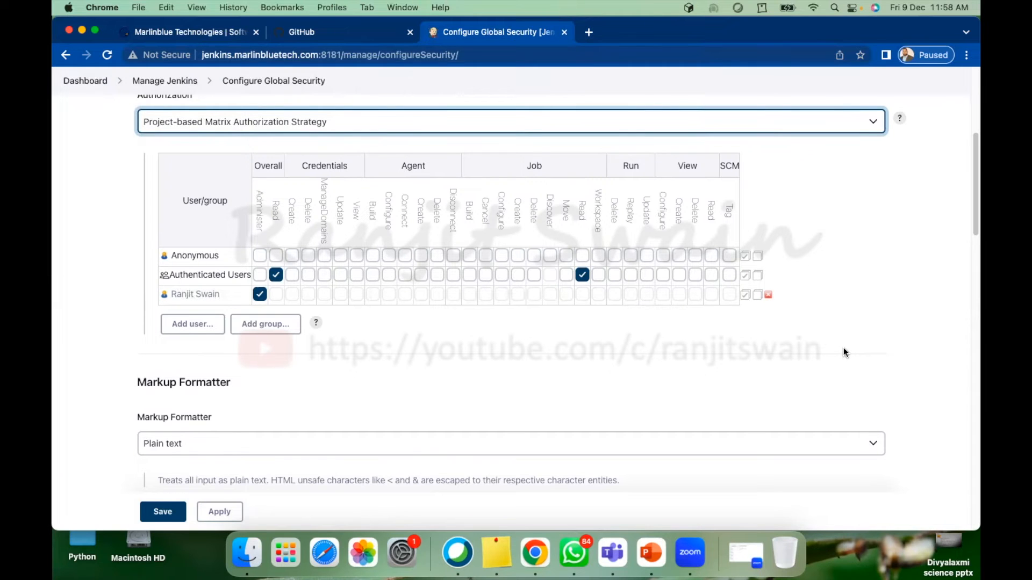
mouse_move(188, 315)
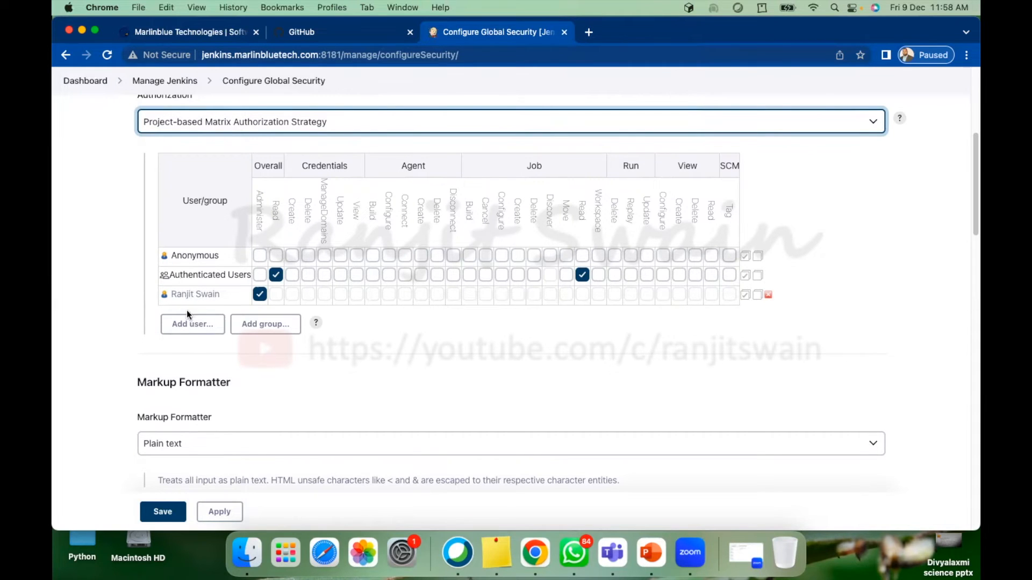
mouse_move(210, 275)
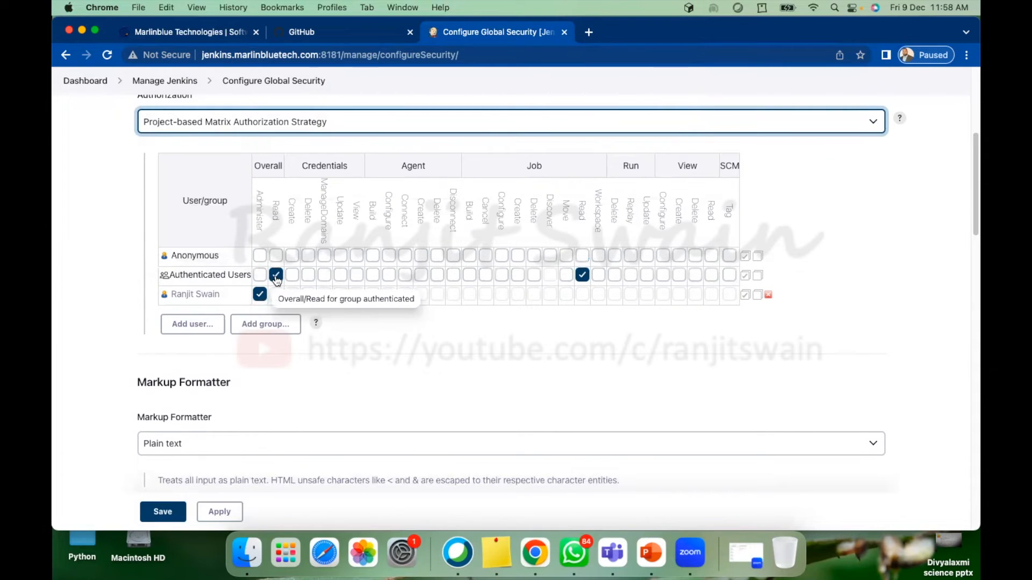
mouse_move(567, 266)
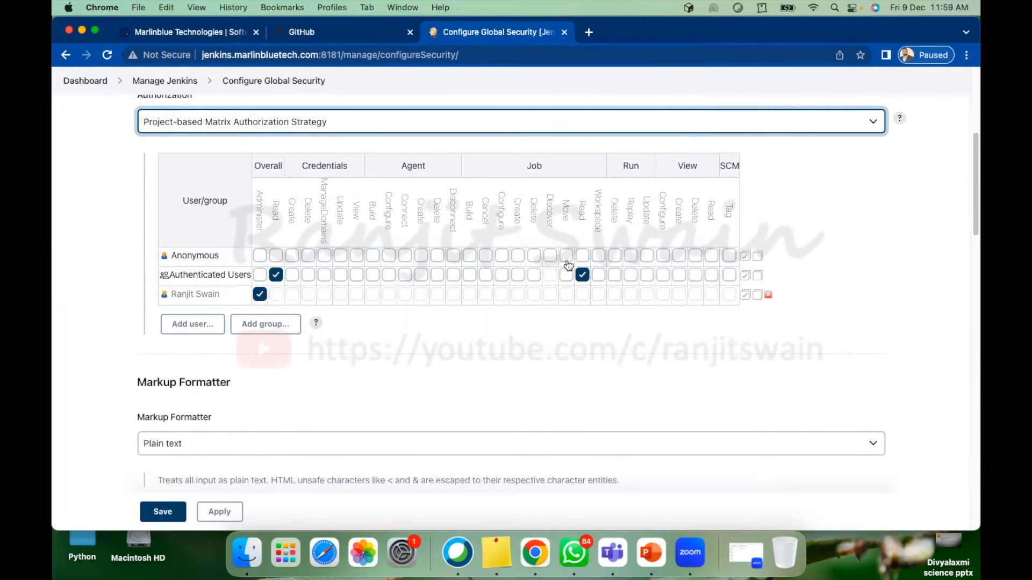
mouse_move(576, 233)
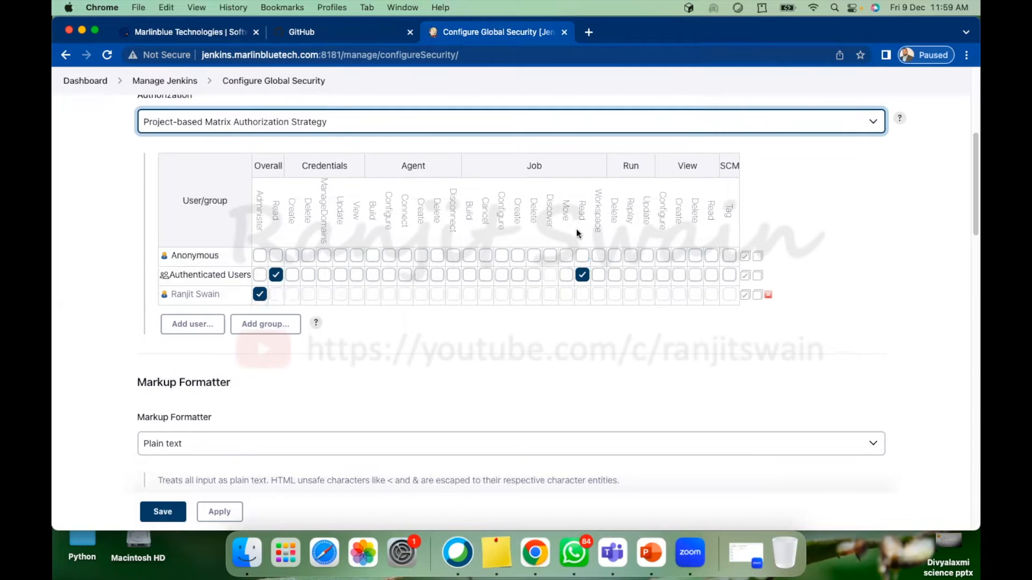
mouse_move(581, 275)
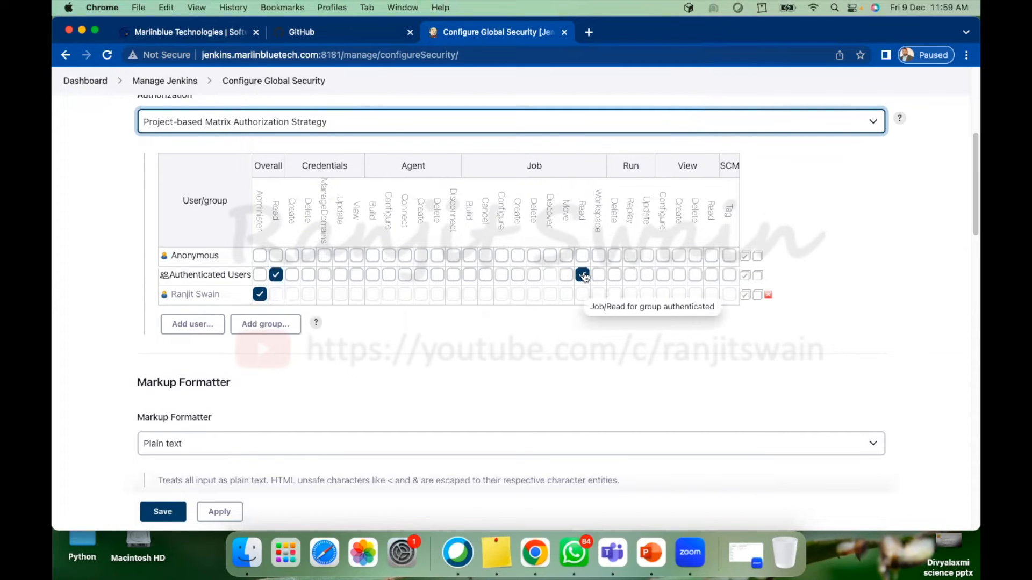
left_click(581, 275)
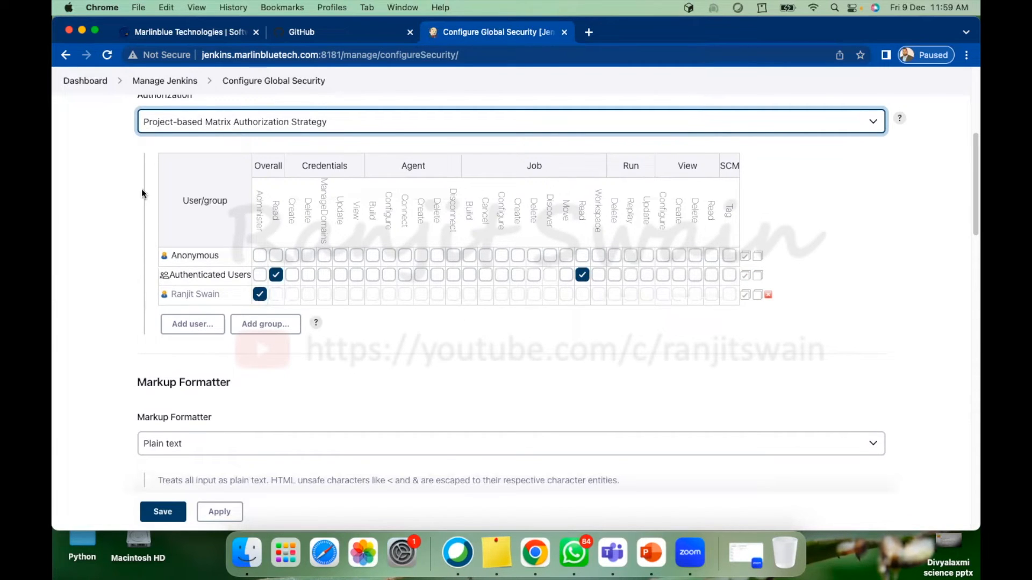
mouse_move(496, 355)
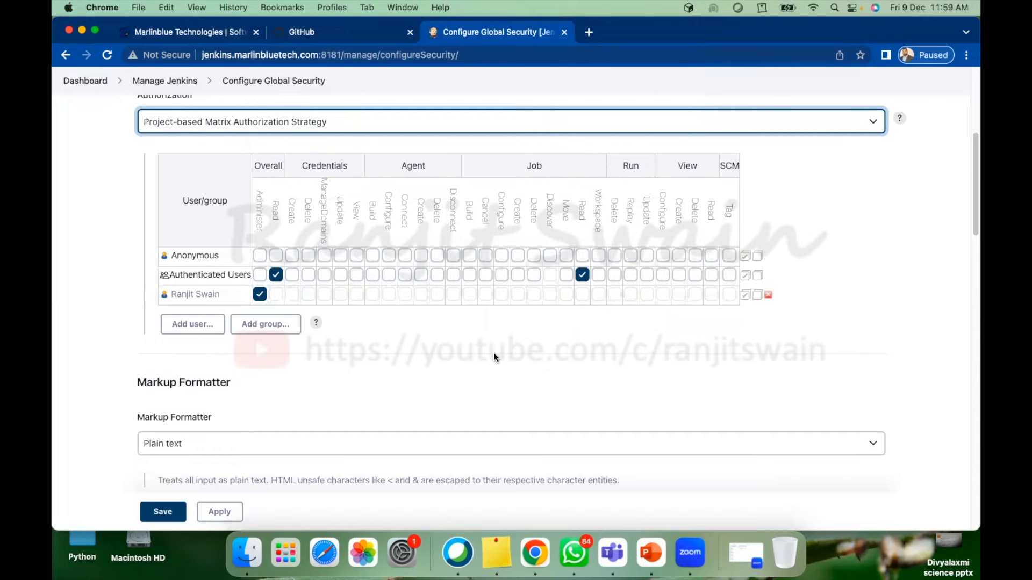
mouse_move(601, 339)
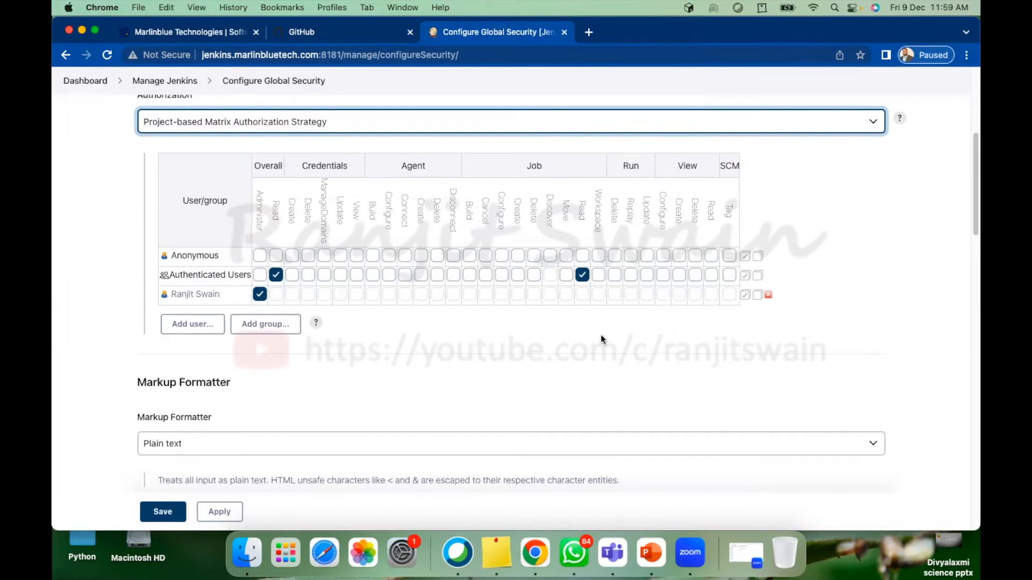
mouse_move(585, 329)
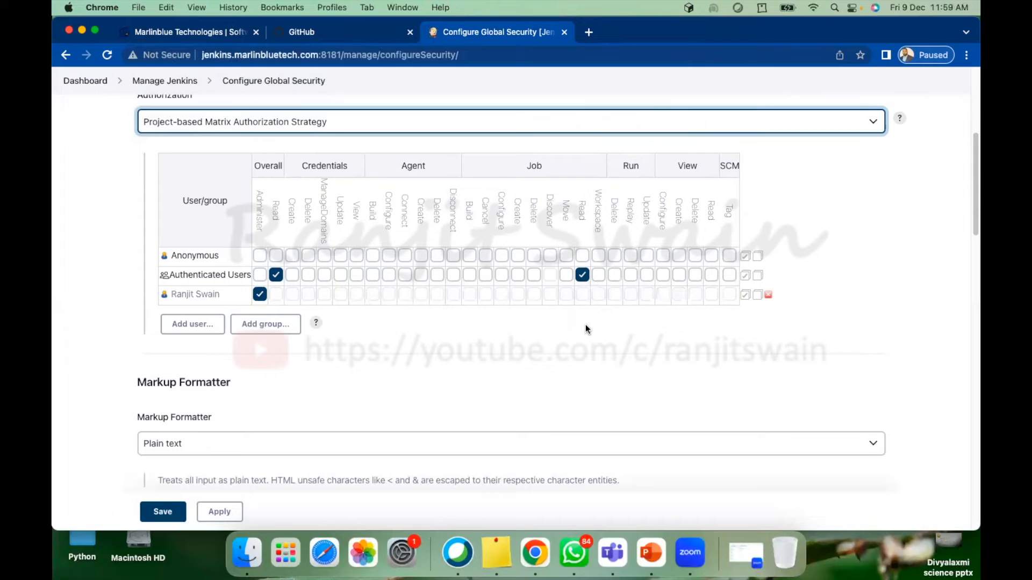
mouse_move(276, 275)
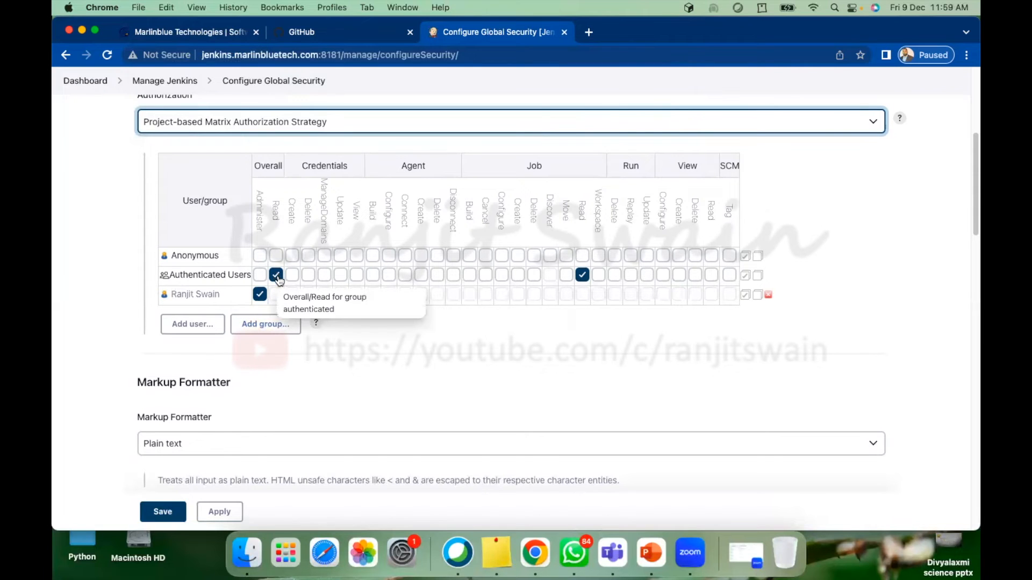
Uncheck Overall/Read for Authenticated Users and save the security settings.
left_click(275, 274)
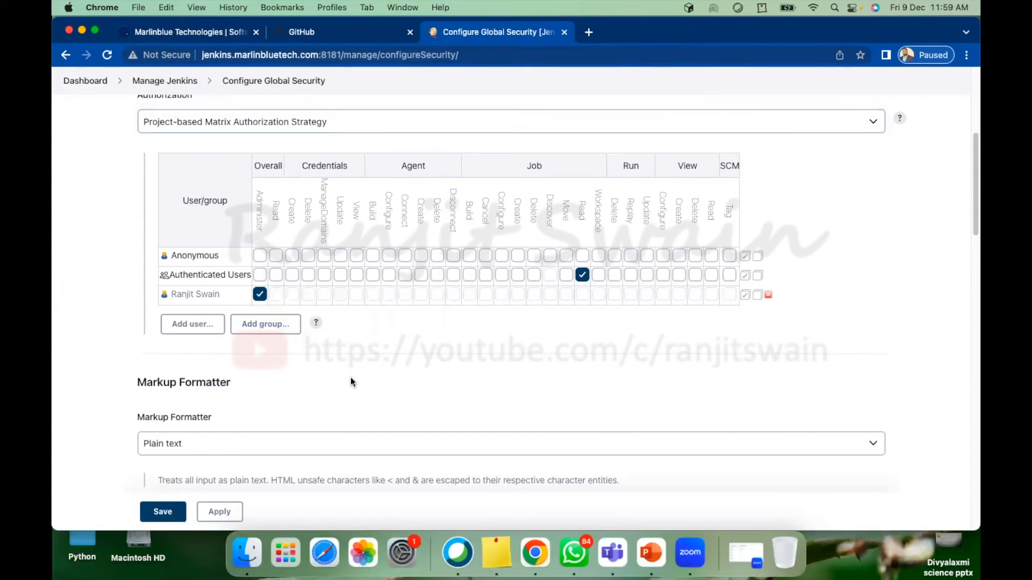
mouse_move(203, 503)
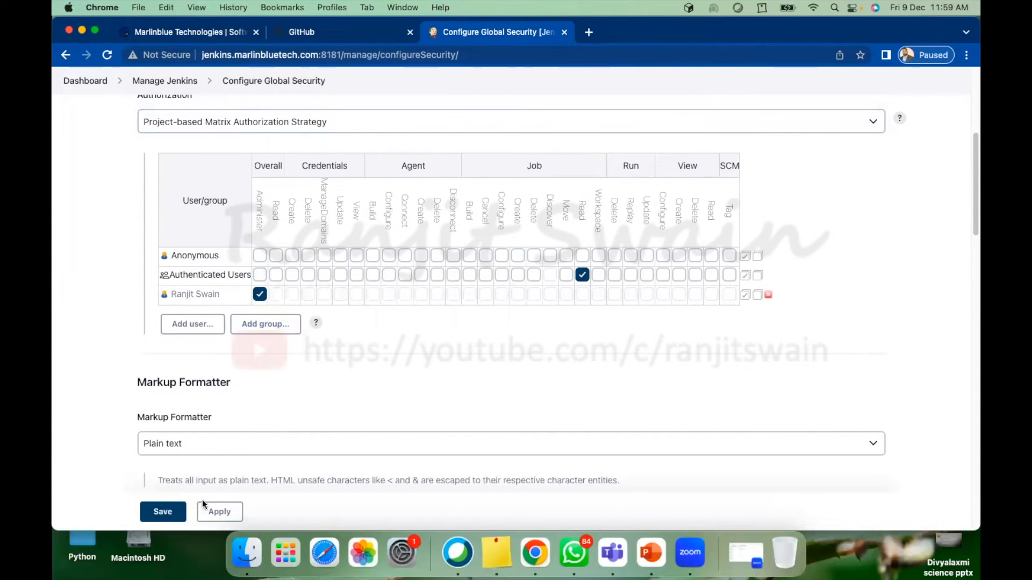
left_click(162, 513)
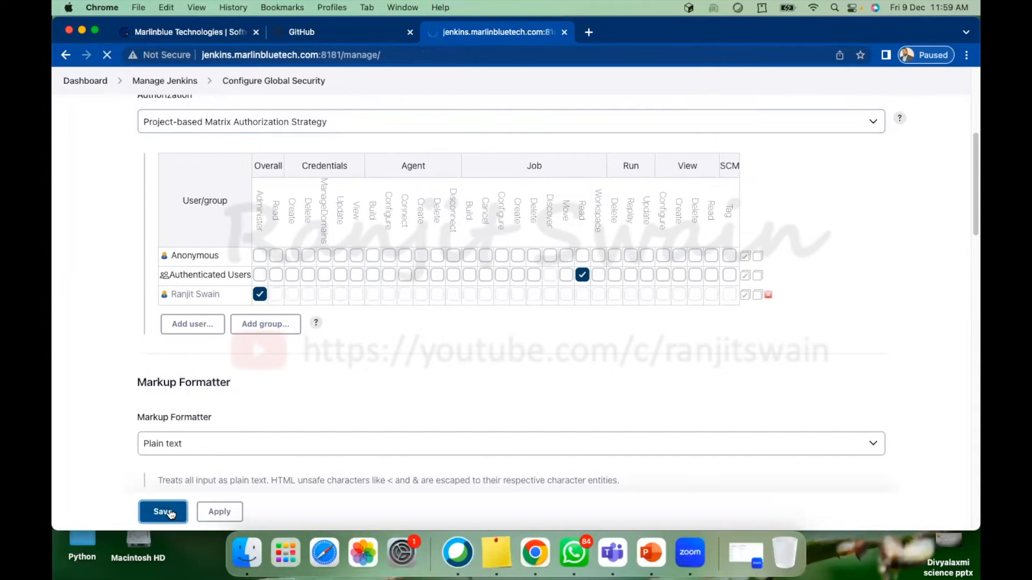
left_click(163, 511)
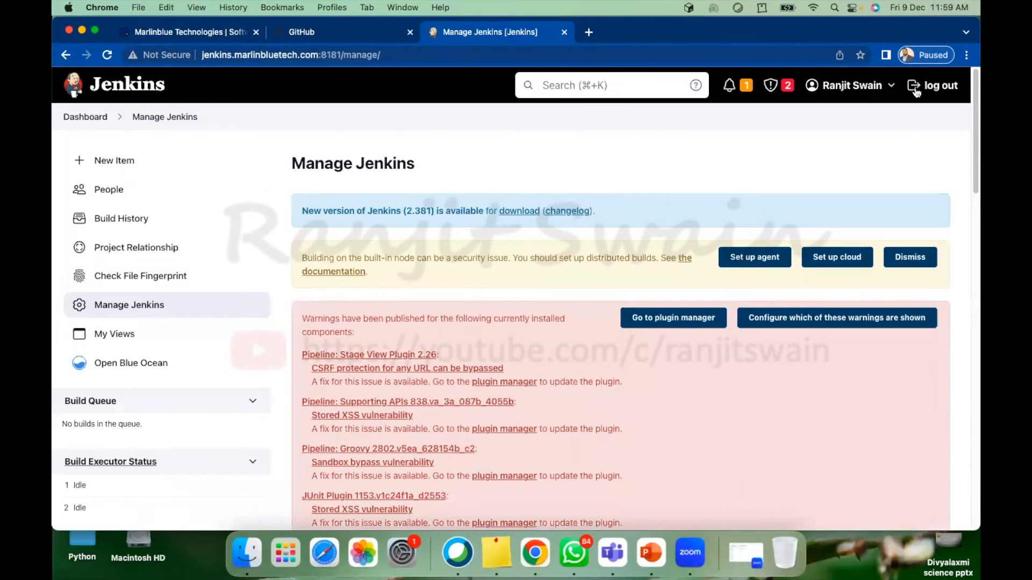
left_click(941, 85)
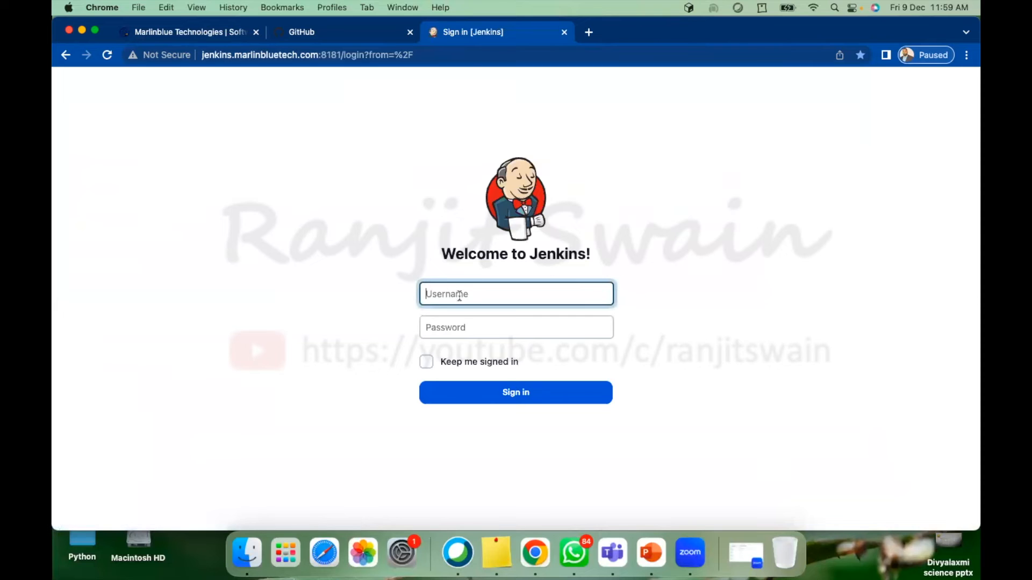
type("k")
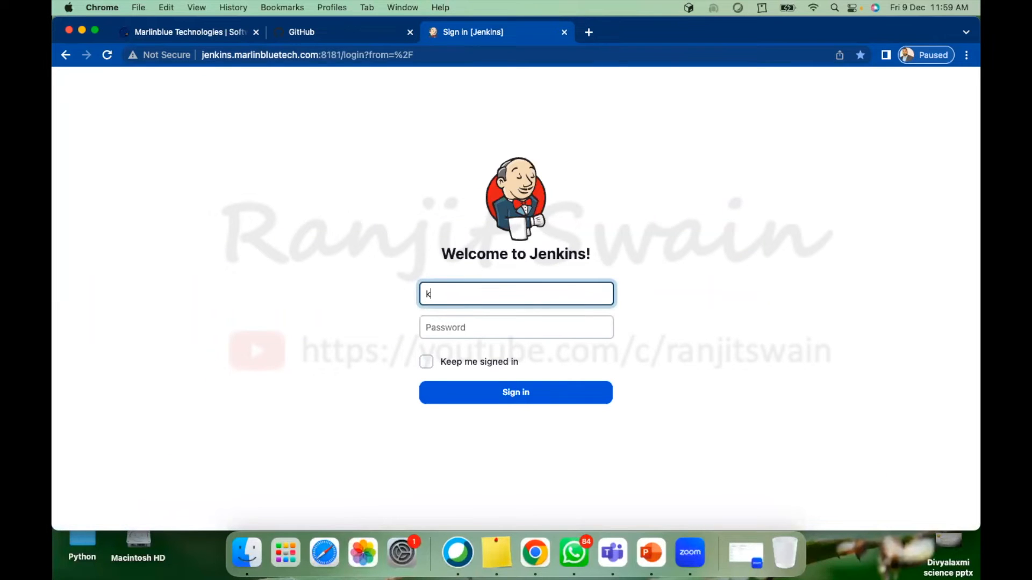
type("vijat")
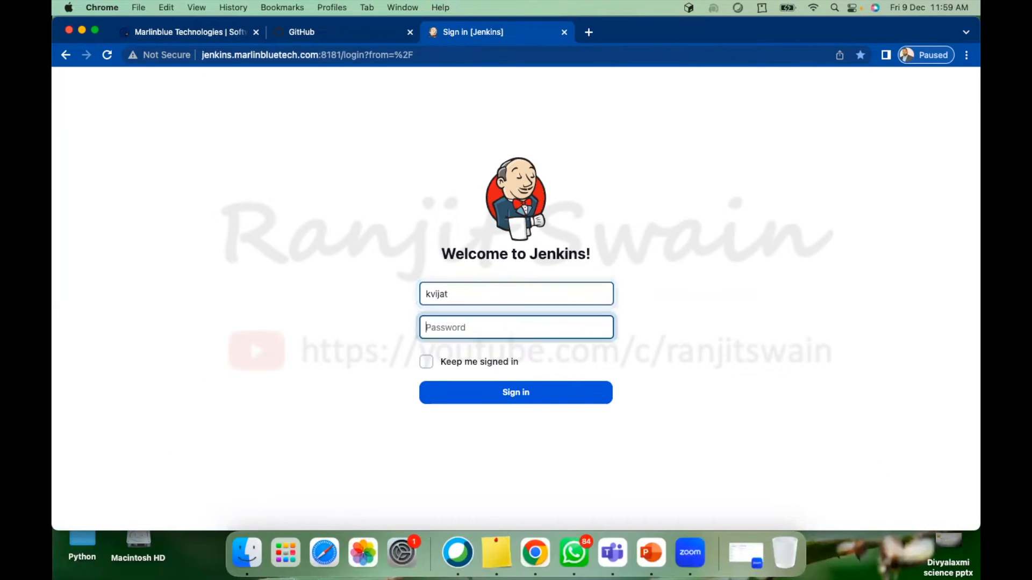
left_click(515, 392)
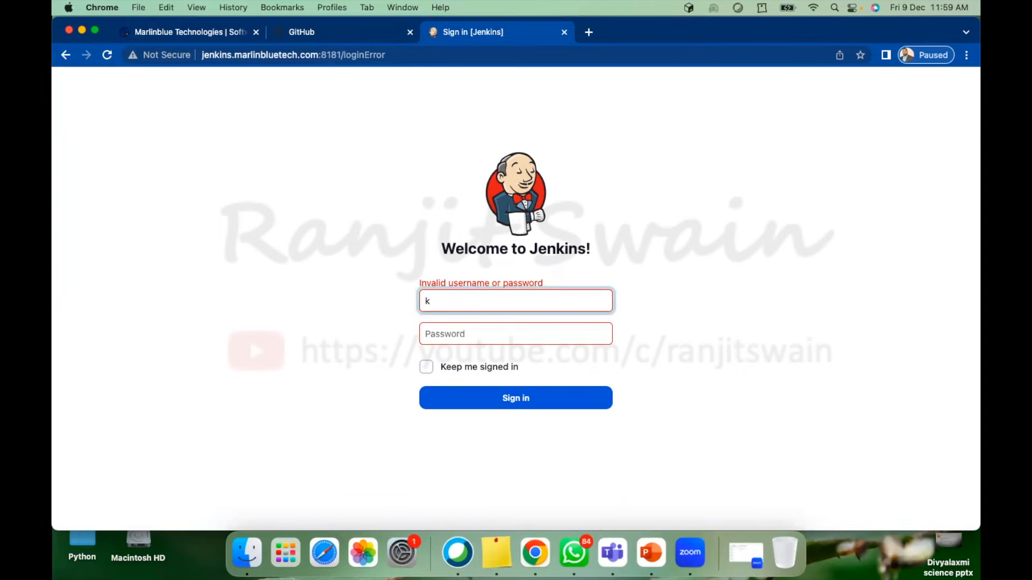
Sign in as kvijay and hit Access Denied for lacking Overall/Read.
left_click(515, 398)
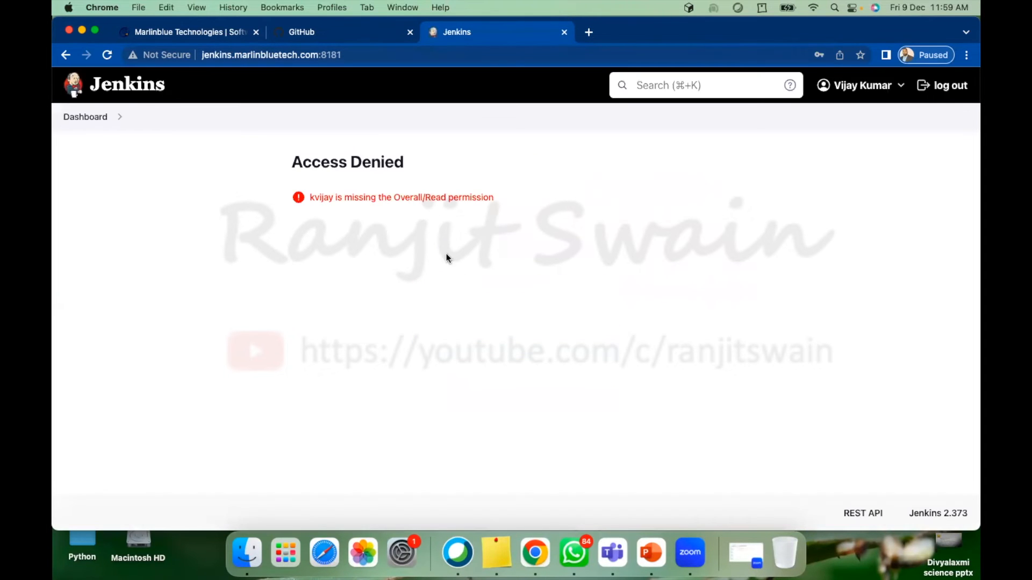
mouse_move(288, 197)
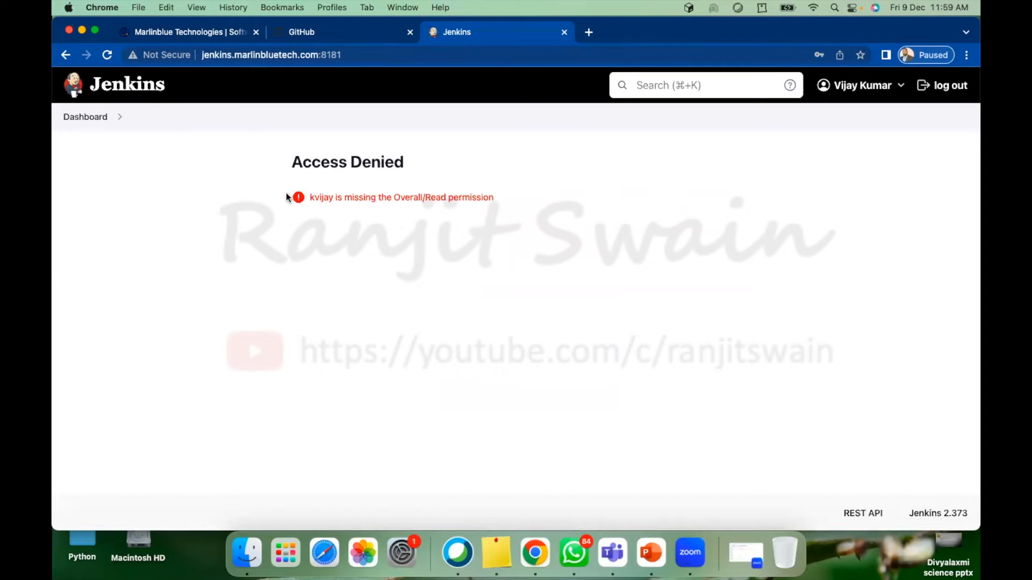
mouse_move(520, 200)
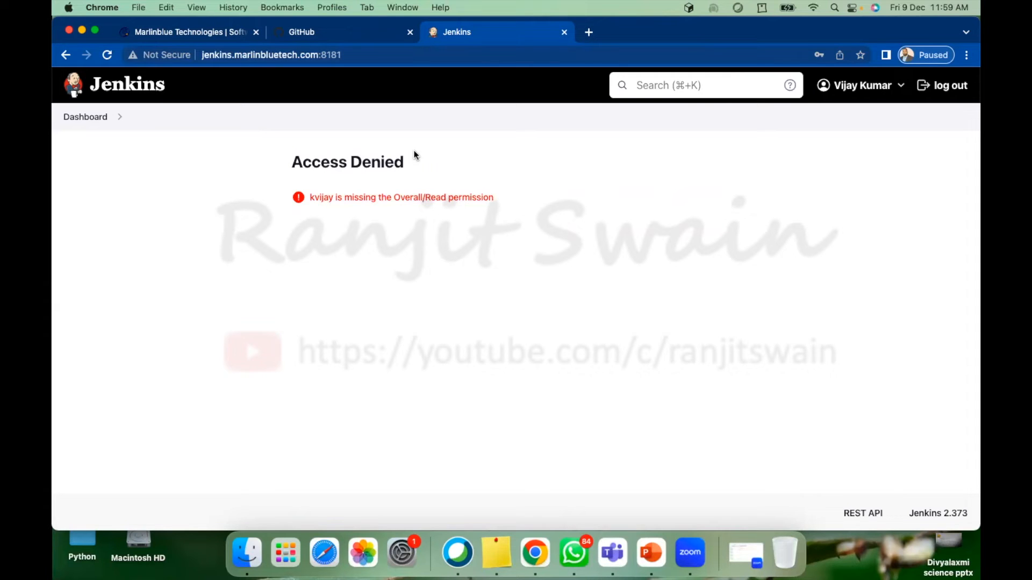
mouse_move(310, 237)
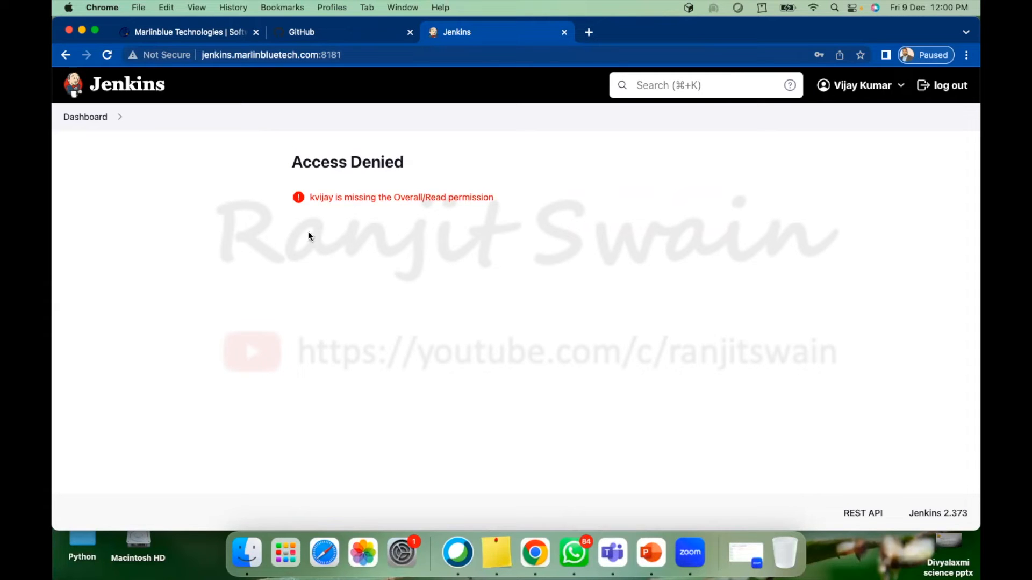
mouse_move(425, 226)
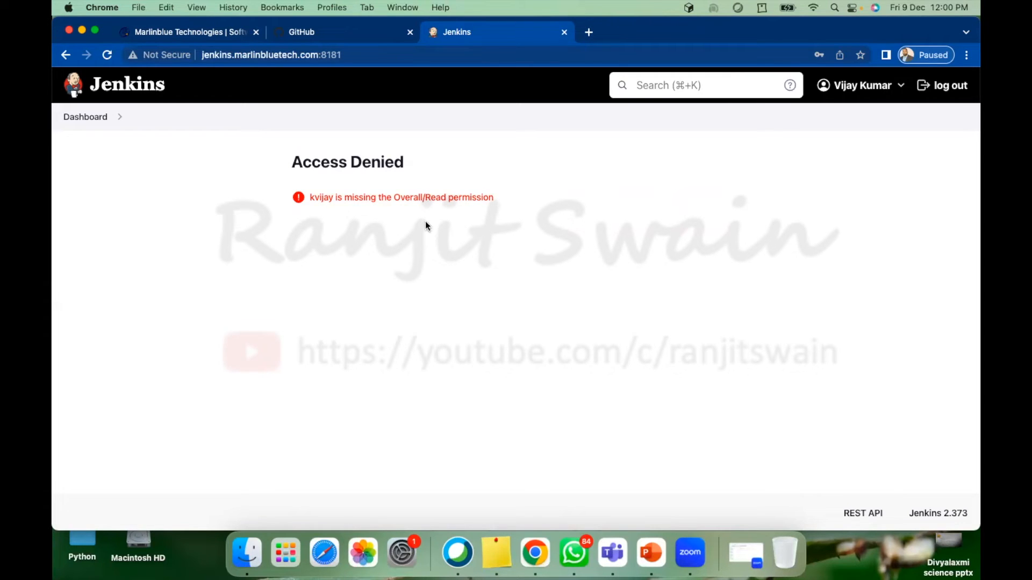
mouse_move(255, 217)
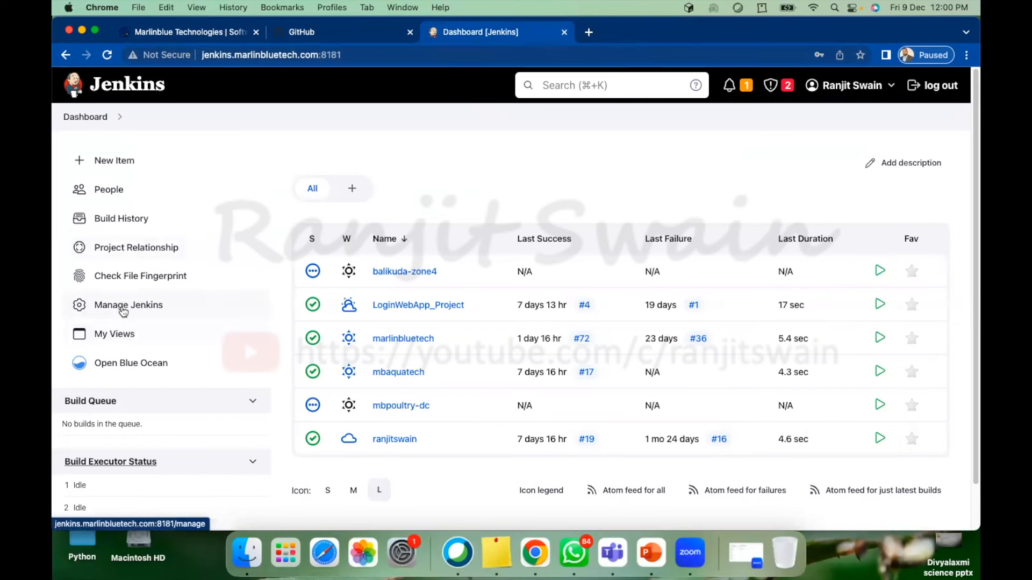
Reach Configure Global Security through Manage Jenkins and scroll to the permission matrix.
left_click(129, 305)
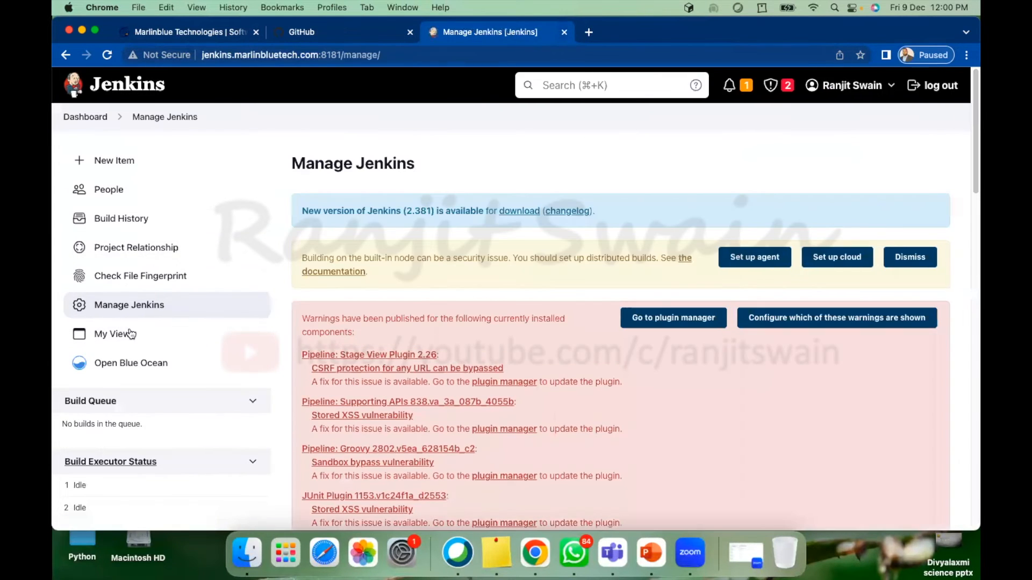
scroll("down", 3)
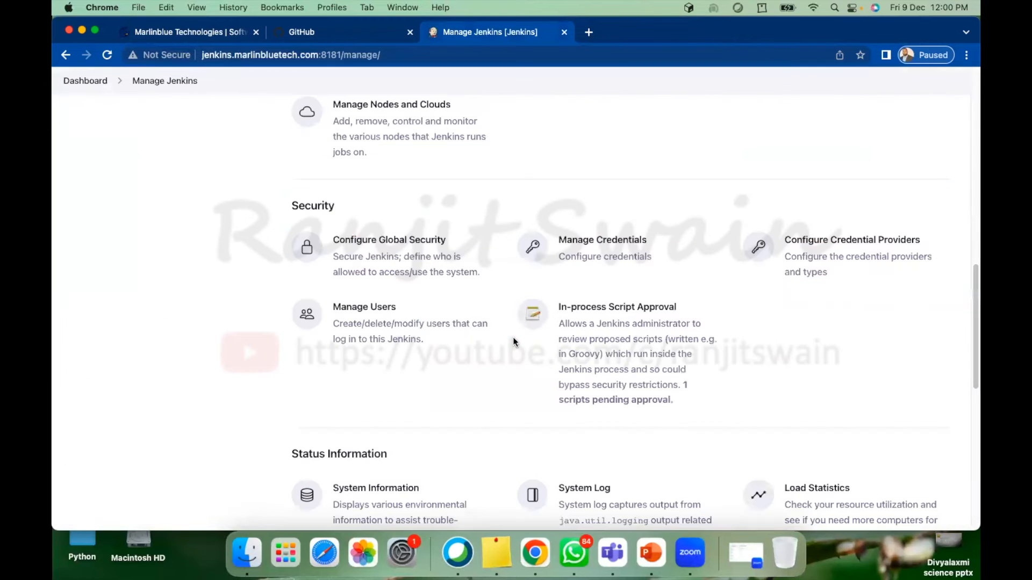
left_click(389, 239)
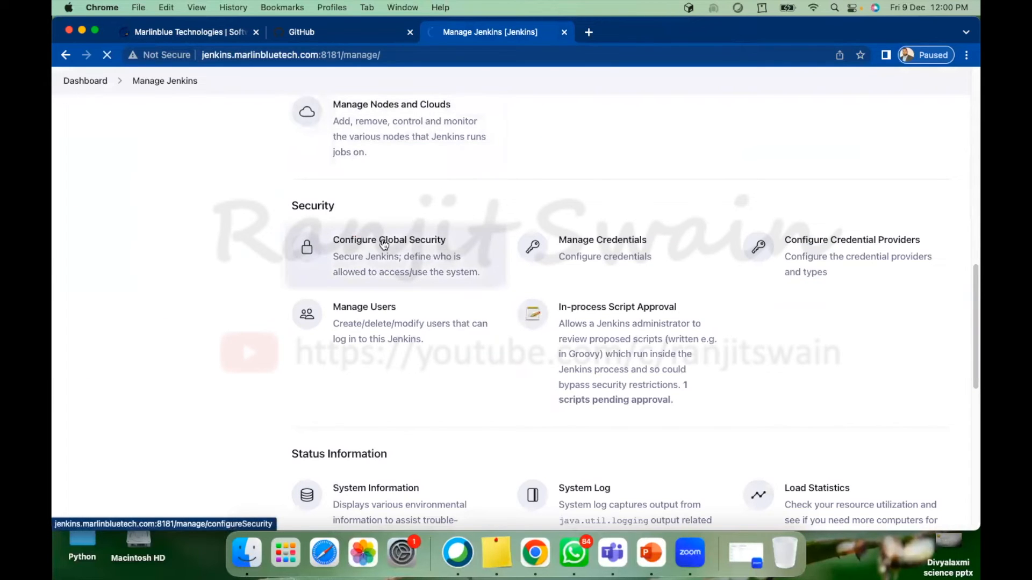
left_click(389, 240)
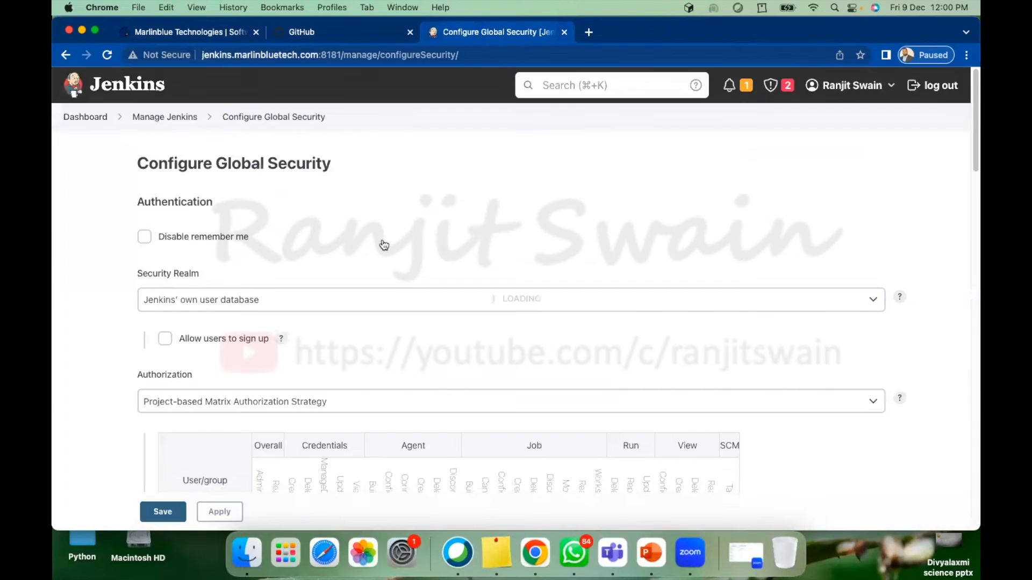
scroll("down", 3)
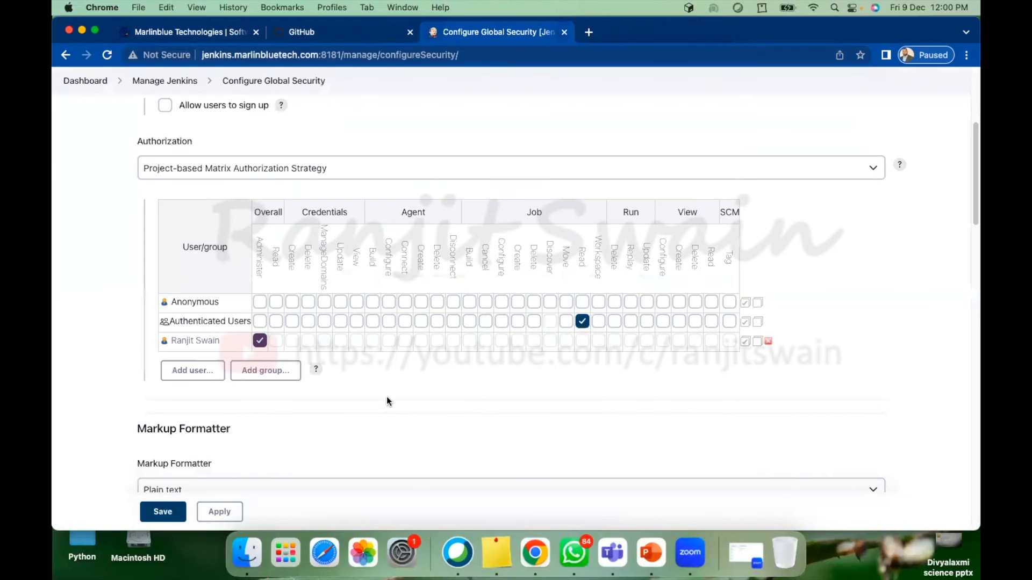
mouse_move(151, 375)
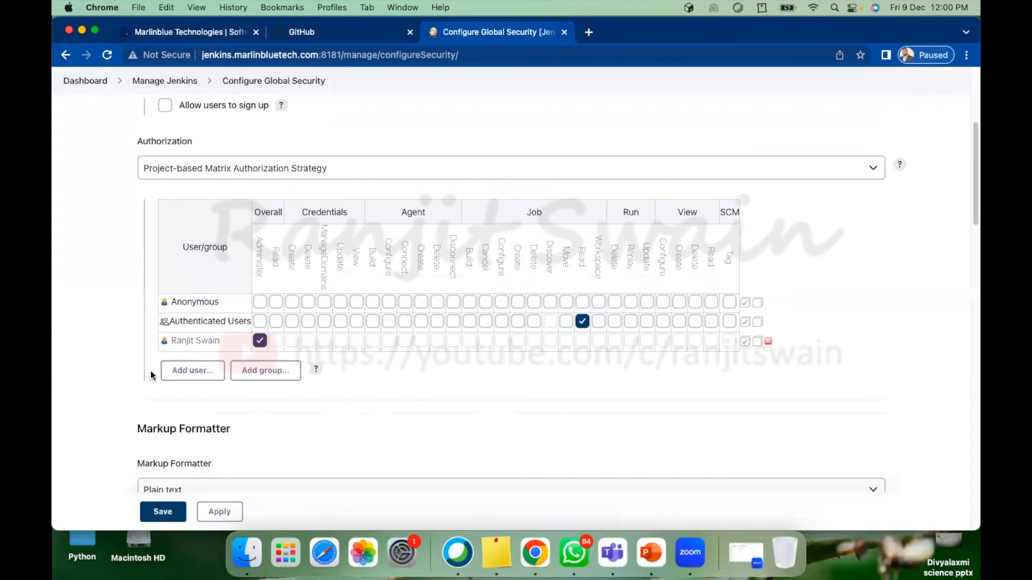
left_click(193, 370)
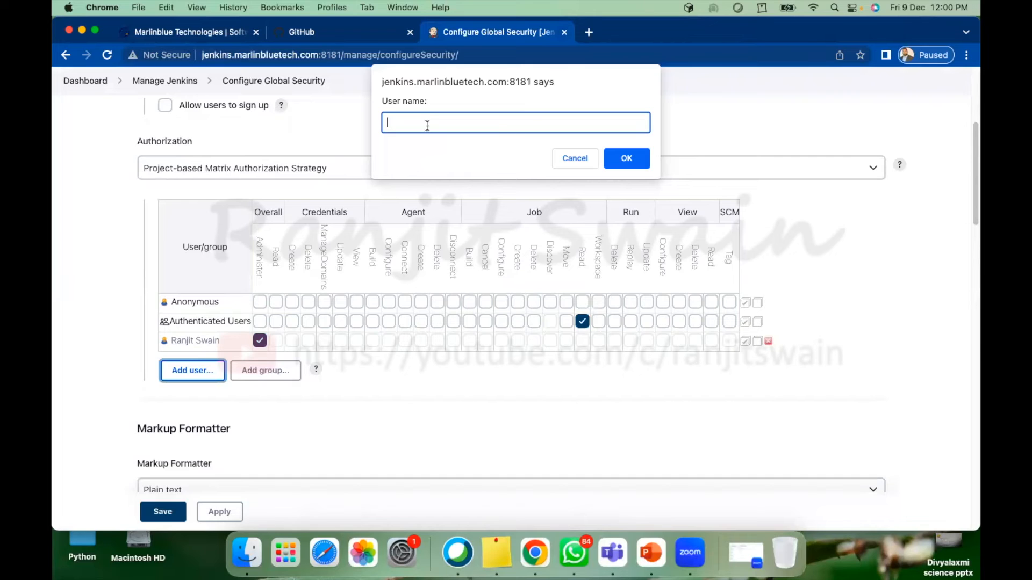
type("kvijay")
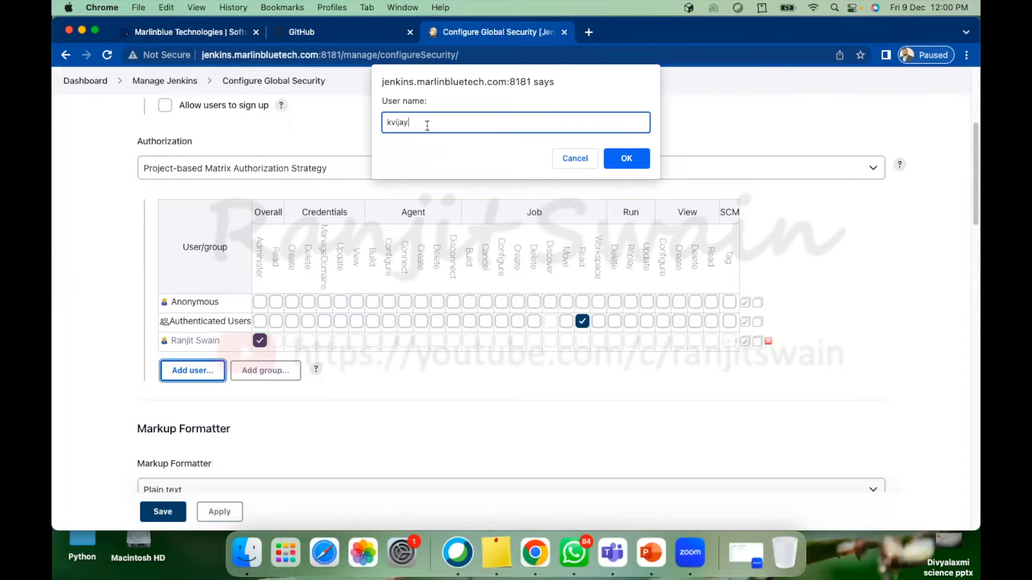
left_click(625, 158)
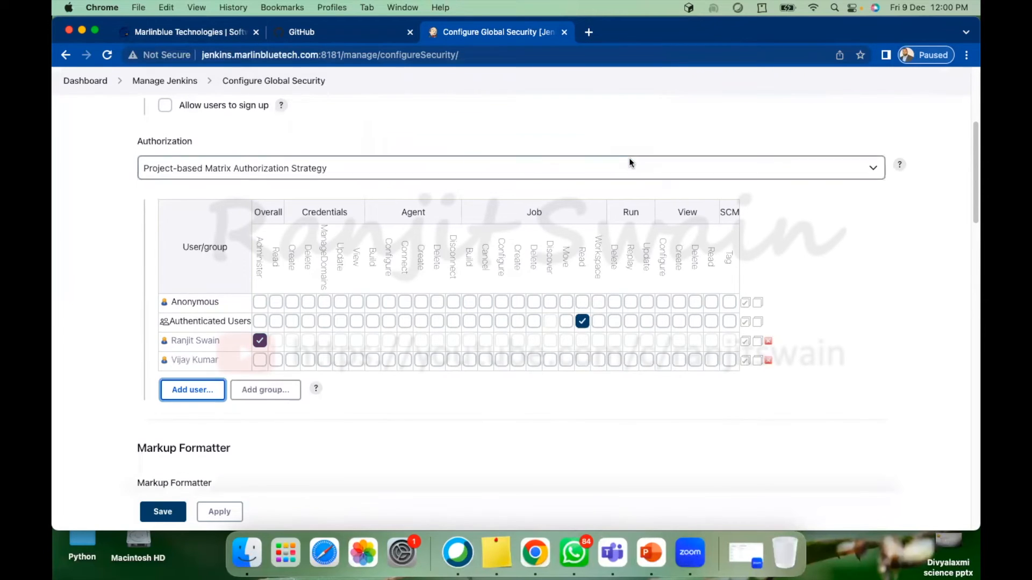
mouse_move(209, 368)
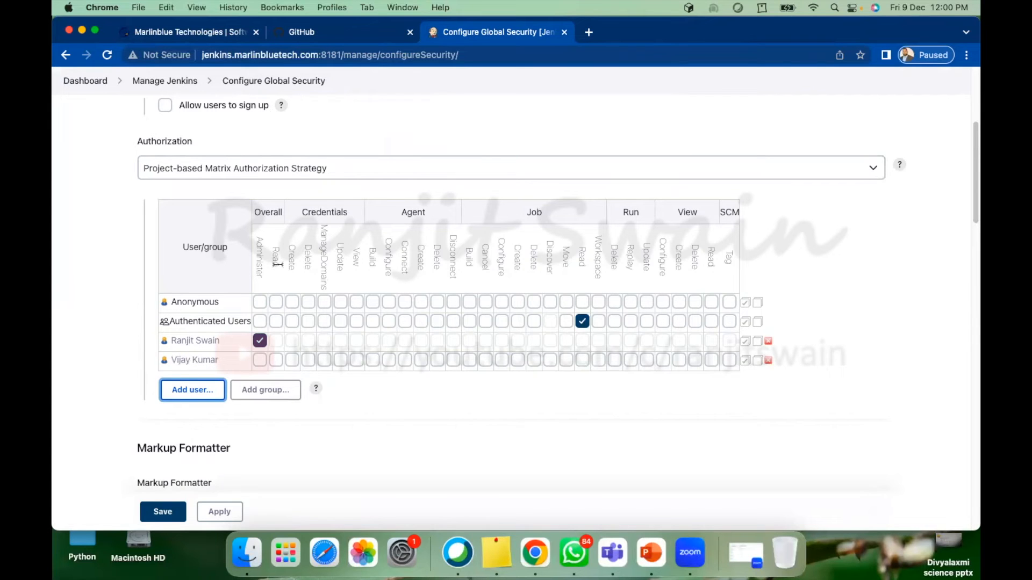
mouse_move(276, 263)
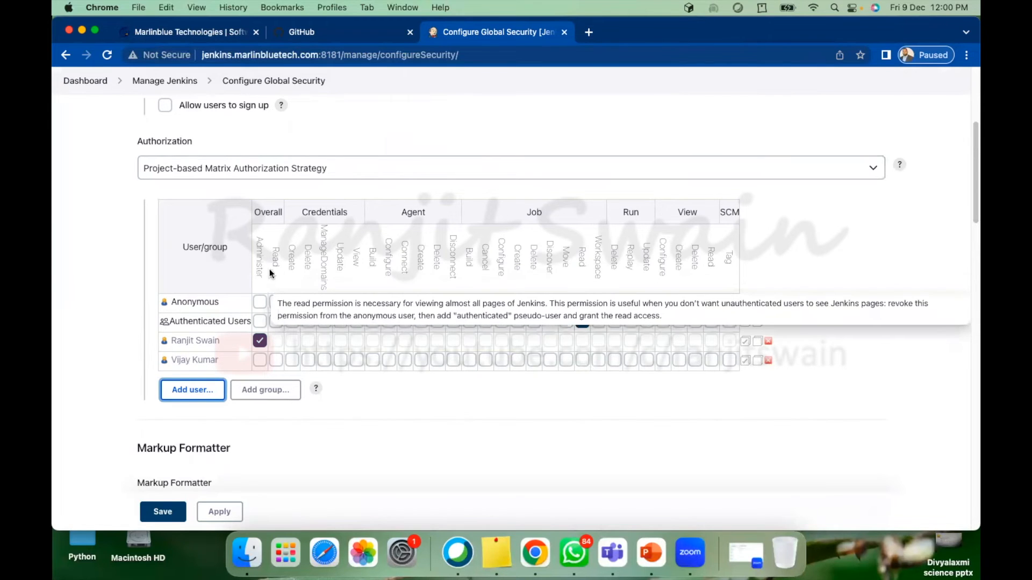
left_click(275, 360)
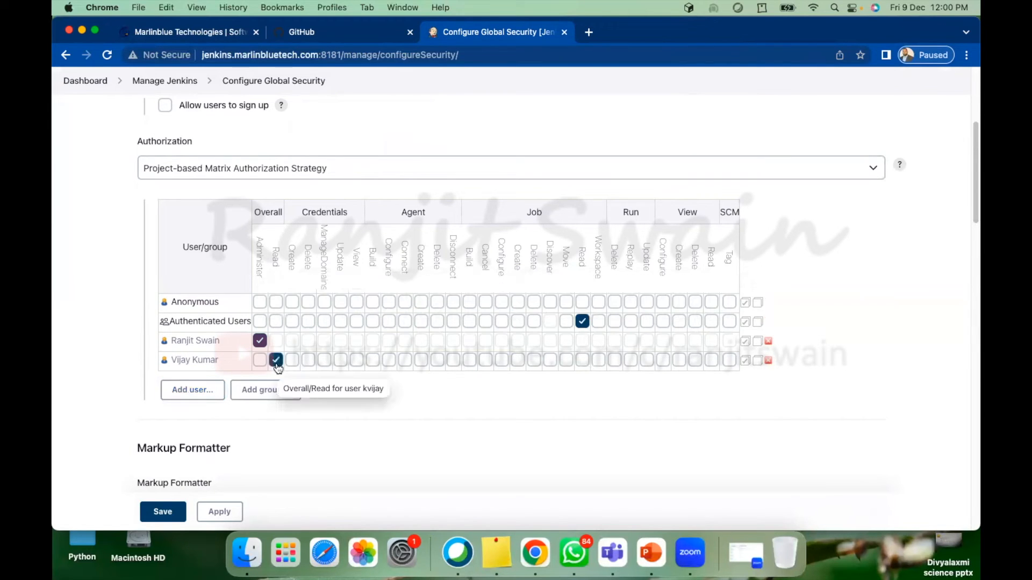
mouse_move(580, 360)
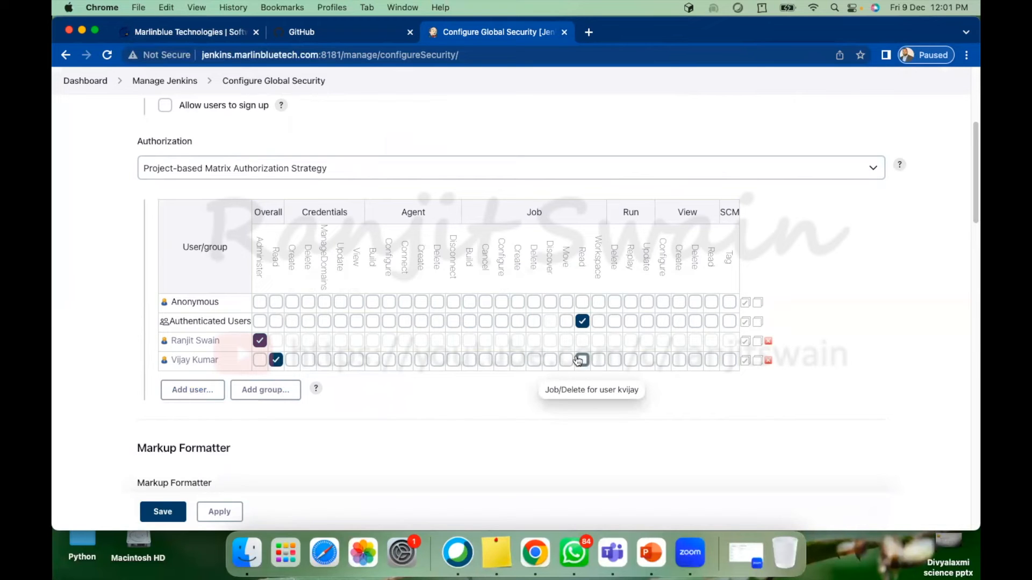
left_click(581, 360)
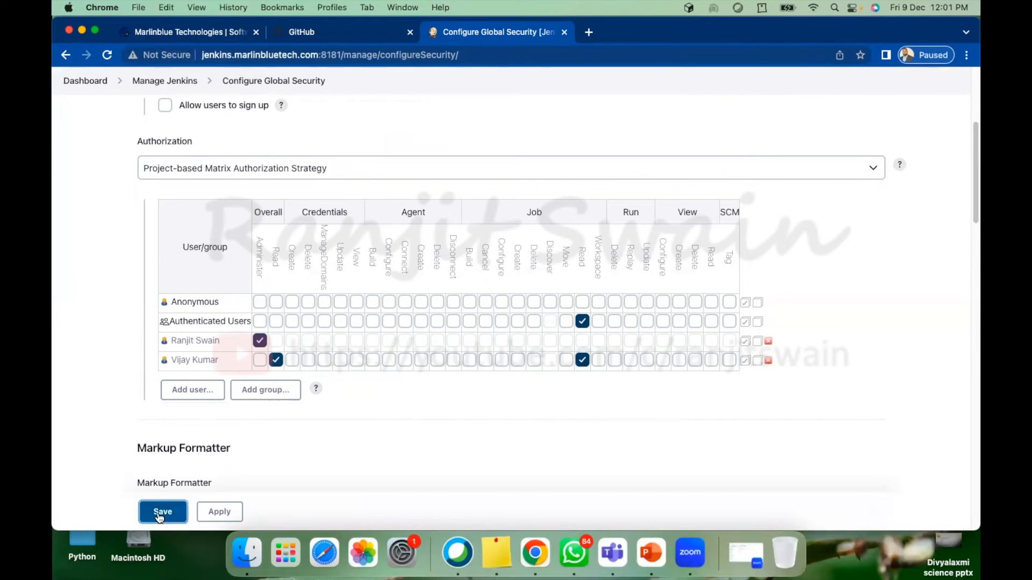
Save the security settings, log out, and sign back in as kvijay.
left_click(162, 512)
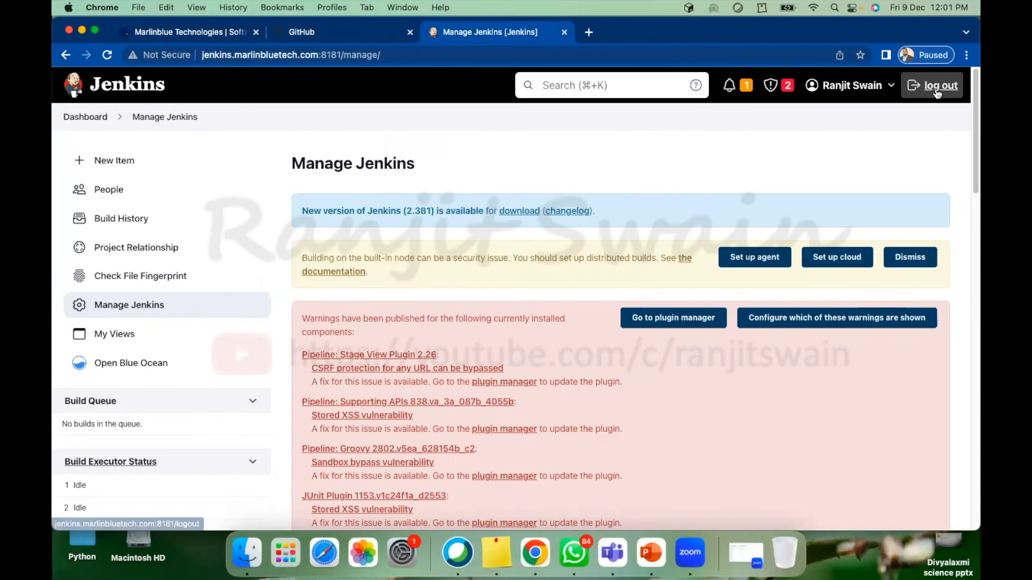
left_click(940, 85)
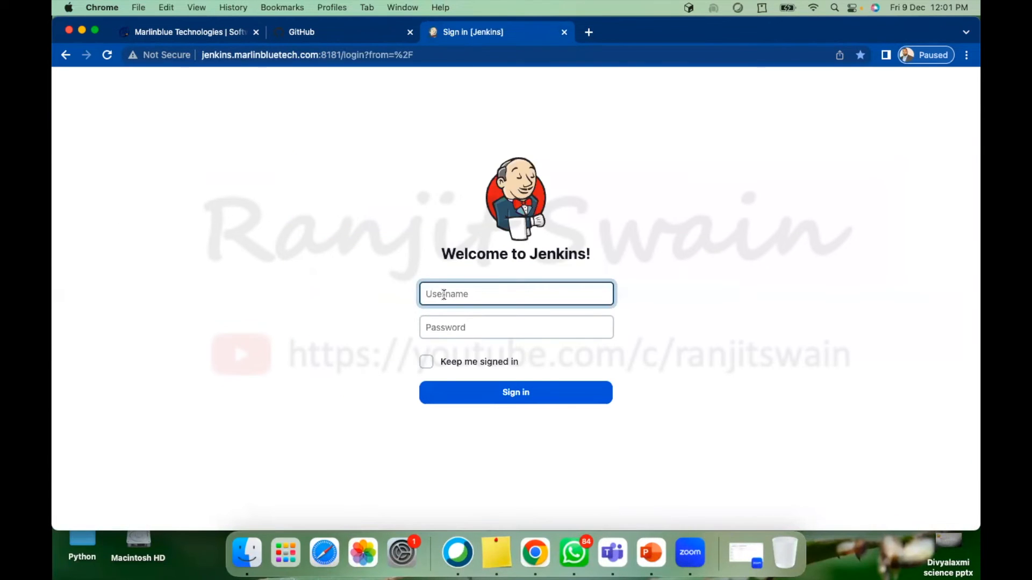
type("kv")
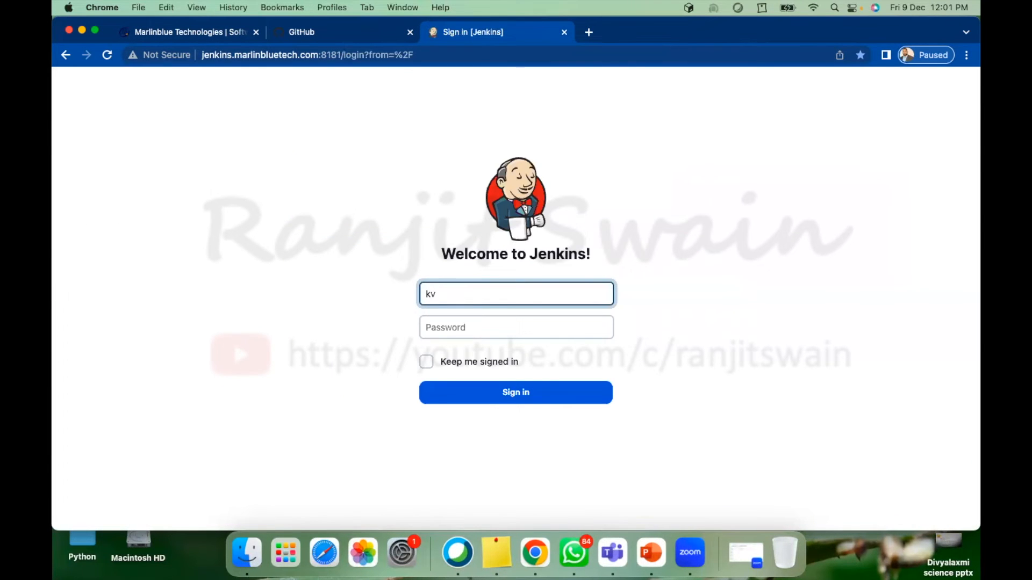
type("ijay")
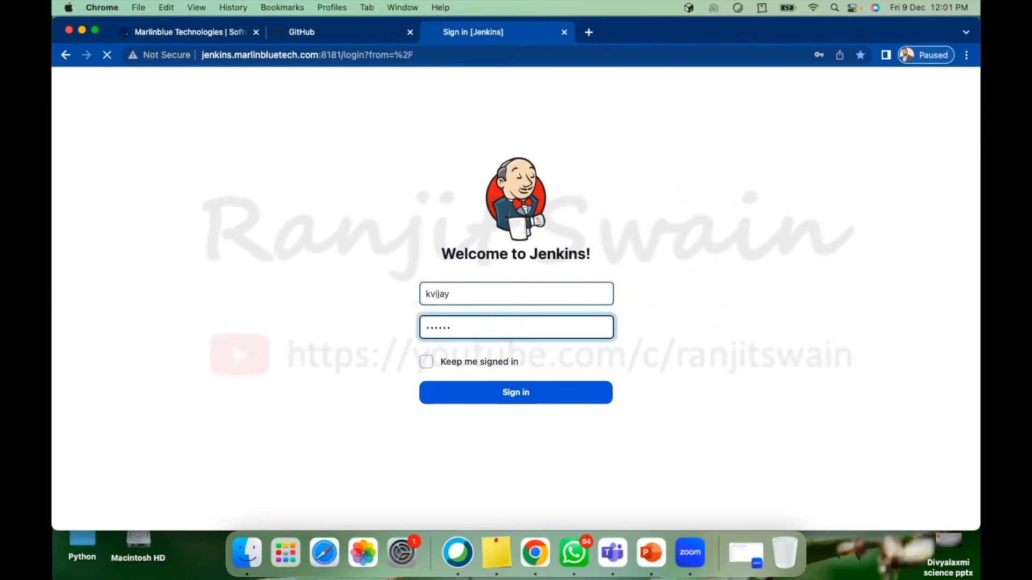
left_click(515, 393)
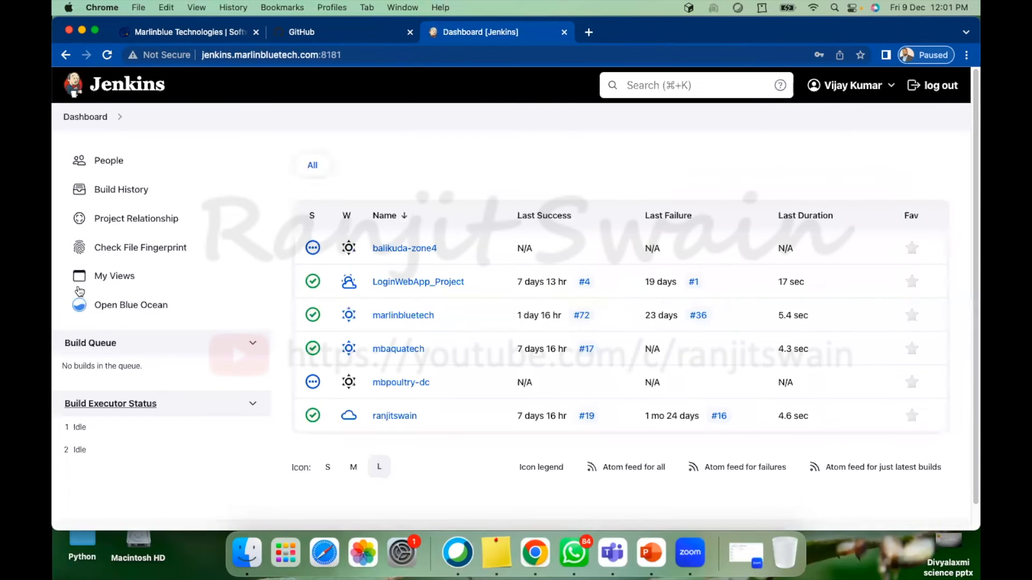
mouse_move(303, 129)
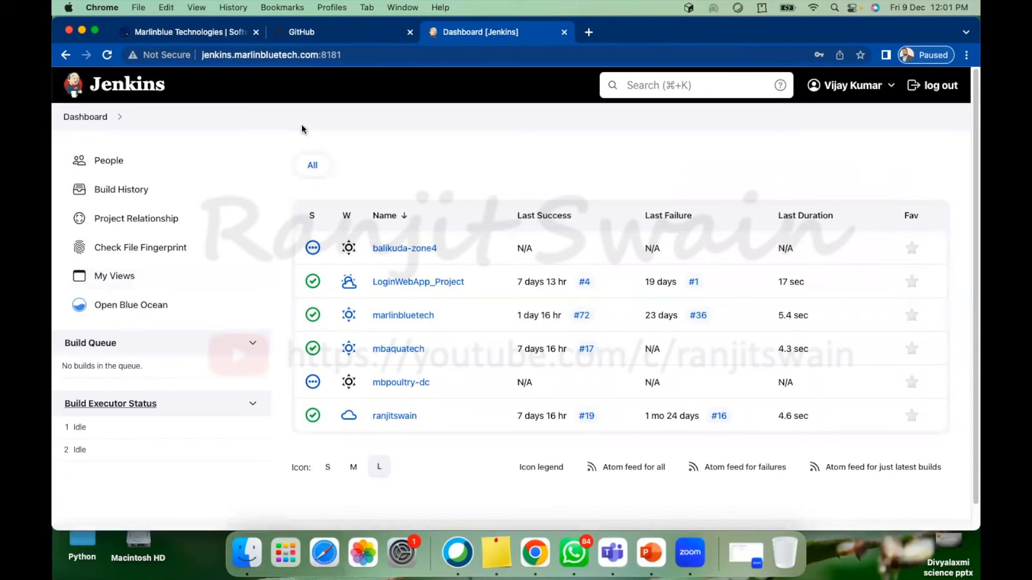
mouse_move(173, 163)
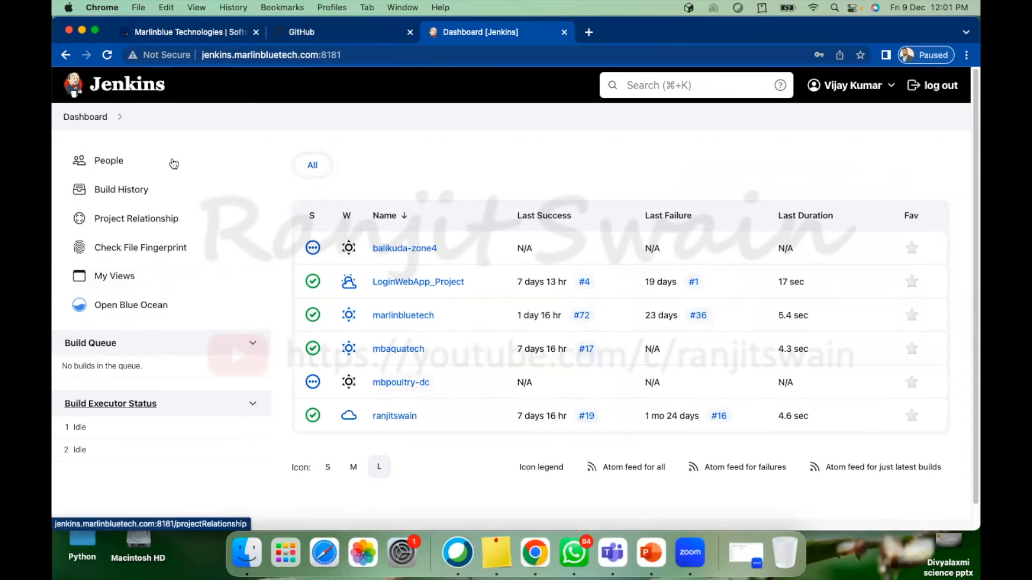
mouse_move(434, 362)
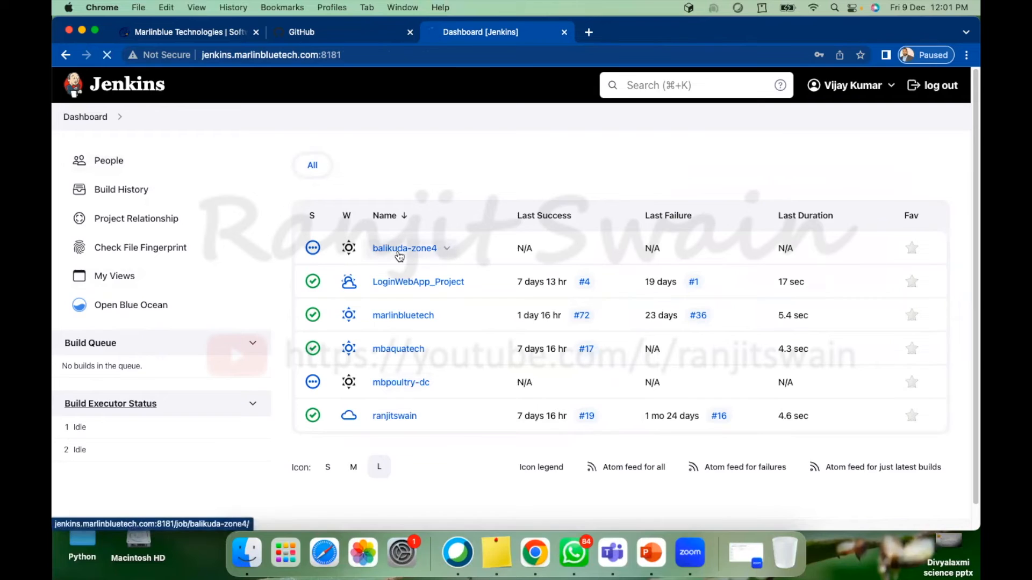
Open the balikuda-zone4 job from kvijay's dashboard.
left_click(405, 249)
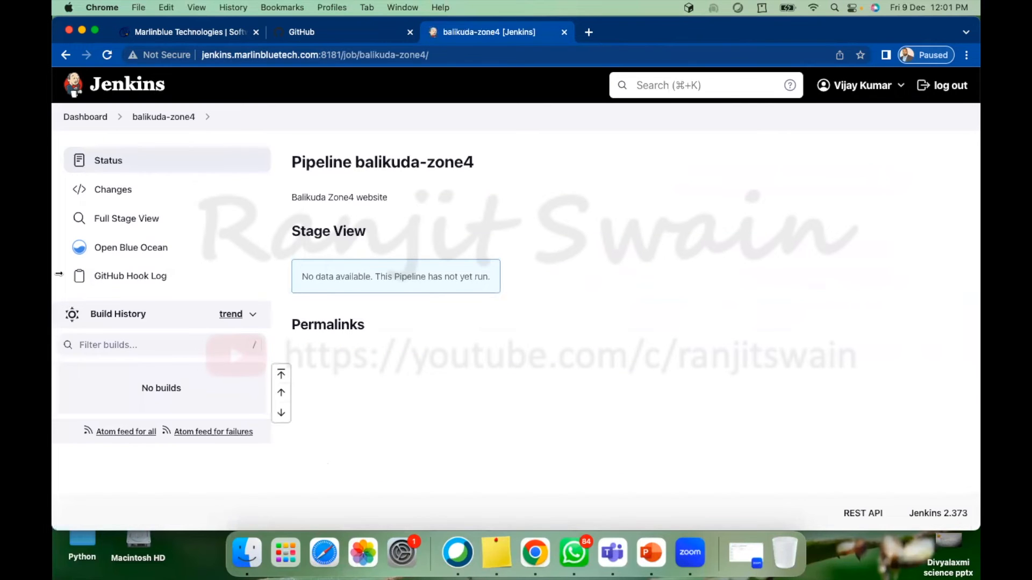
mouse_move(362, 464)
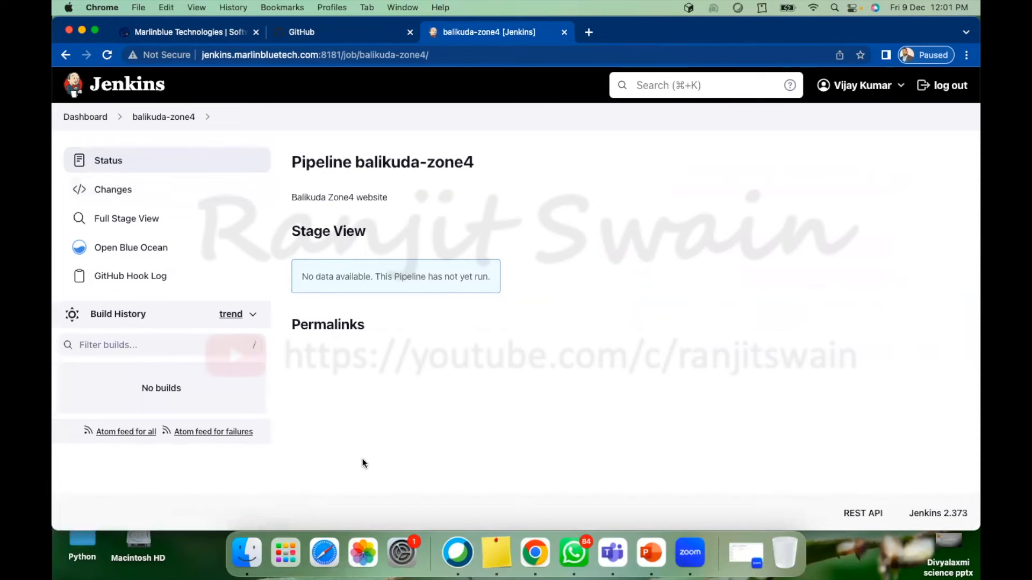
mouse_move(360, 458)
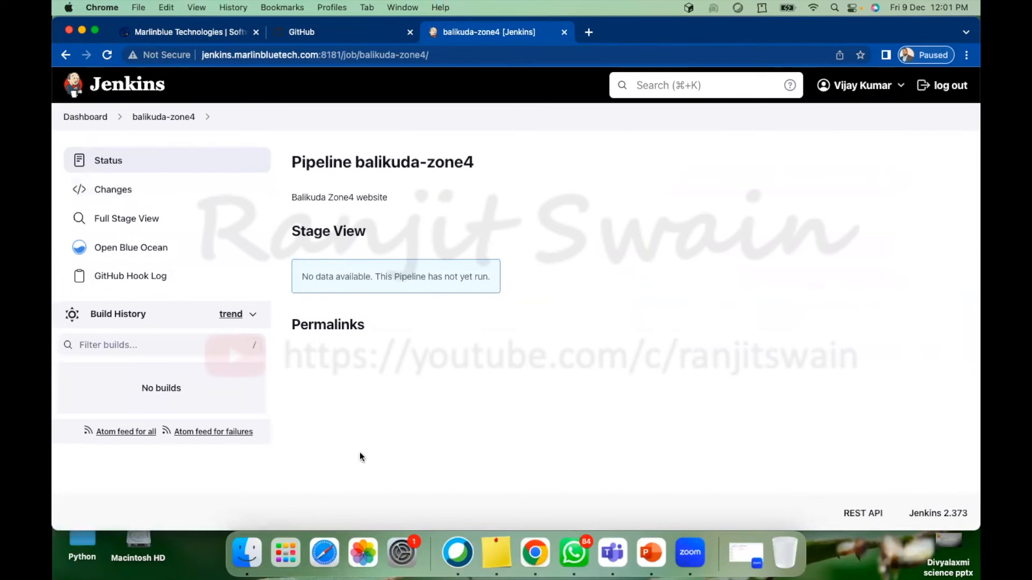
left_click(948, 85)
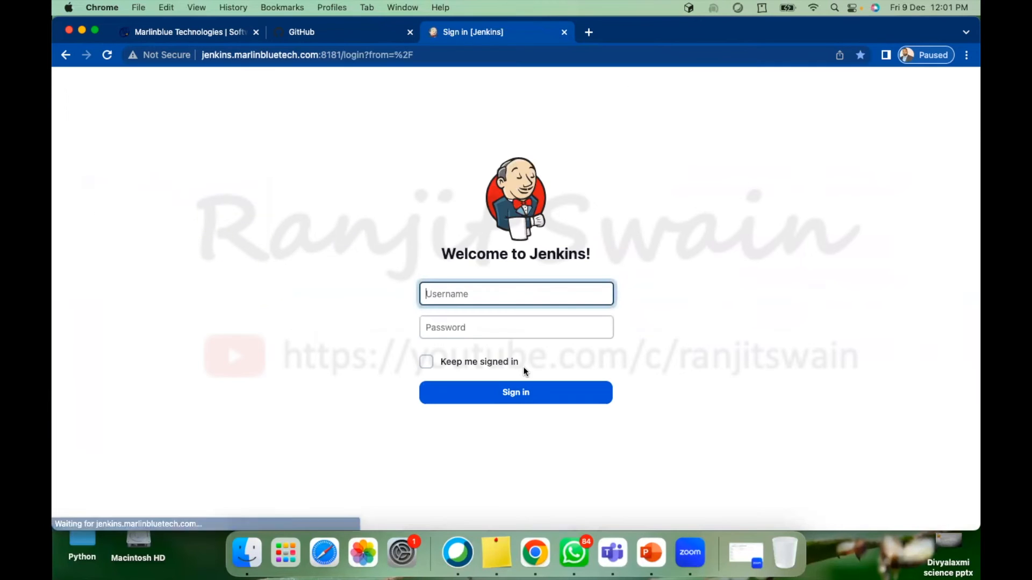
type("ranjit4")
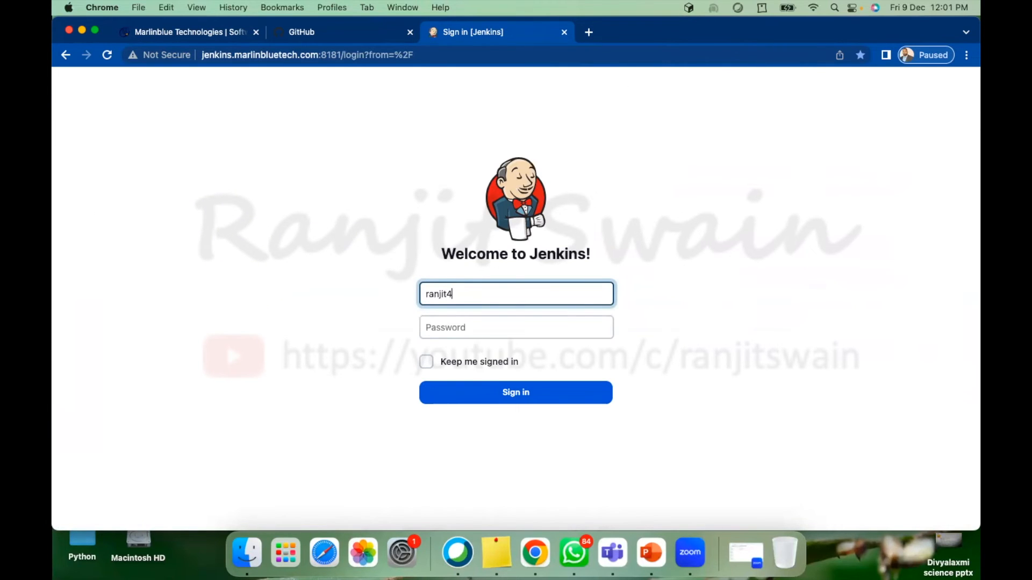
type("jenk")
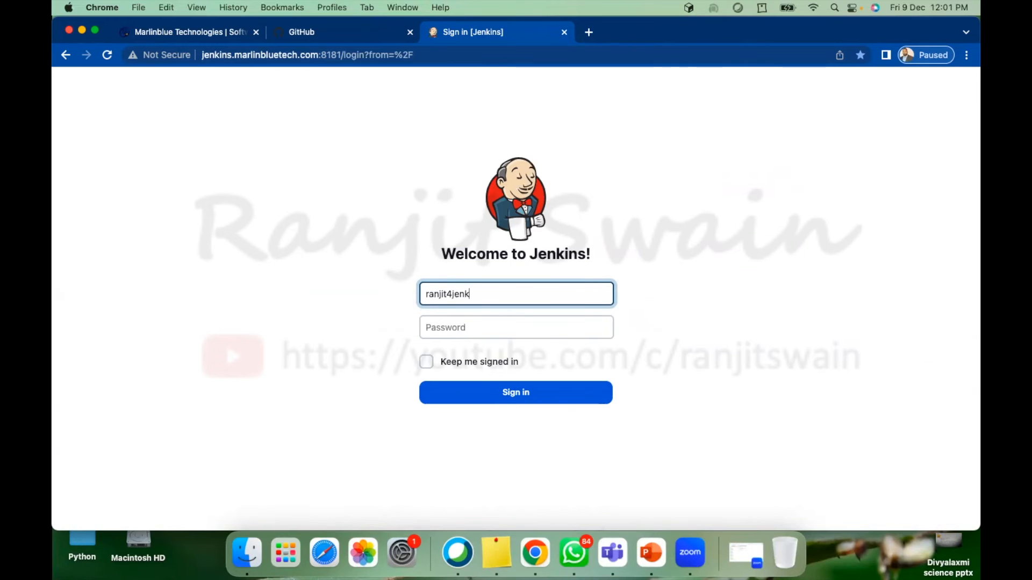
left_click(516, 392)
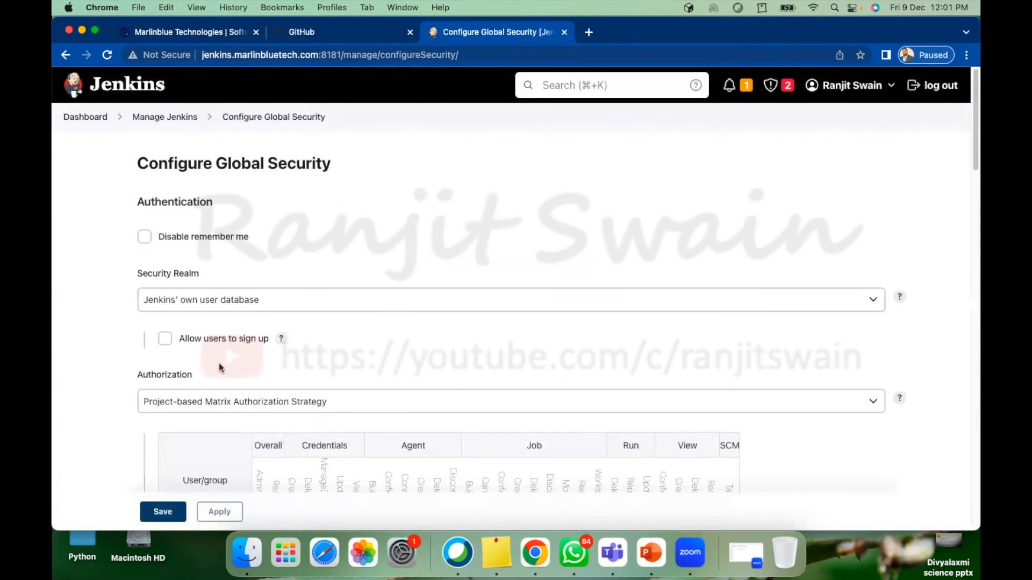
Tick Job/Build and Job/Configure in kvijay's matrix row.
scroll("down", 3)
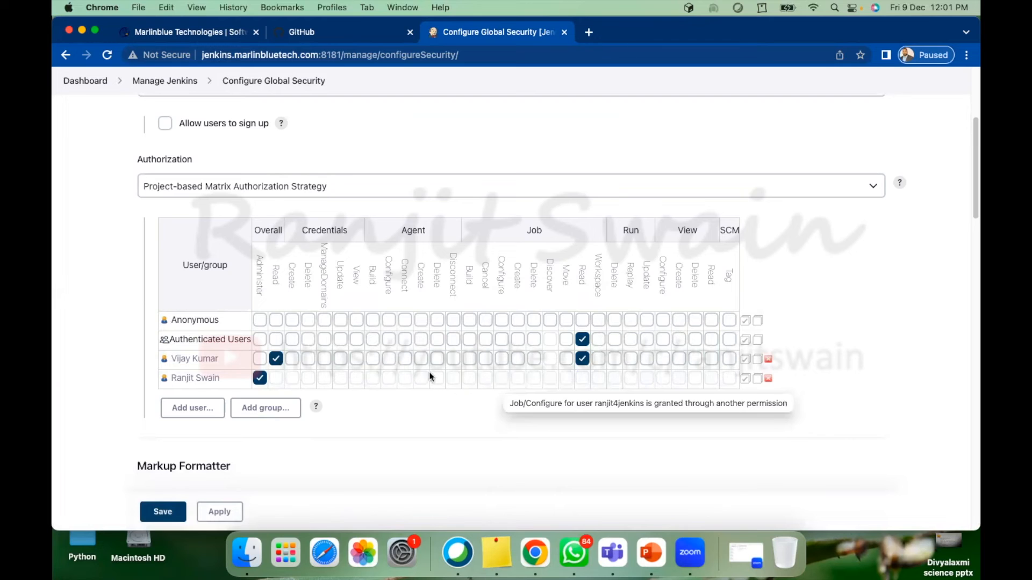
left_click(501, 359)
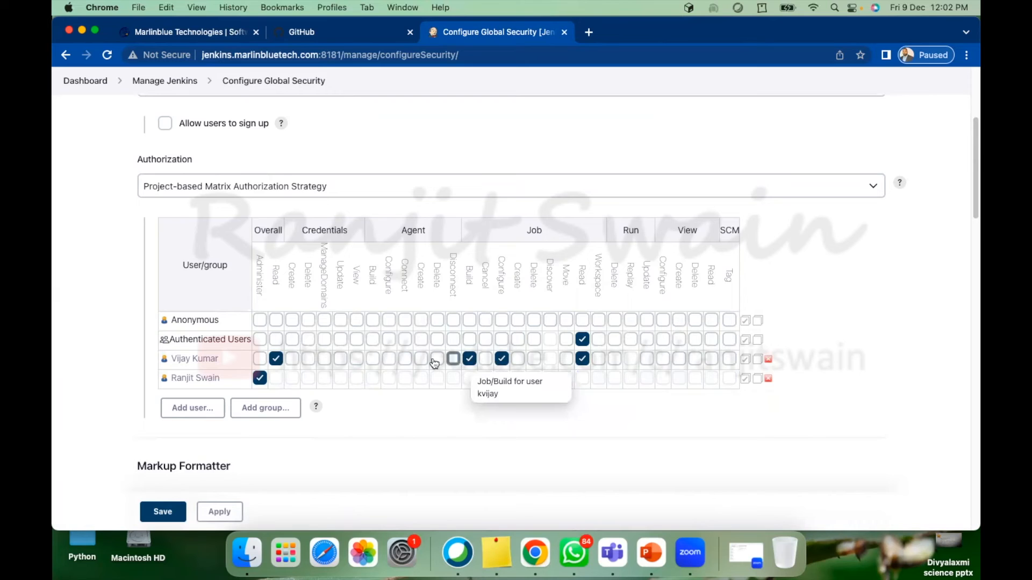
mouse_move(341, 358)
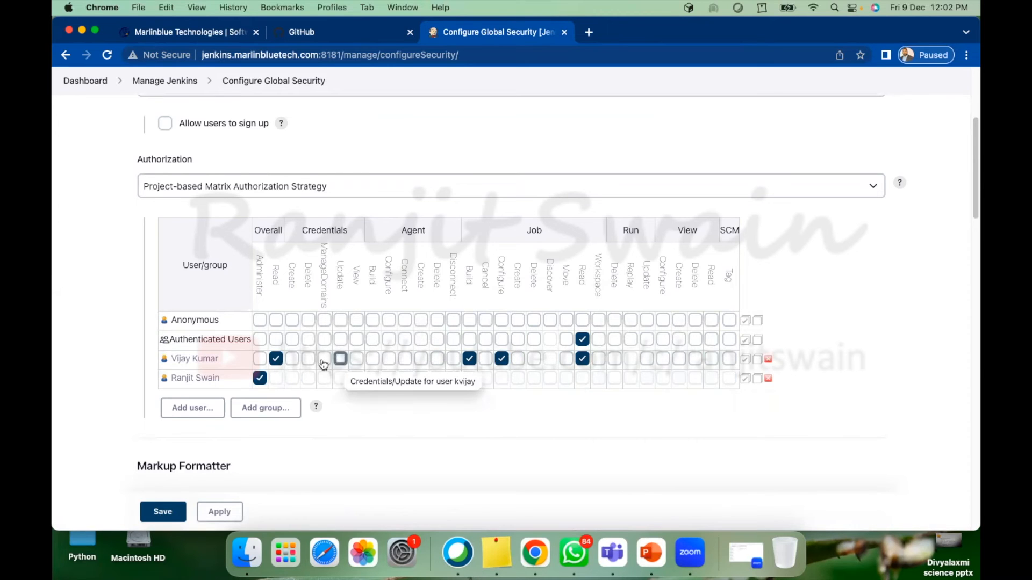
mouse_move(581, 359)
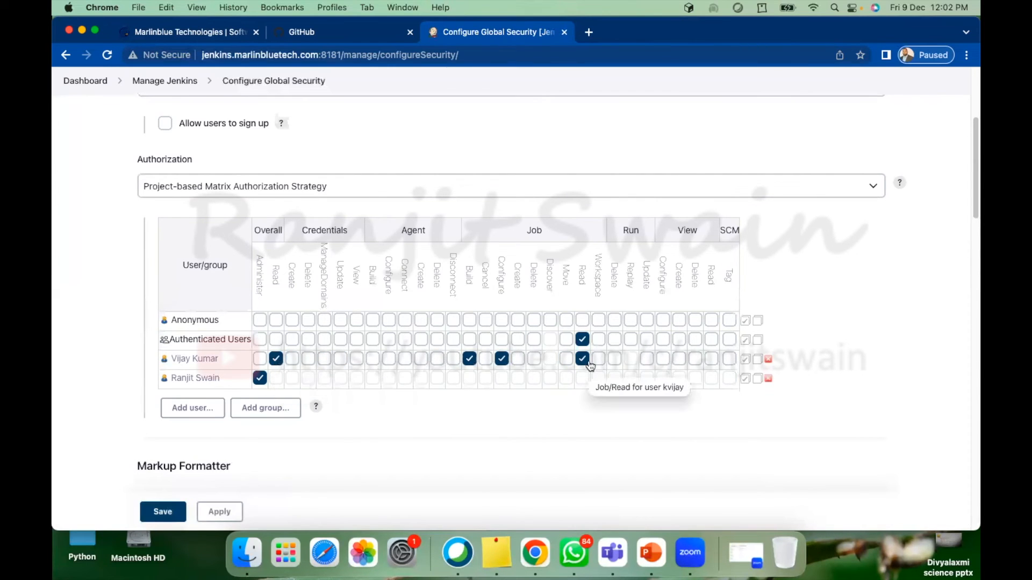
mouse_move(494, 366)
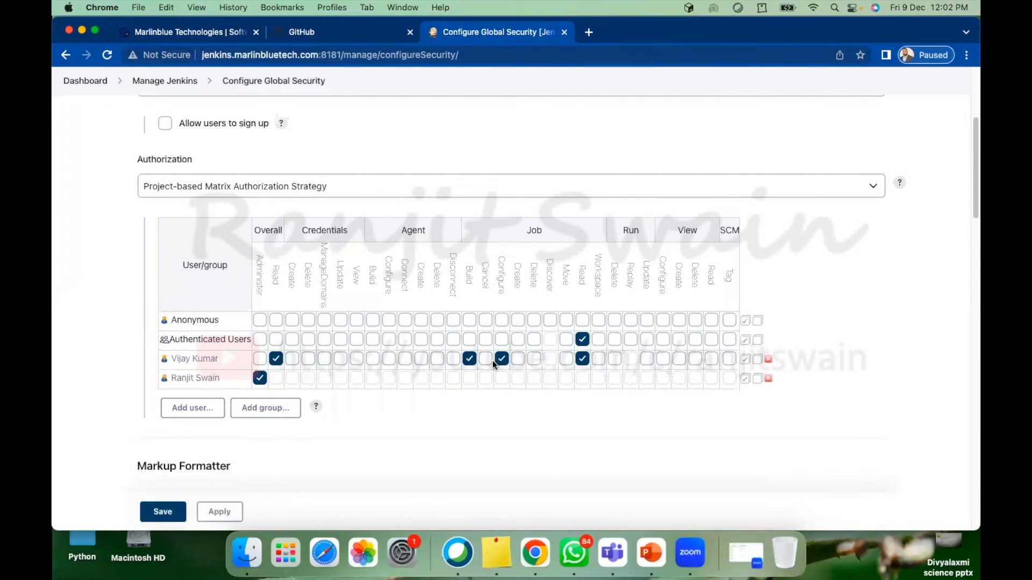
left_click(485, 358)
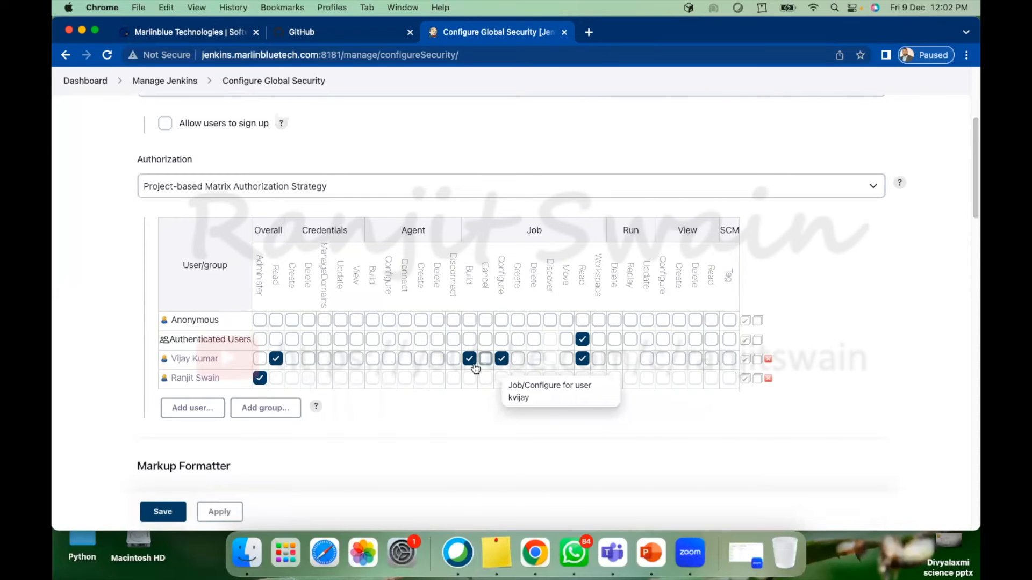
mouse_move(453, 337)
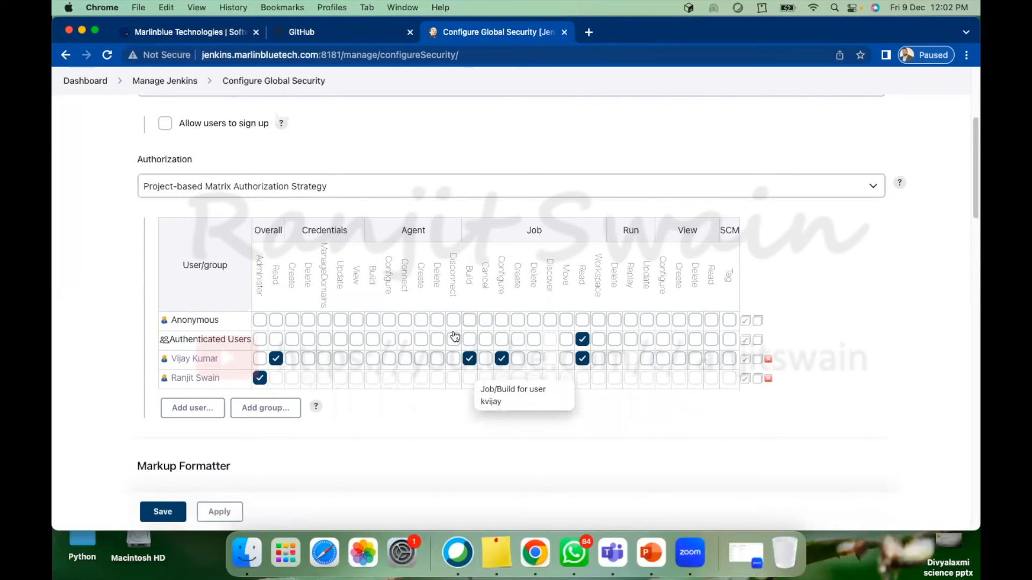
mouse_move(527, 273)
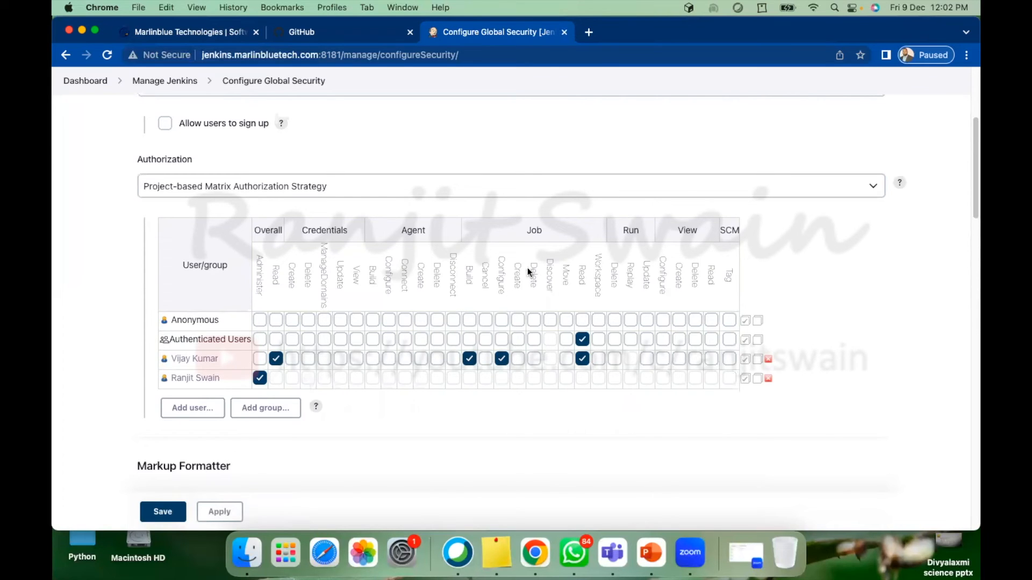
mouse_move(534, 359)
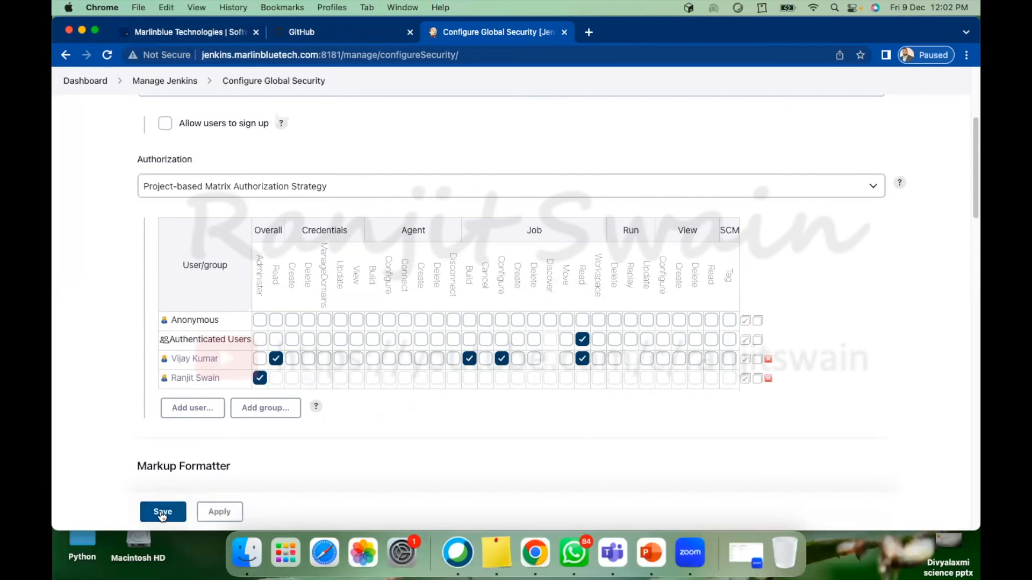
left_click(162, 512)
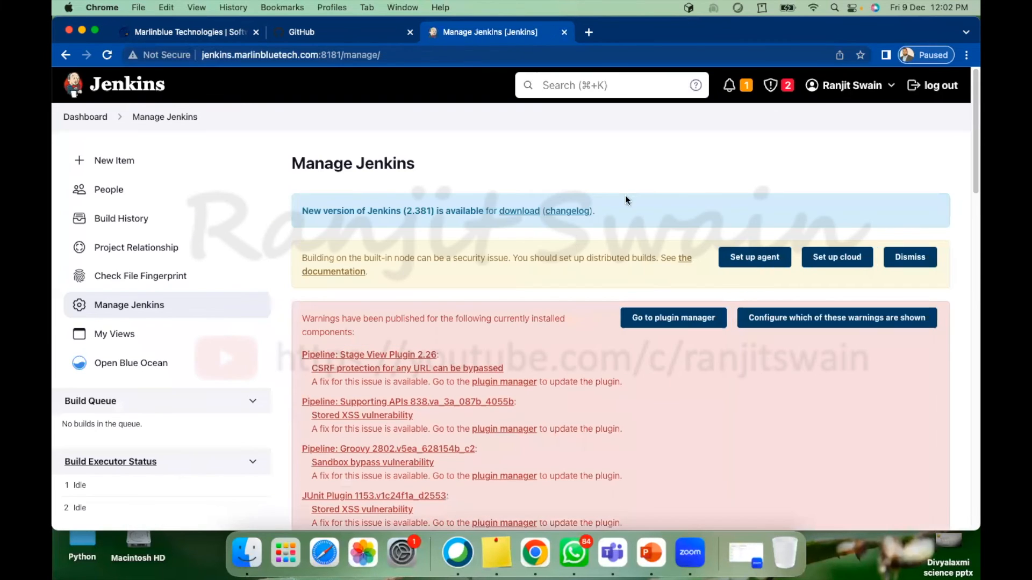
mouse_move(651, 196)
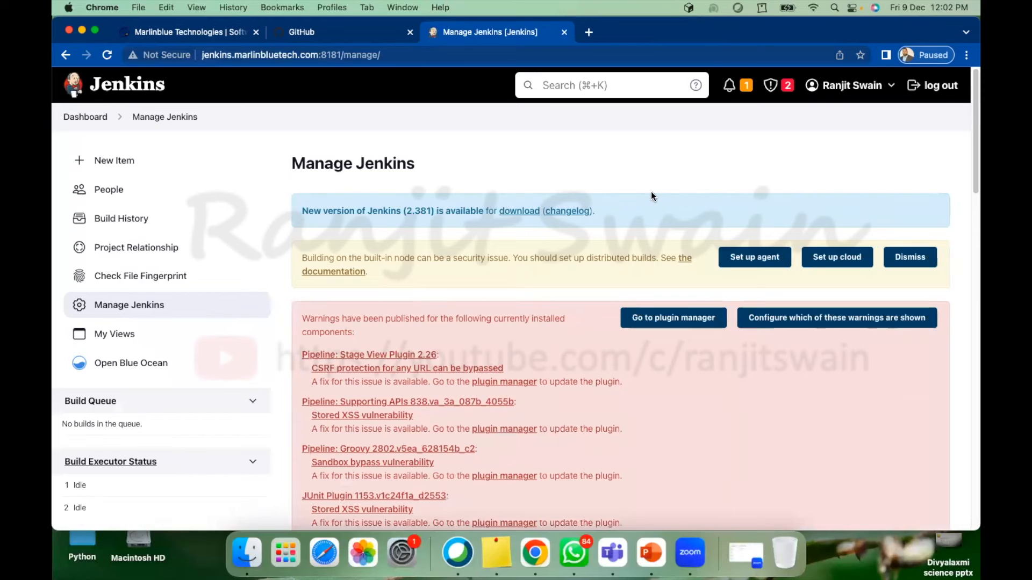
mouse_move(683, 213)
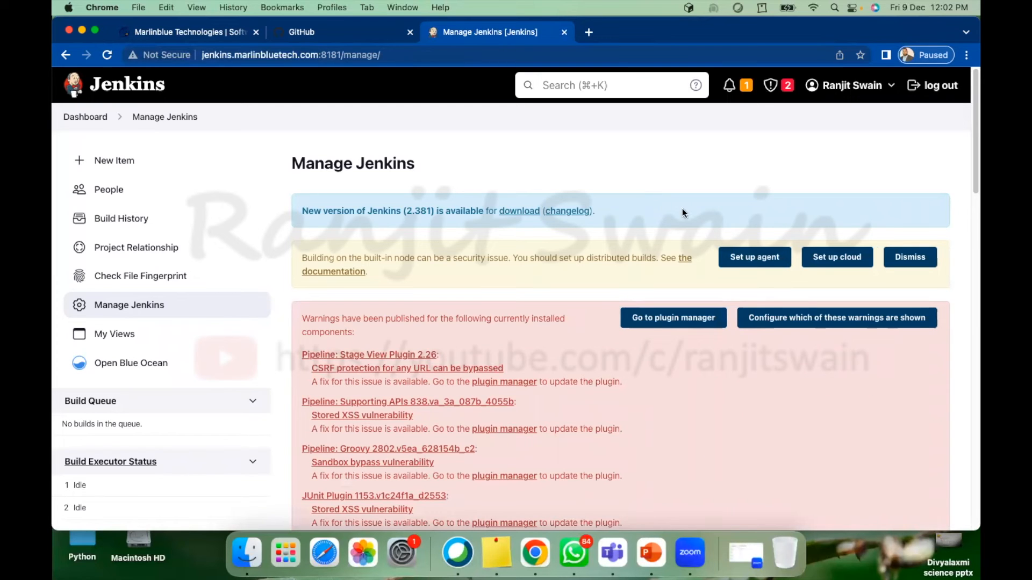
mouse_move(940, 85)
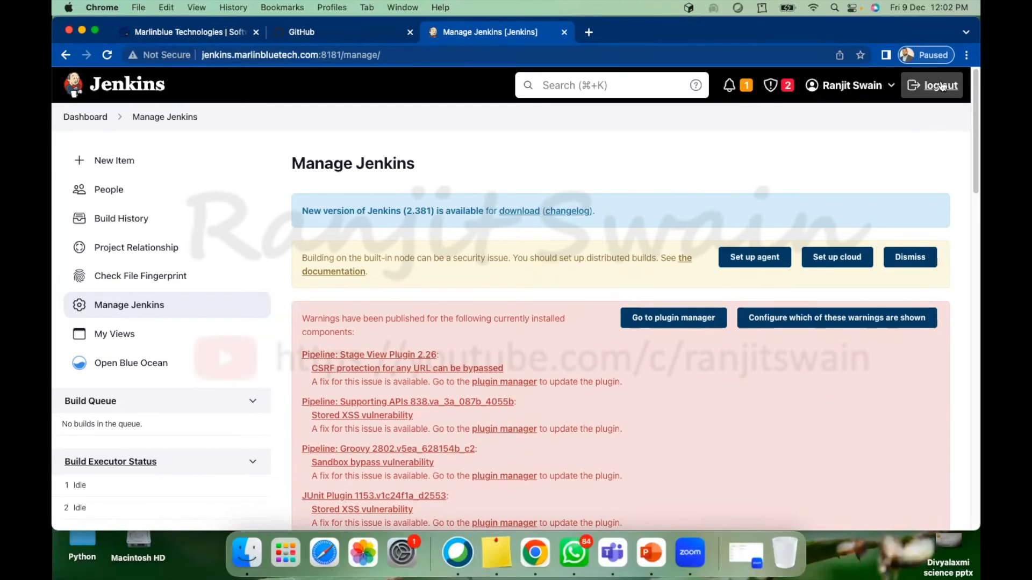
left_click(940, 85)
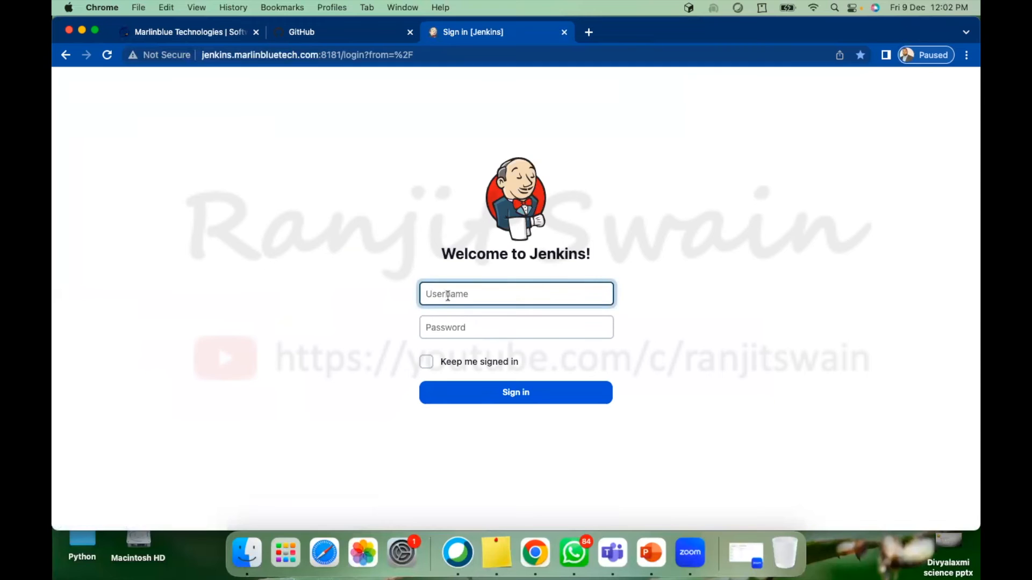
type("k")
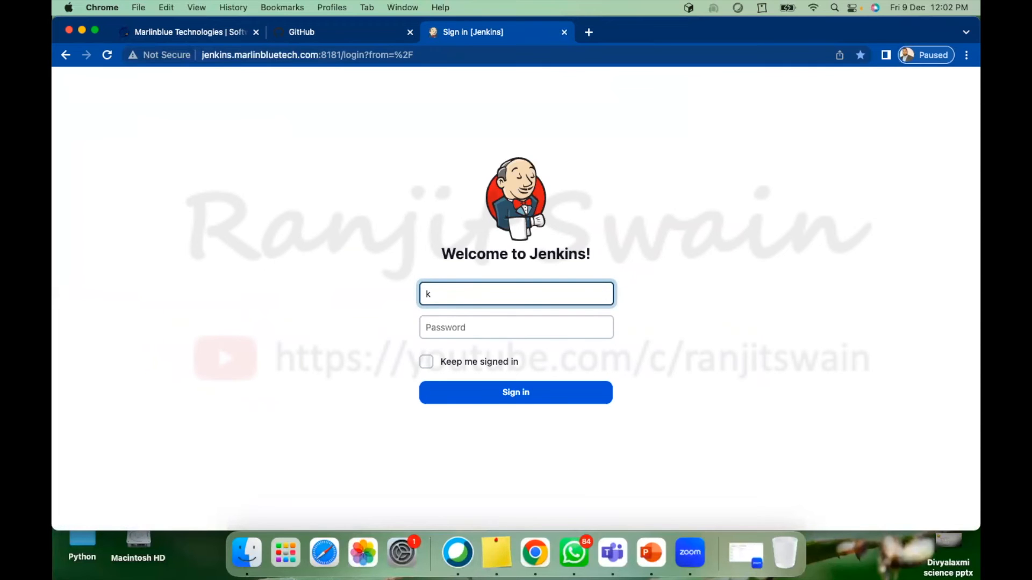
left_click(515, 392)
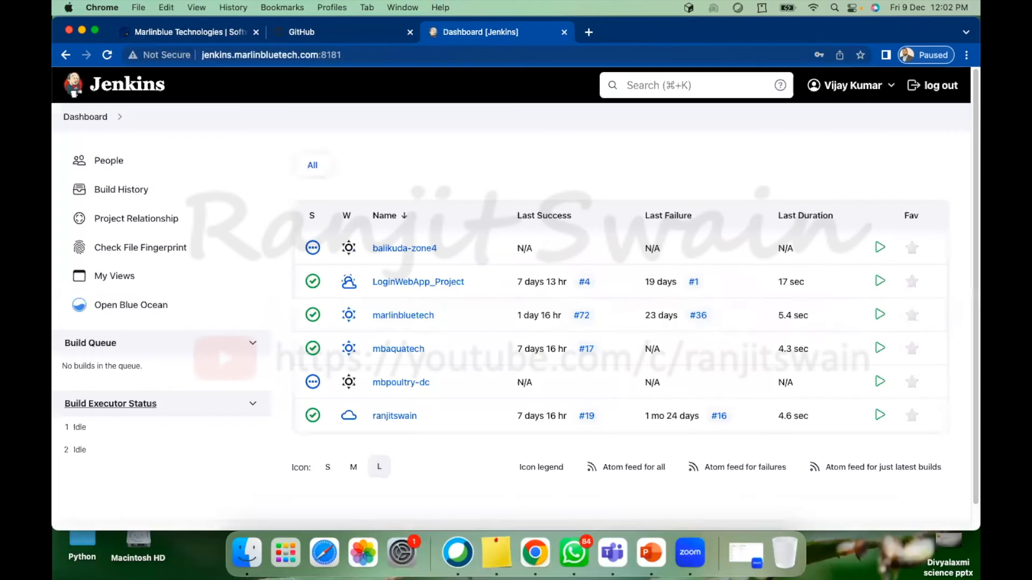
mouse_move(387, 179)
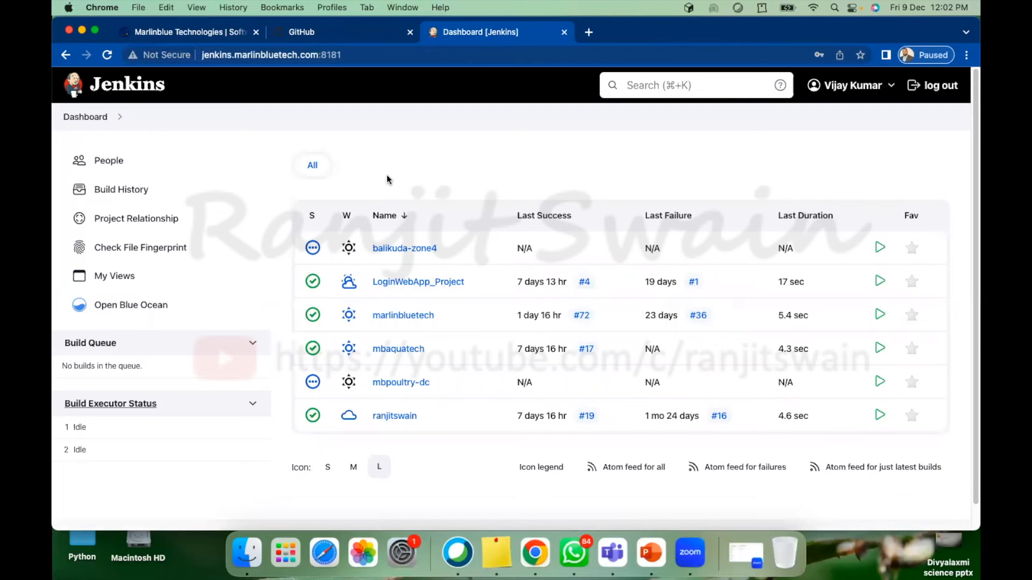
Open balikuda-zone4, then switch to the LoginWebApp_Project pipeline page.
left_click(404, 248)
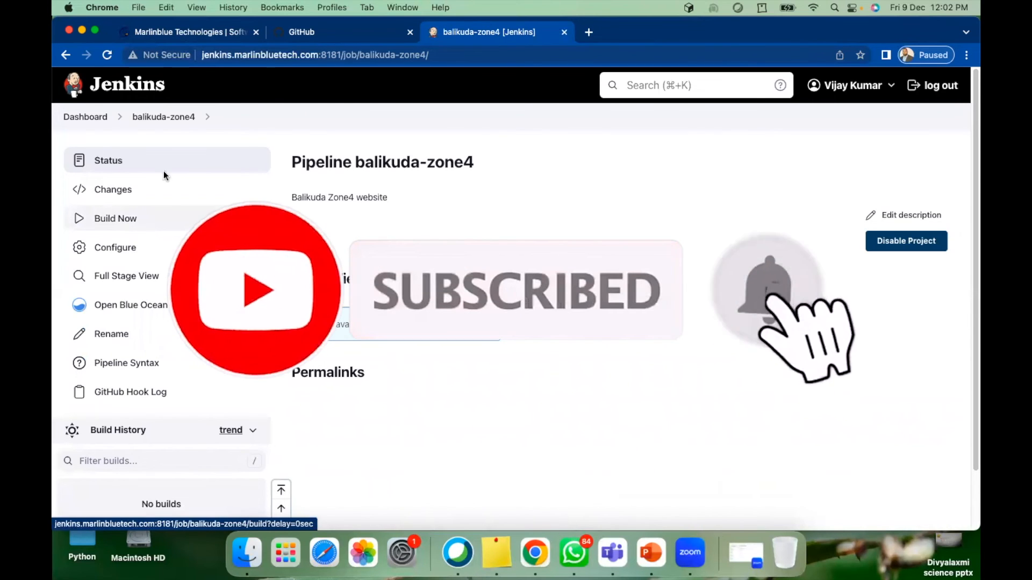
left_click(85, 116)
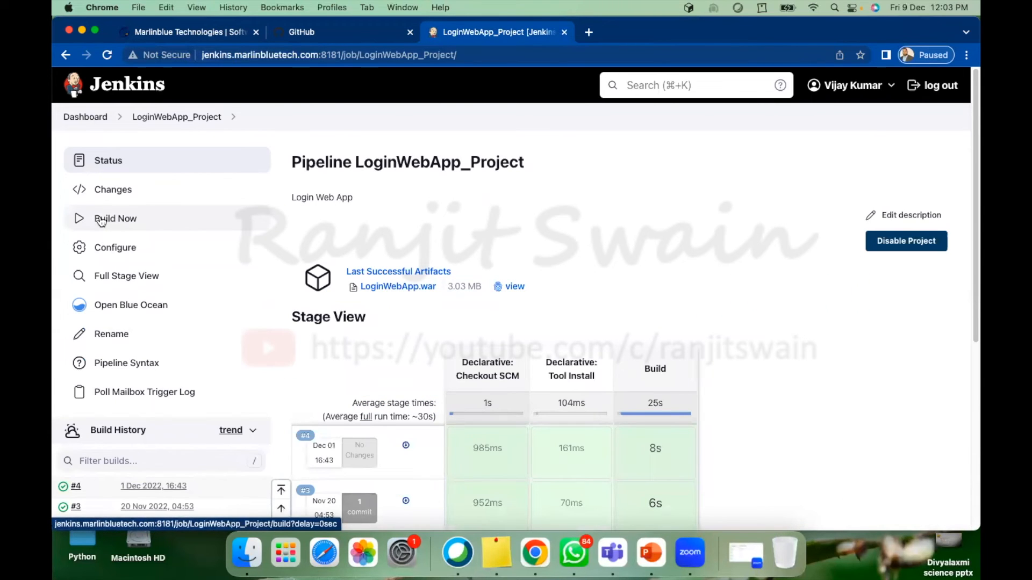
mouse_move(494, 229)
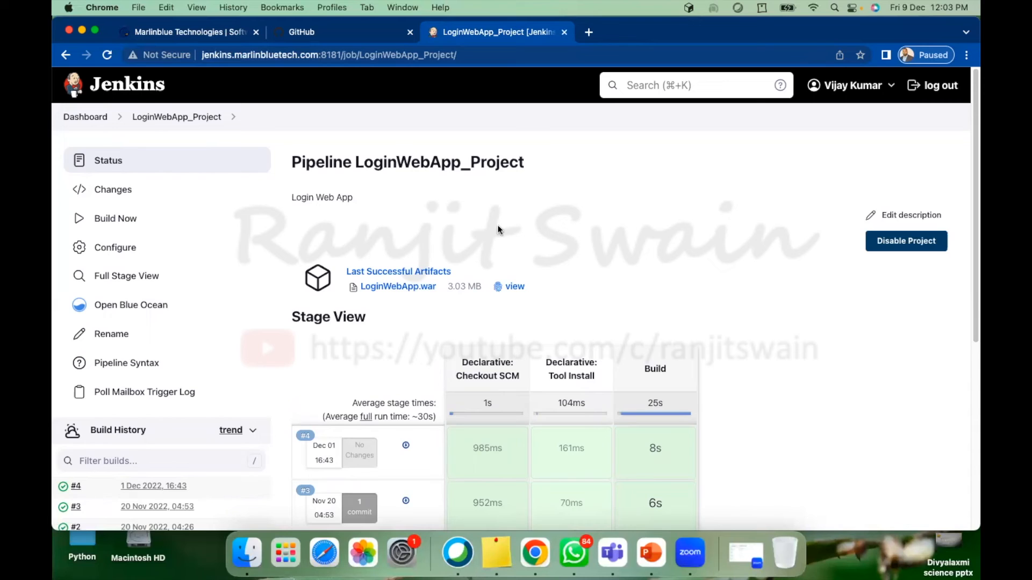
mouse_move(288, 251)
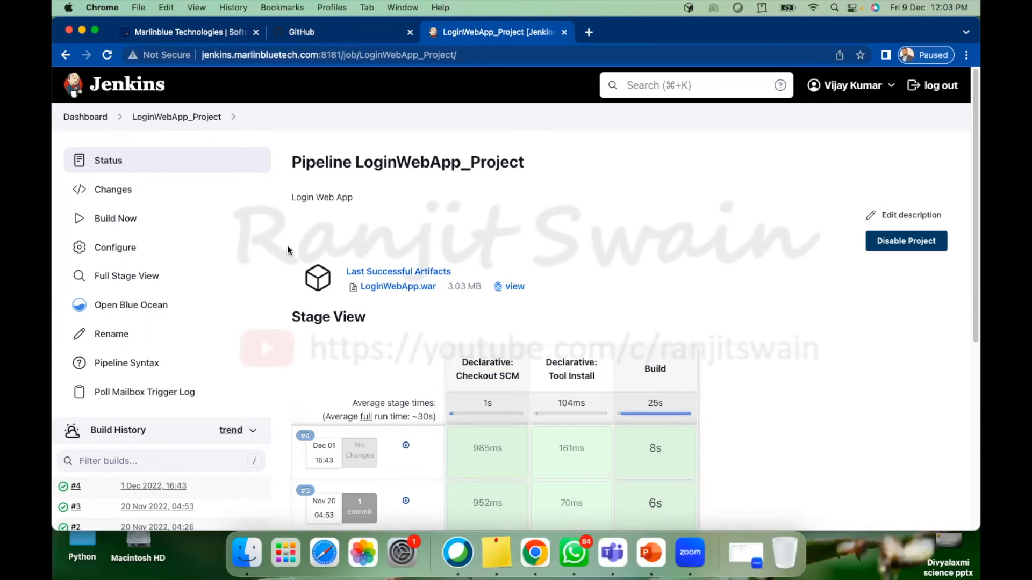
mouse_move(115, 247)
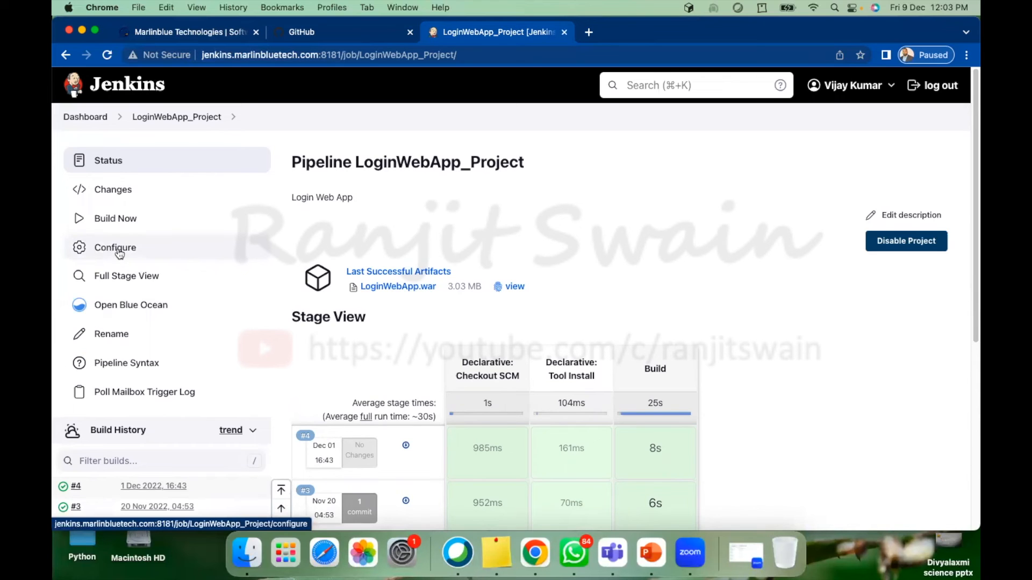
Open LoginWebApp_Project's Configure page and scroll through its General settings.
left_click(115, 247)
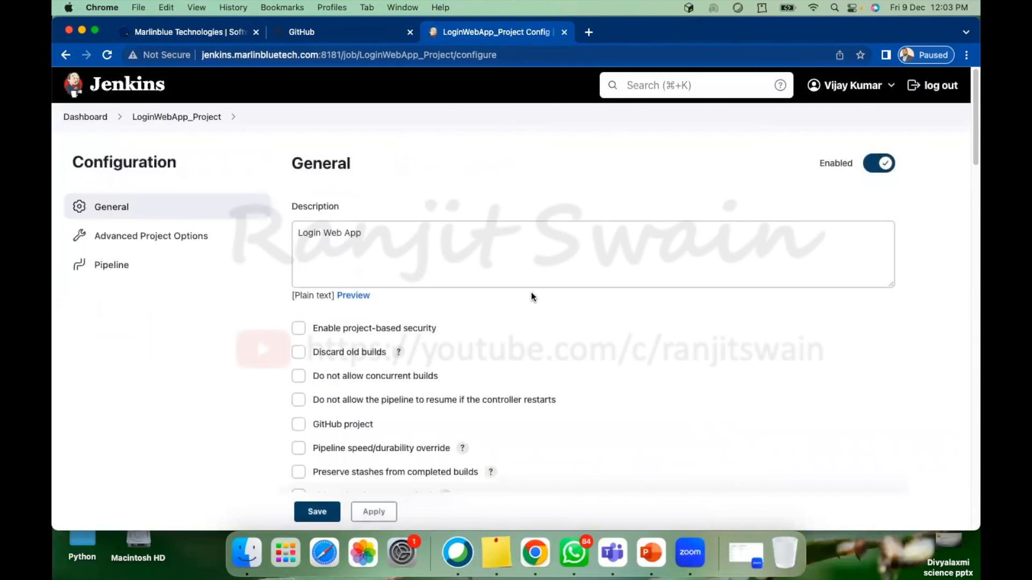
scroll("down", 3)
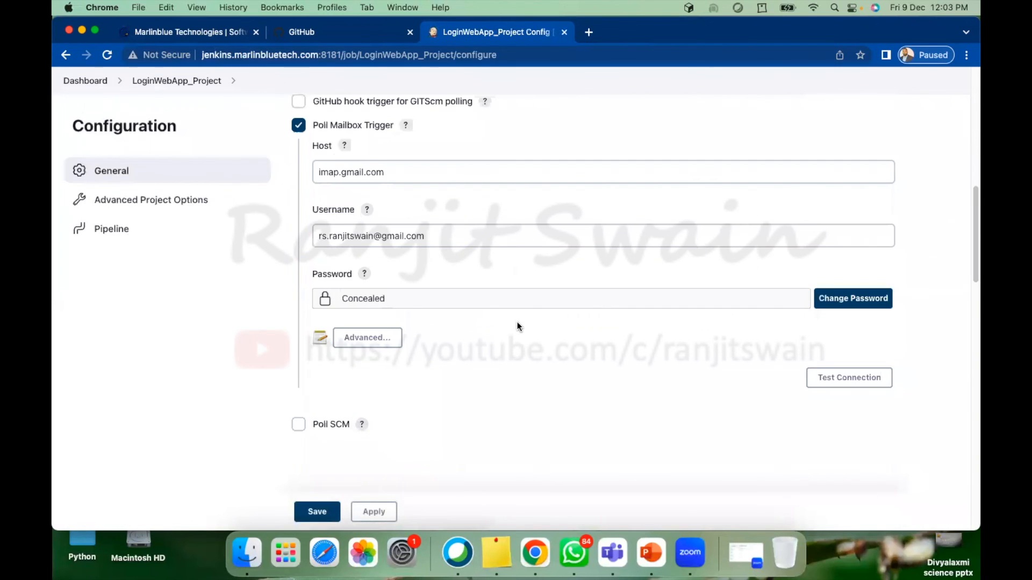
scroll("up", 3)
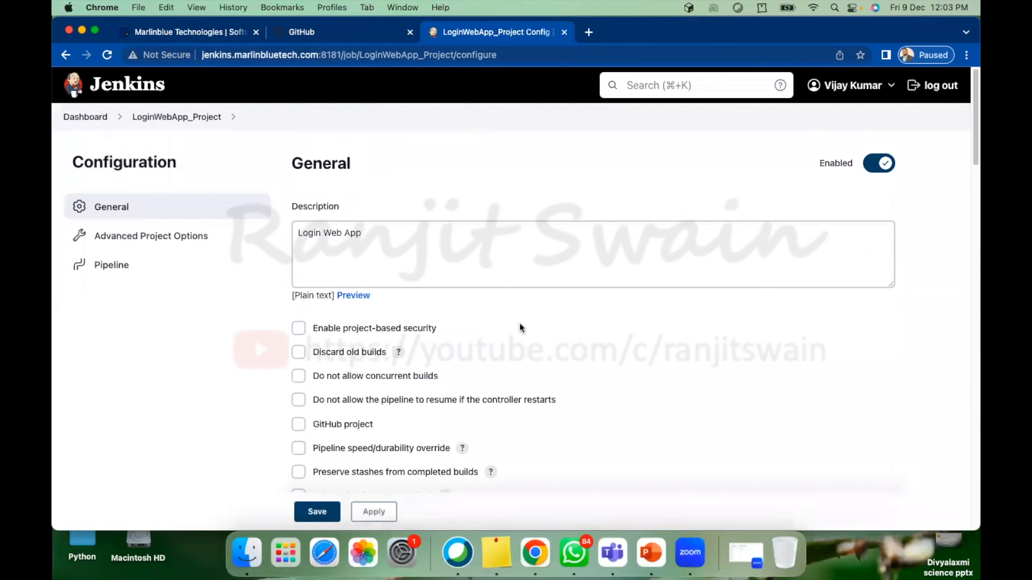
mouse_move(453, 213)
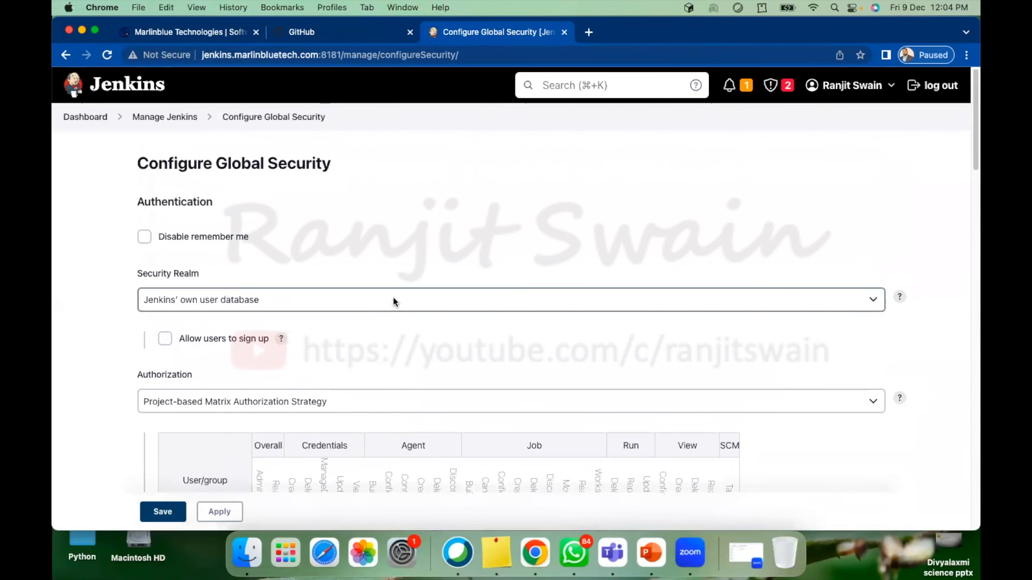
Review kvijay's permissions in the security matrix, then return to Manage Jenkins' Security section.
scroll("down", 3)
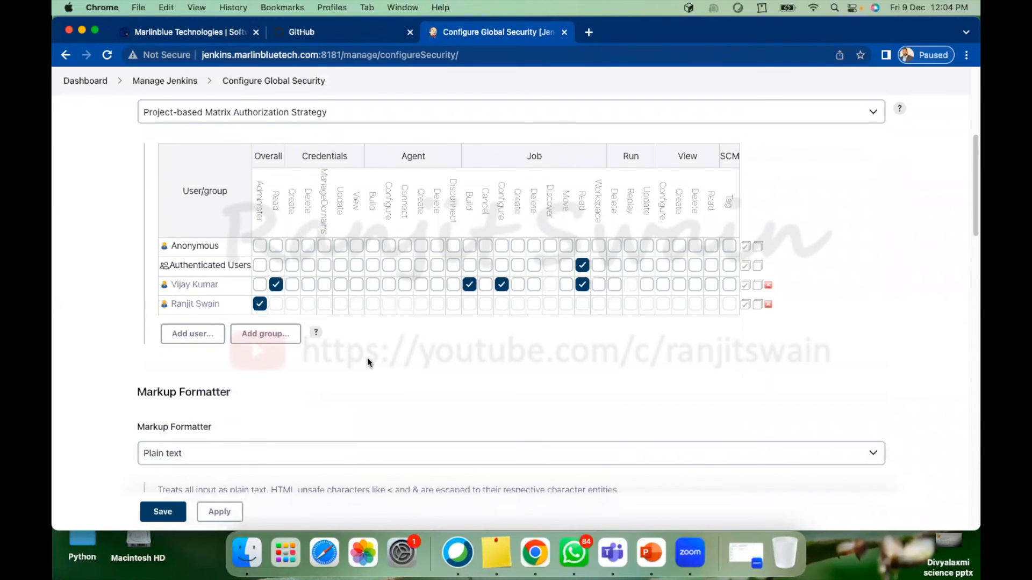
mouse_move(355, 368)
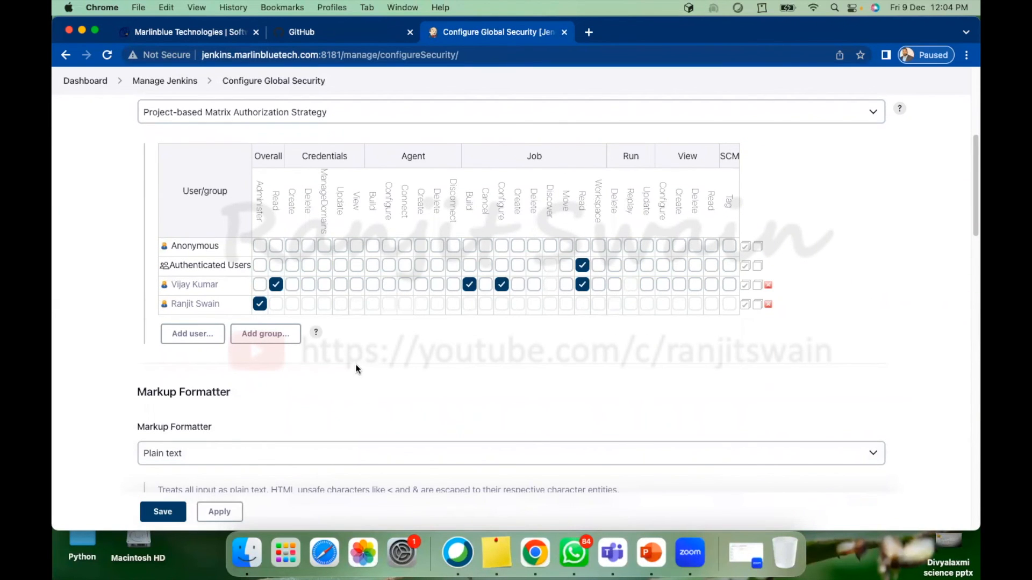
scroll("up", 3)
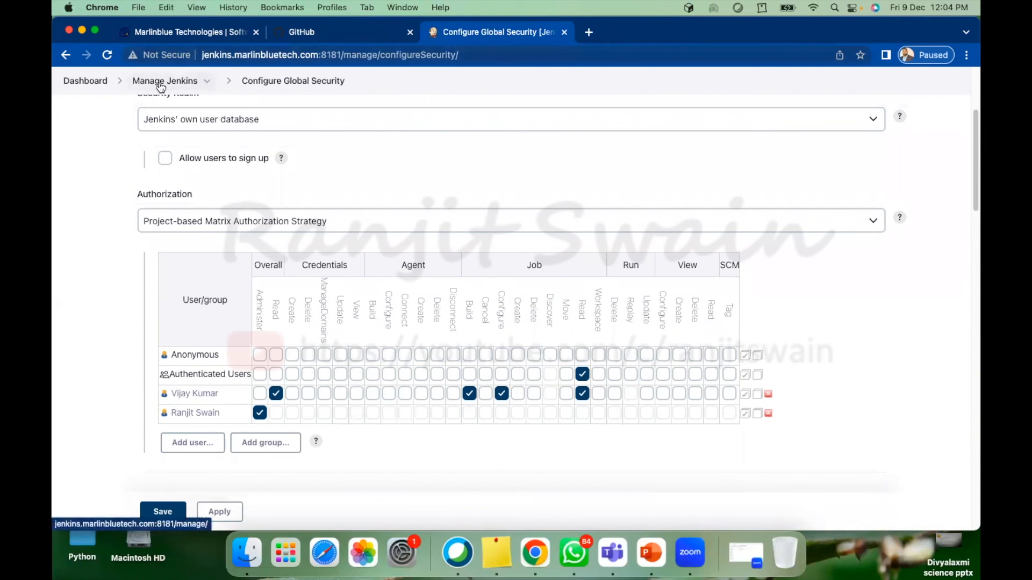
left_click(165, 80)
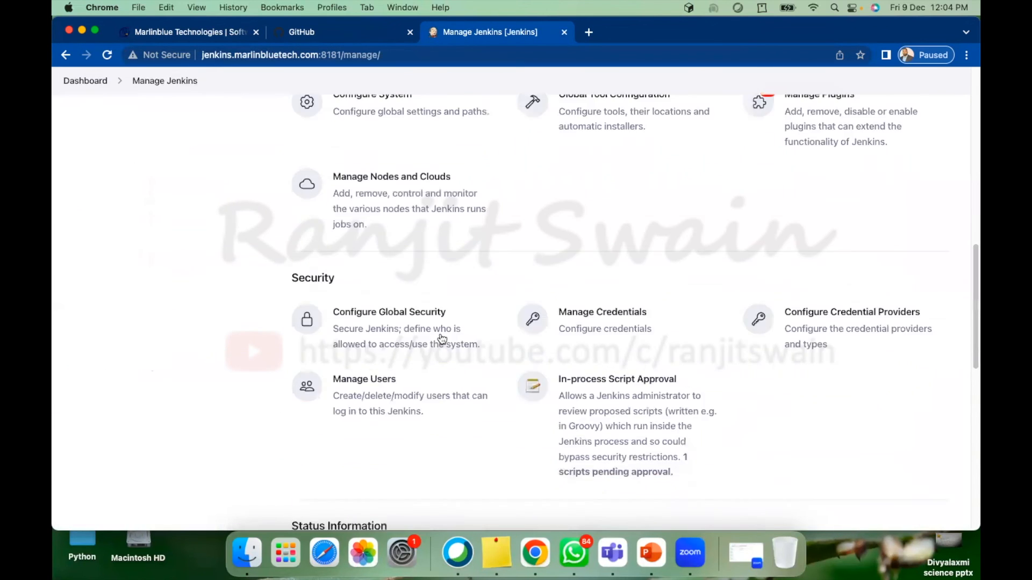
scroll("down", 3)
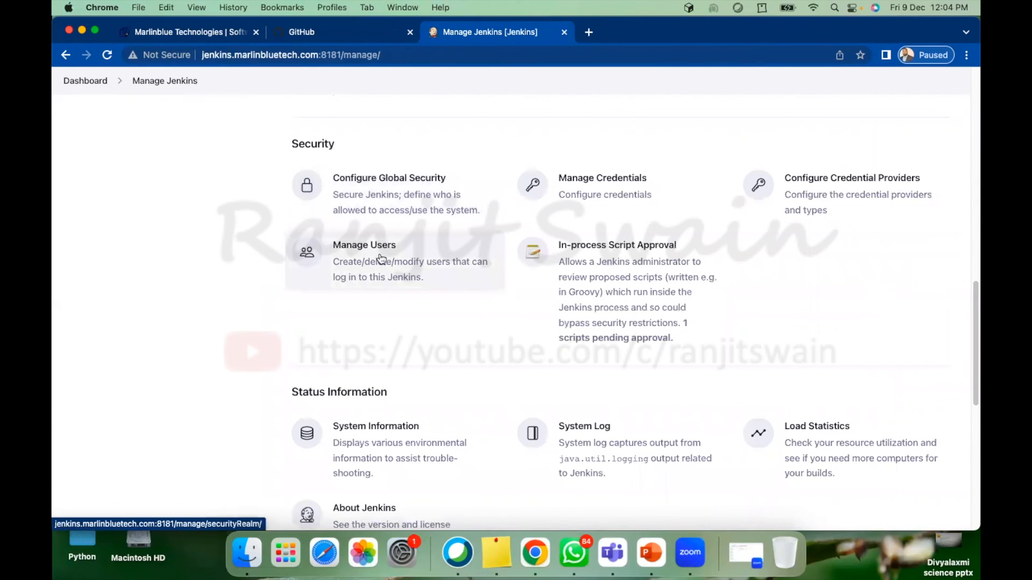
left_click(363, 245)
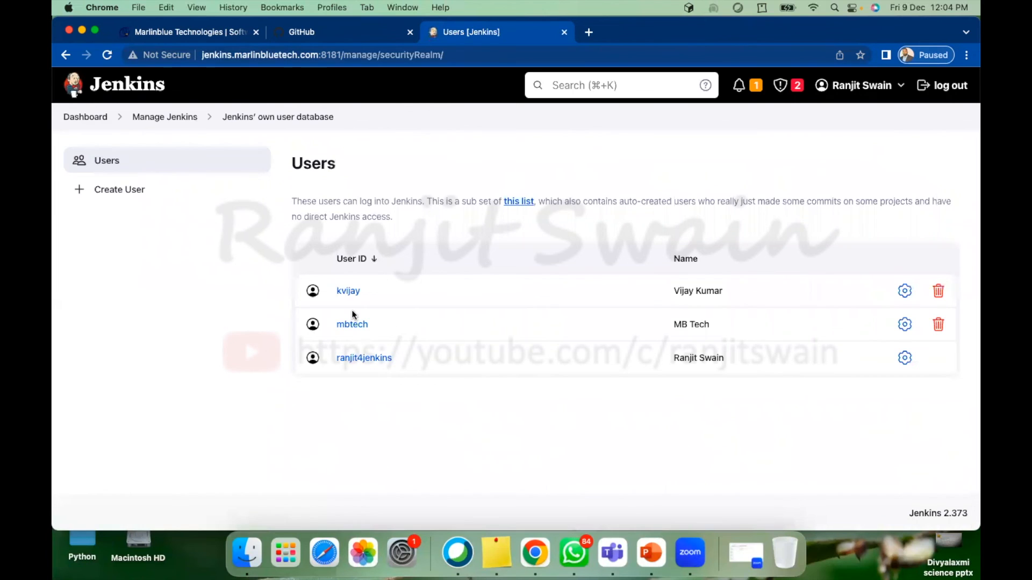
mouse_move(347, 291)
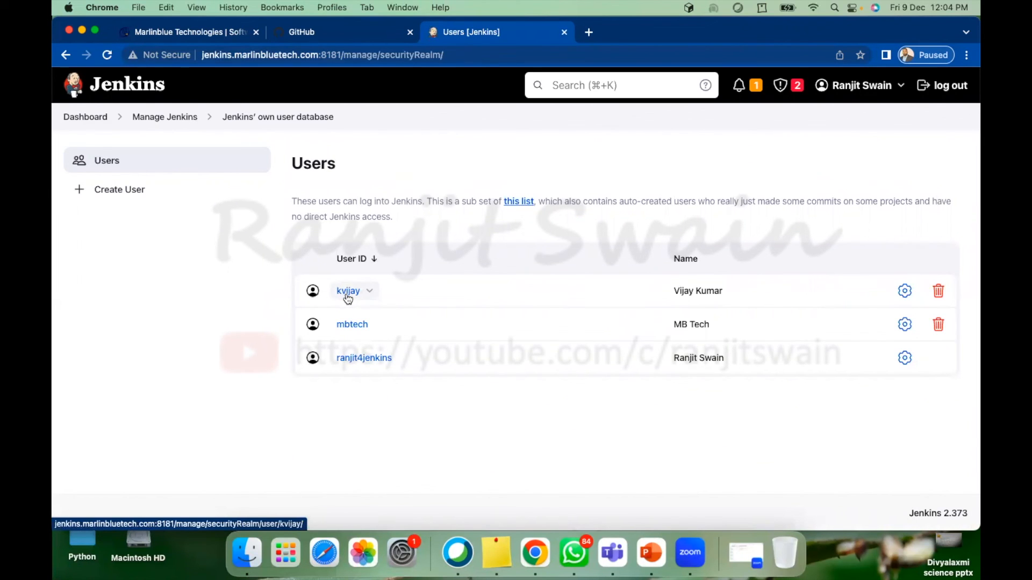
left_click(347, 291)
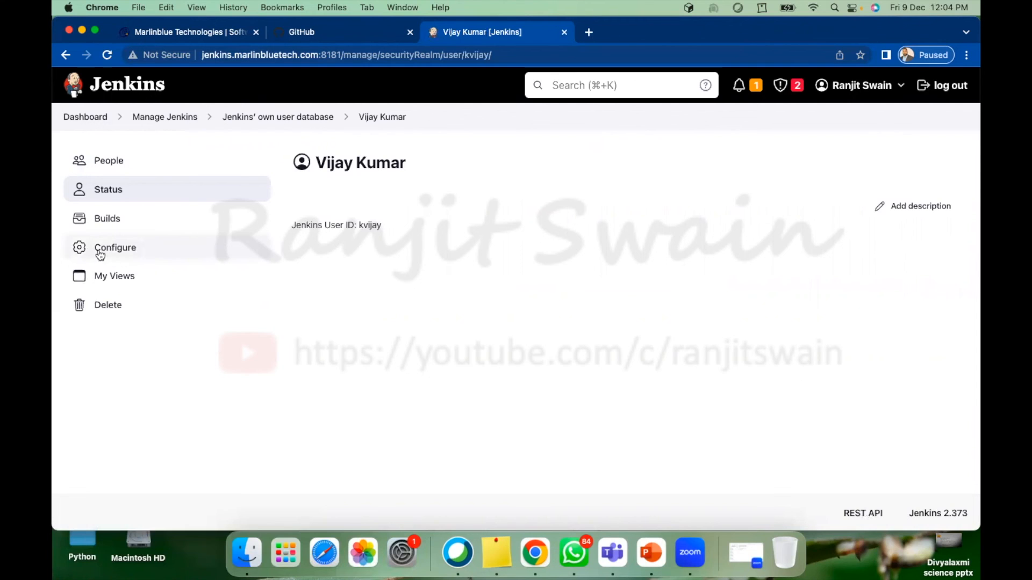
mouse_move(114, 247)
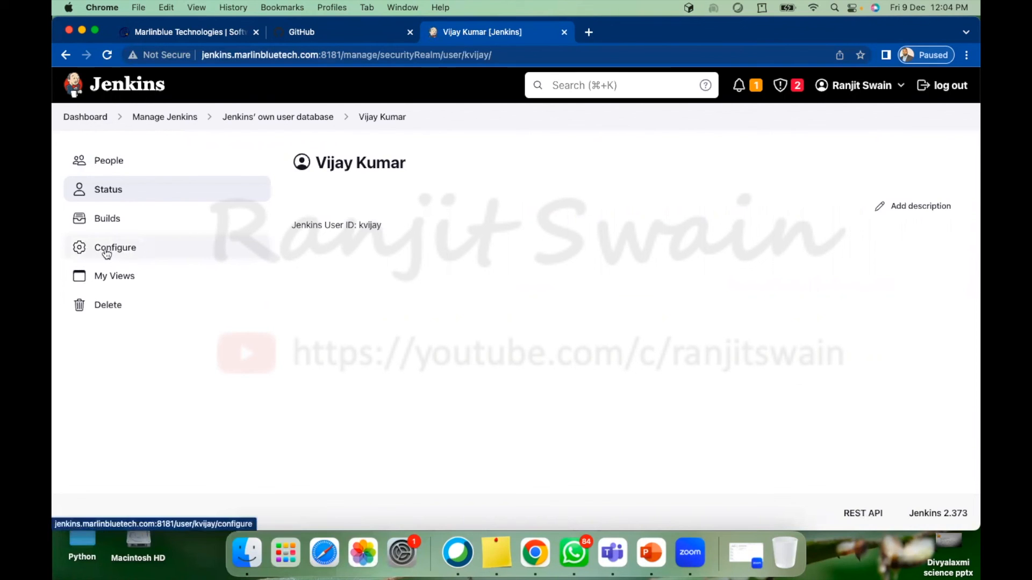
Open kvijay's Configure page and scroll toward the Password section.
left_click(114, 247)
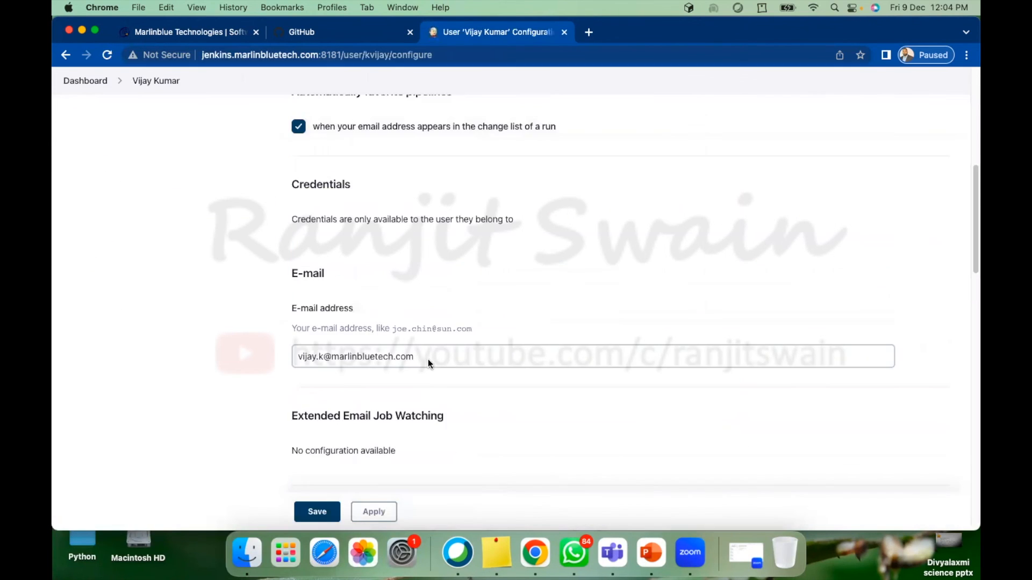
scroll("up", 3)
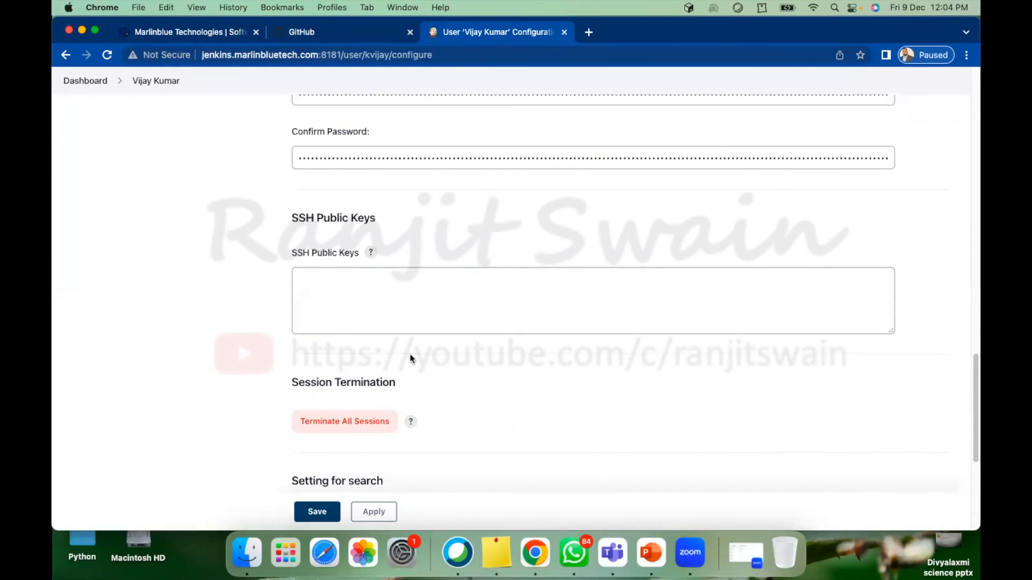
scroll("up", 3)
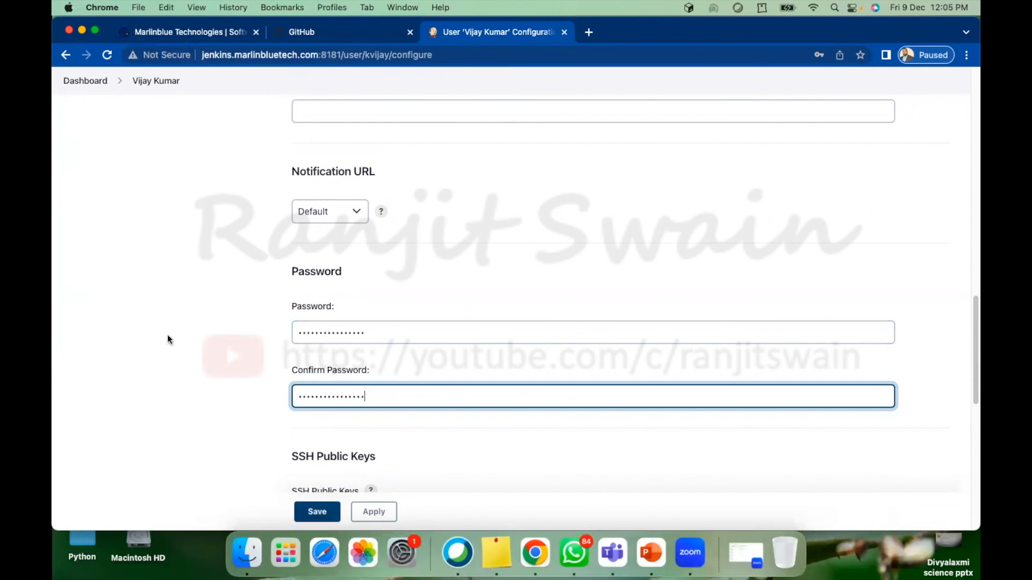
mouse_move(520, 271)
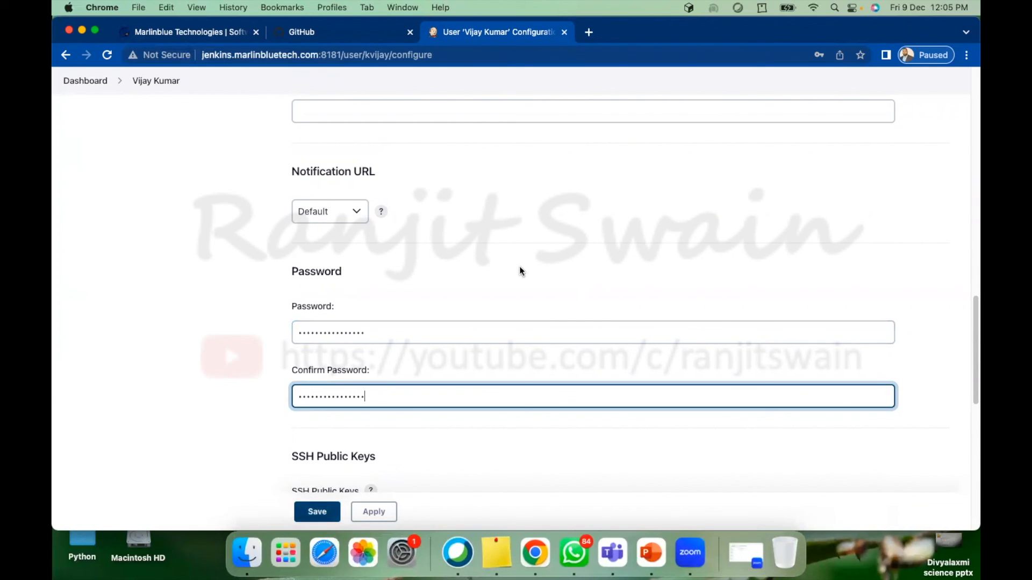